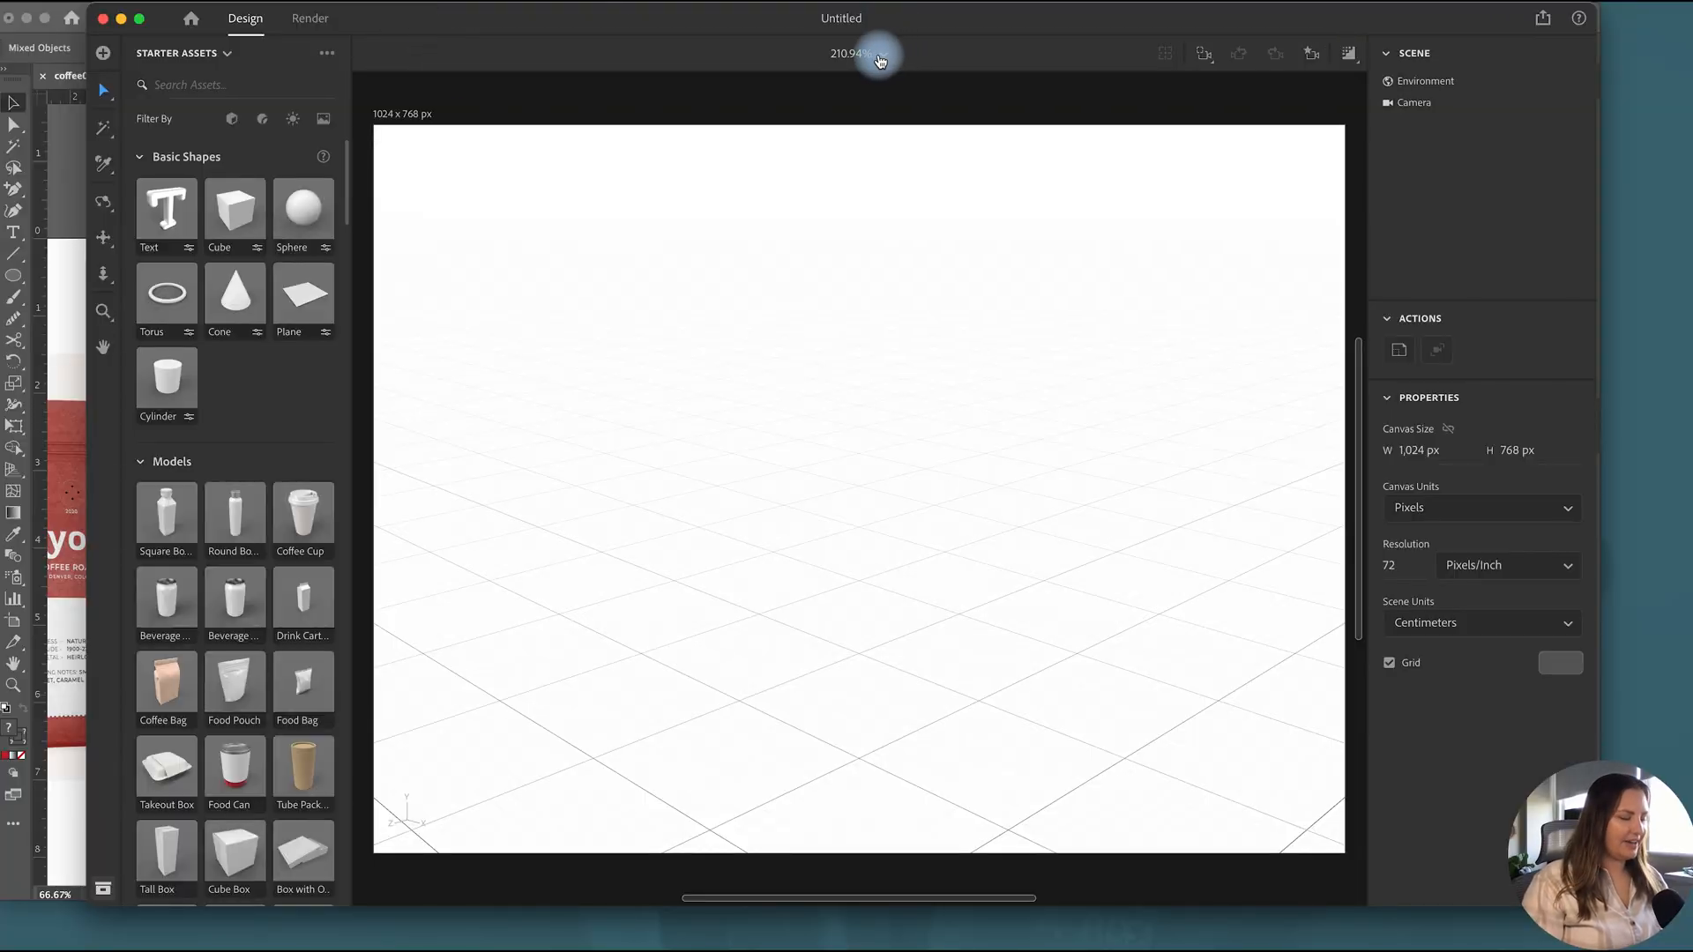
Step: Set the view zoom to 100% and the 2072 × 1554 px canvas resolution to 300 ppi
{"action": "left_click", "coordinate": [883, 54]}
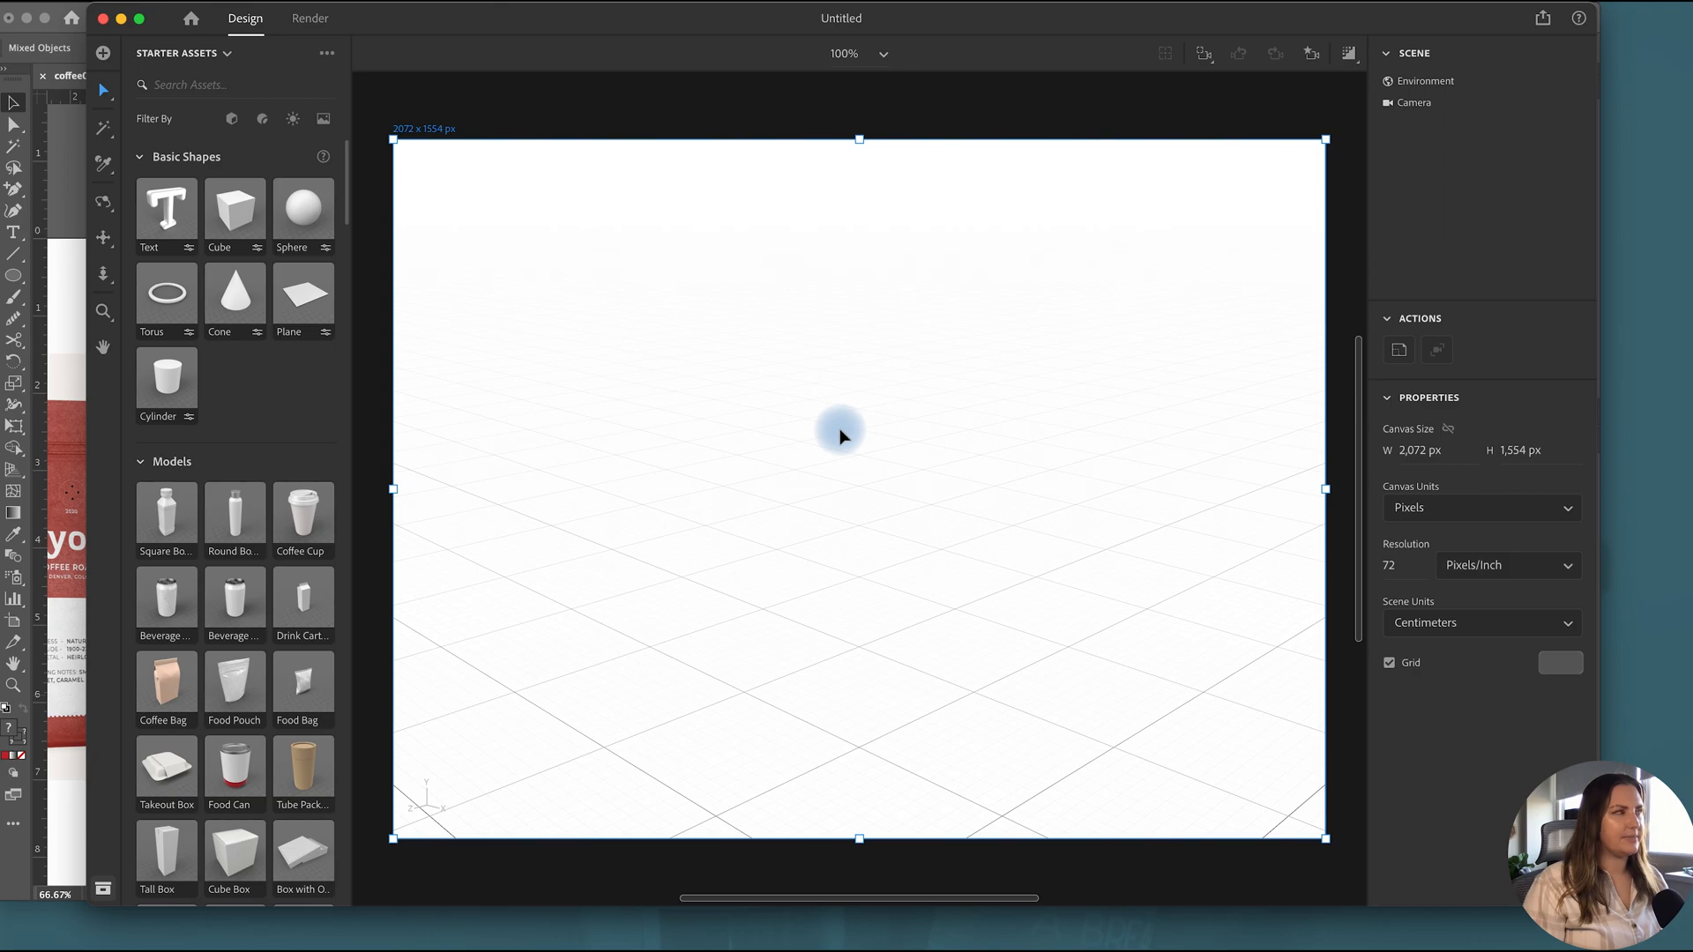
{"action": "left_click", "coordinate": [1394, 564]}
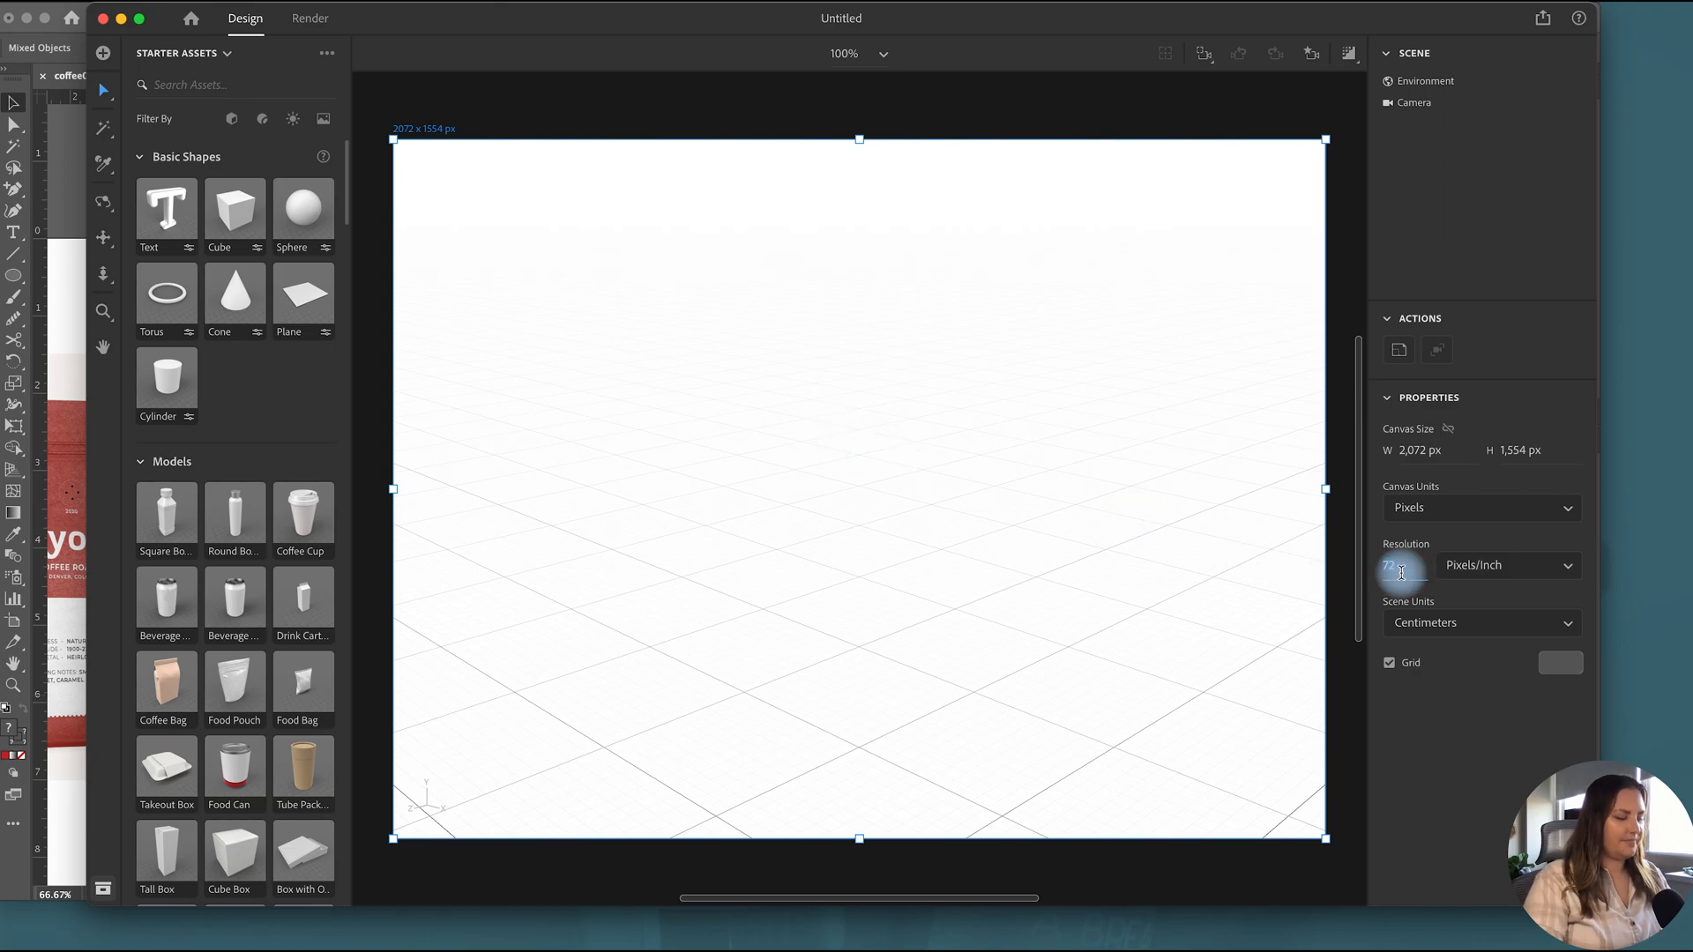
{"action": "type", "text": "300"}
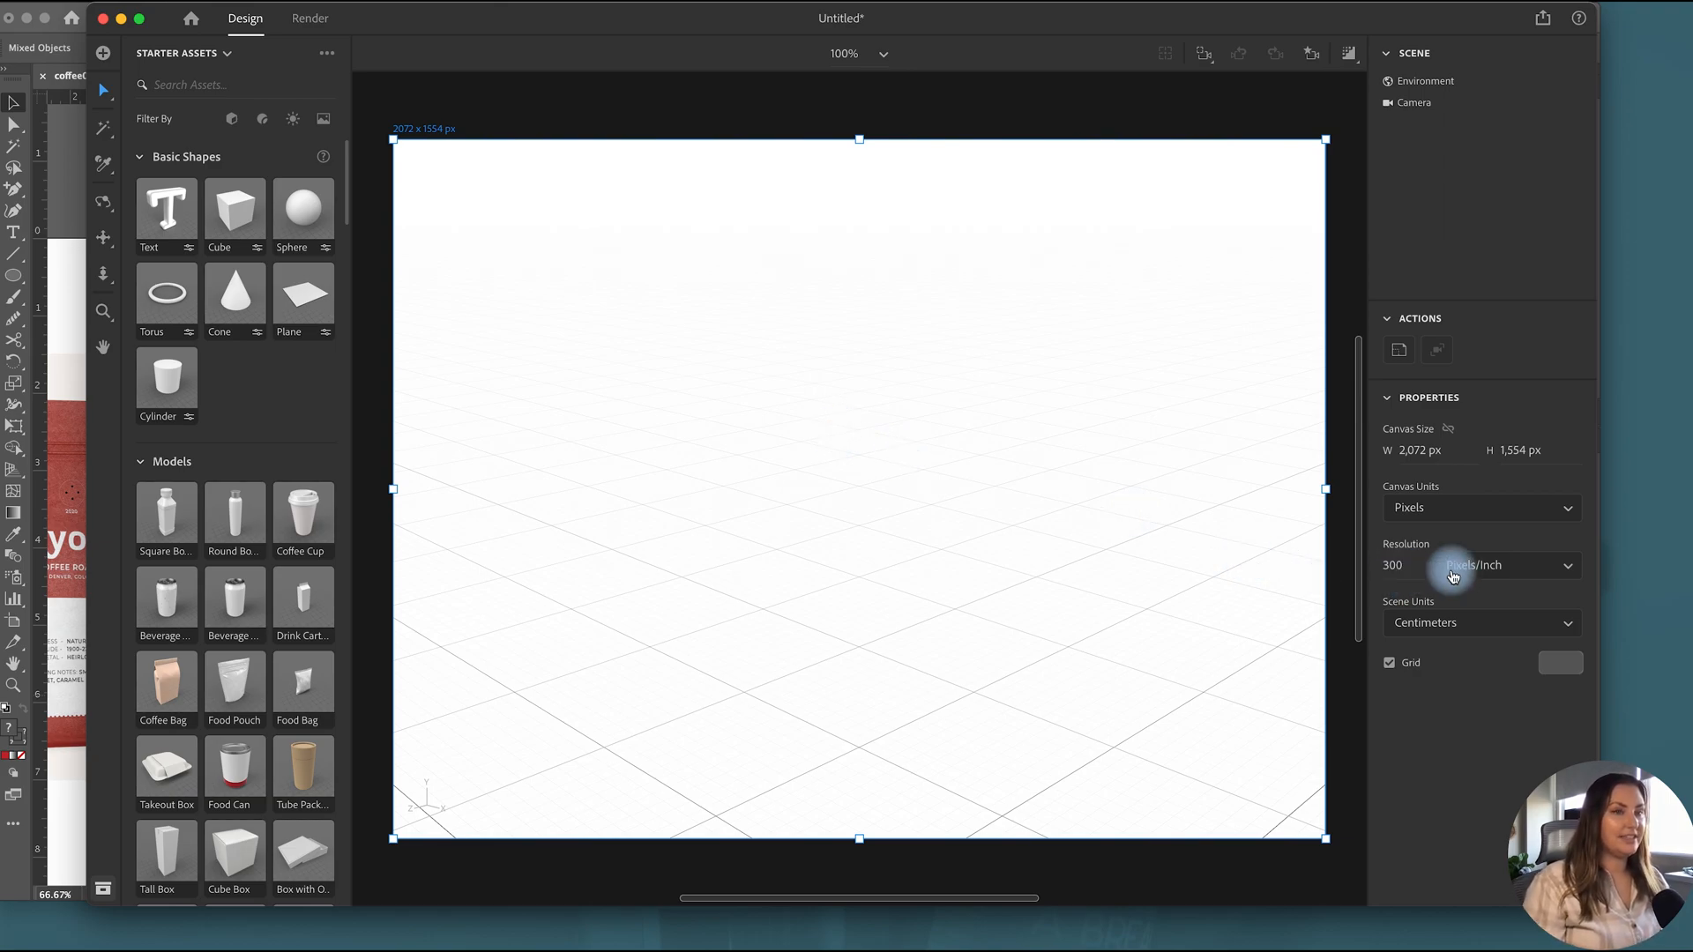
{"action": "mouse_move", "coordinate": [928, 496]}
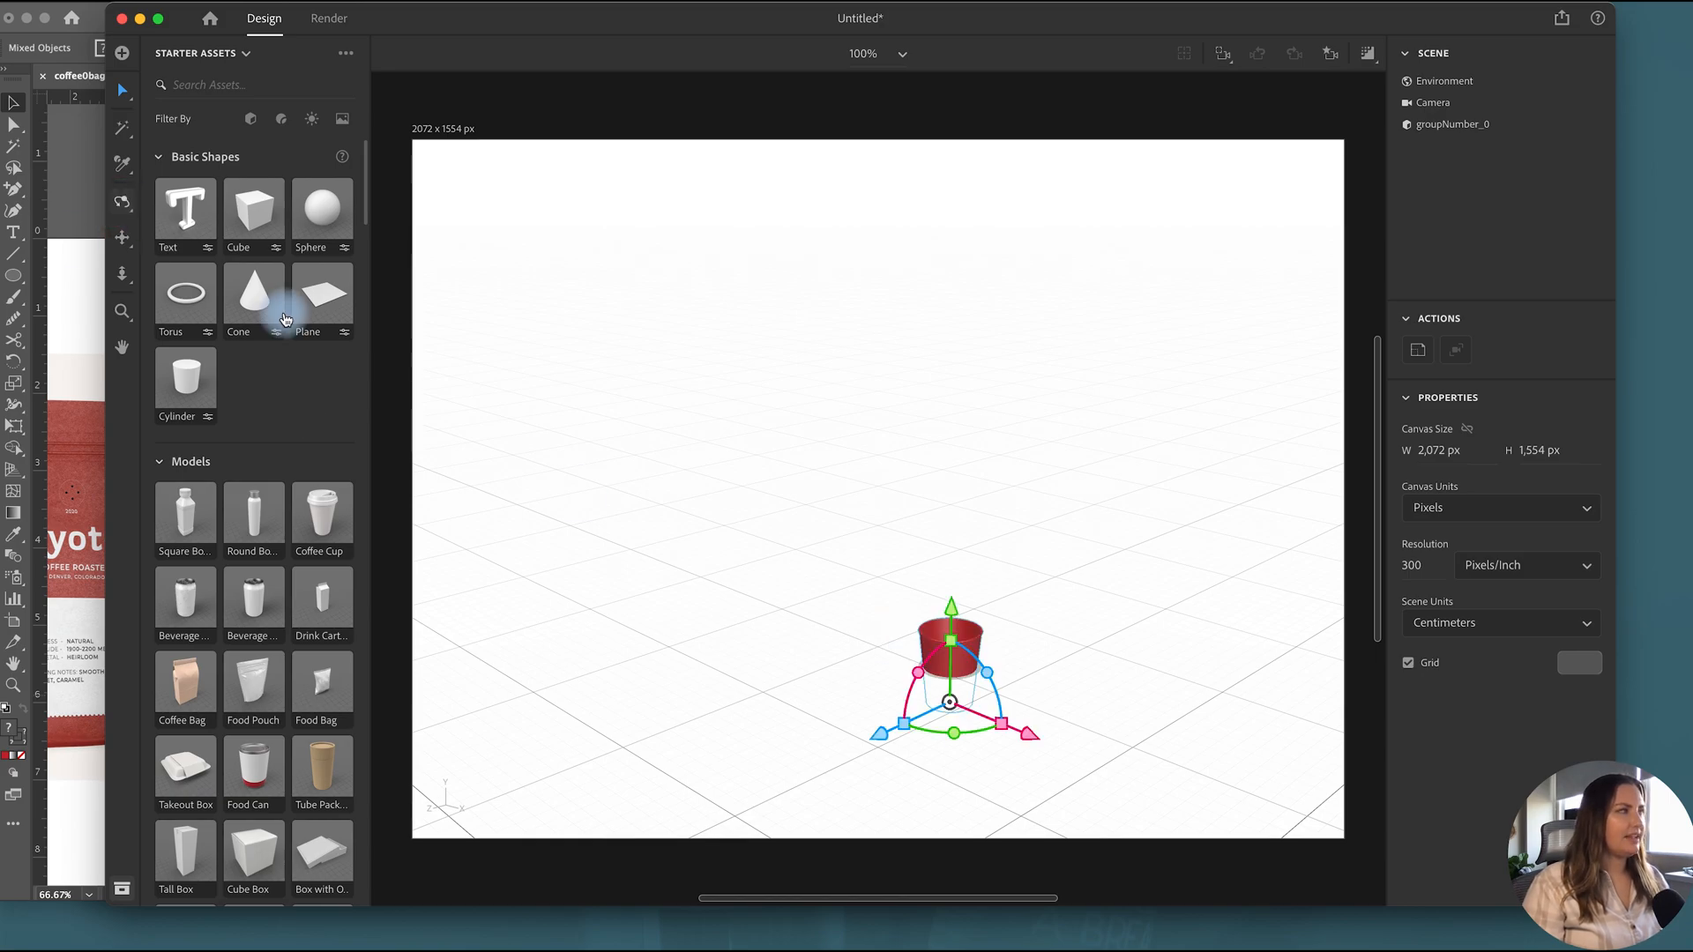
Step: Drag the Coffee Cup model onto the scene floor and reposition it
{"action": "left_click_drag", "start_coordinate": [951, 701], "coordinate": [1074, 715]}
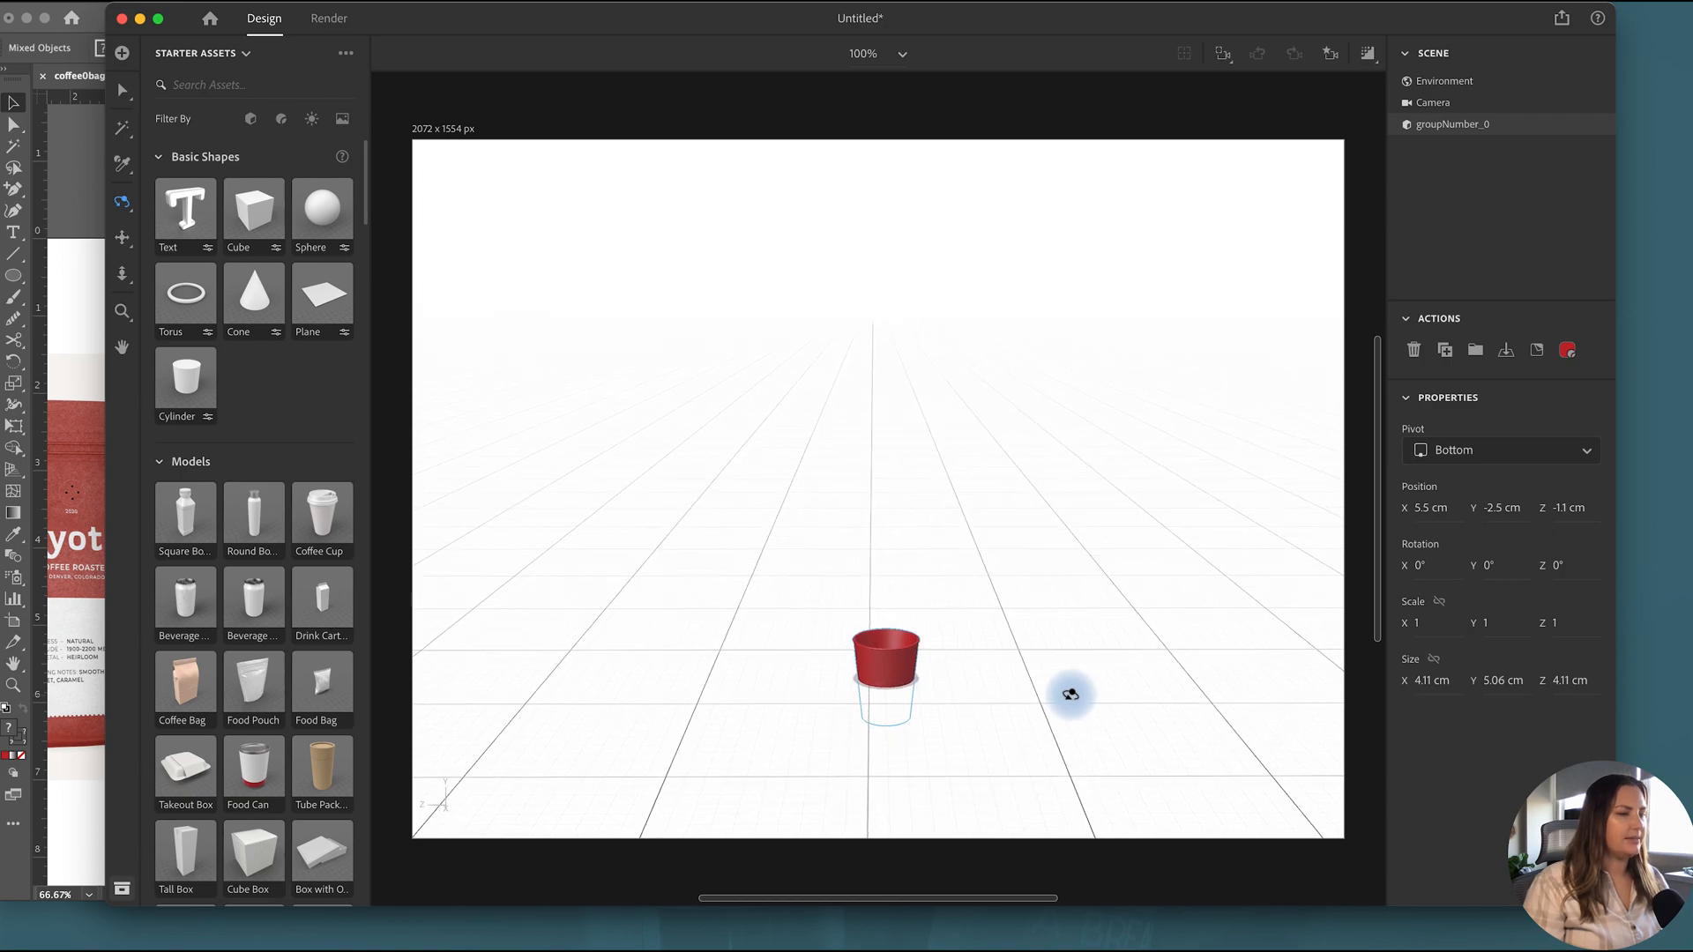
{"action": "mouse_move", "coordinate": [1058, 648]}
{"action": "type", "text": "cup"}
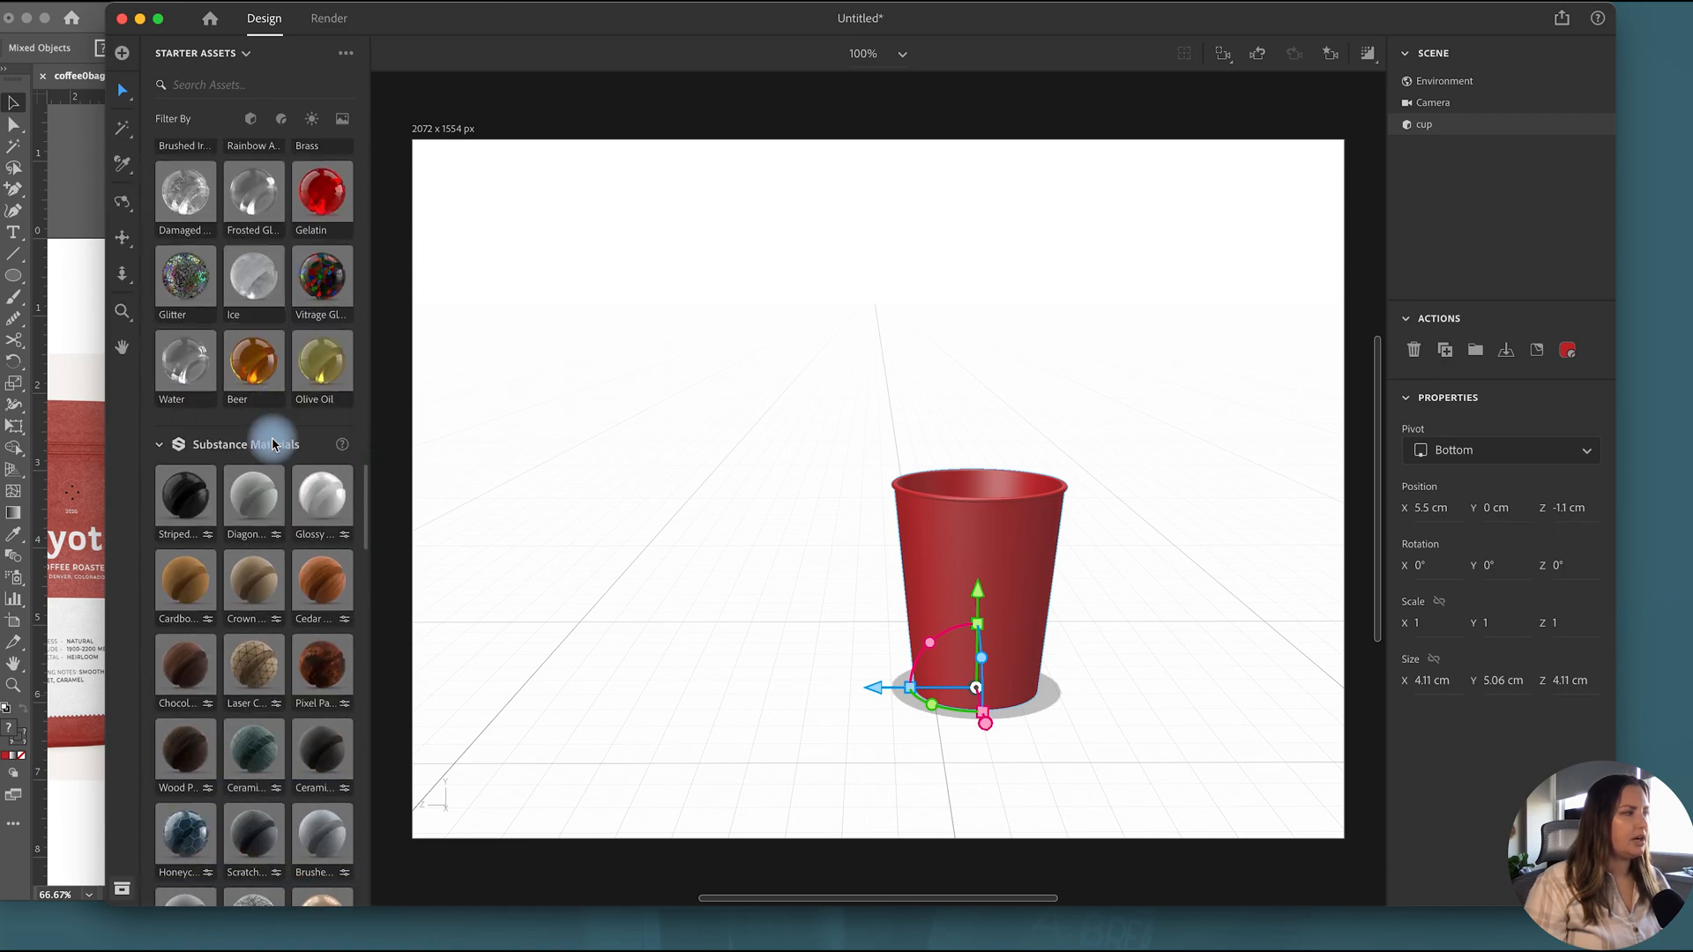
{"action": "left_click_drag", "start_coordinate": [254, 494], "coordinate": [956, 550]}
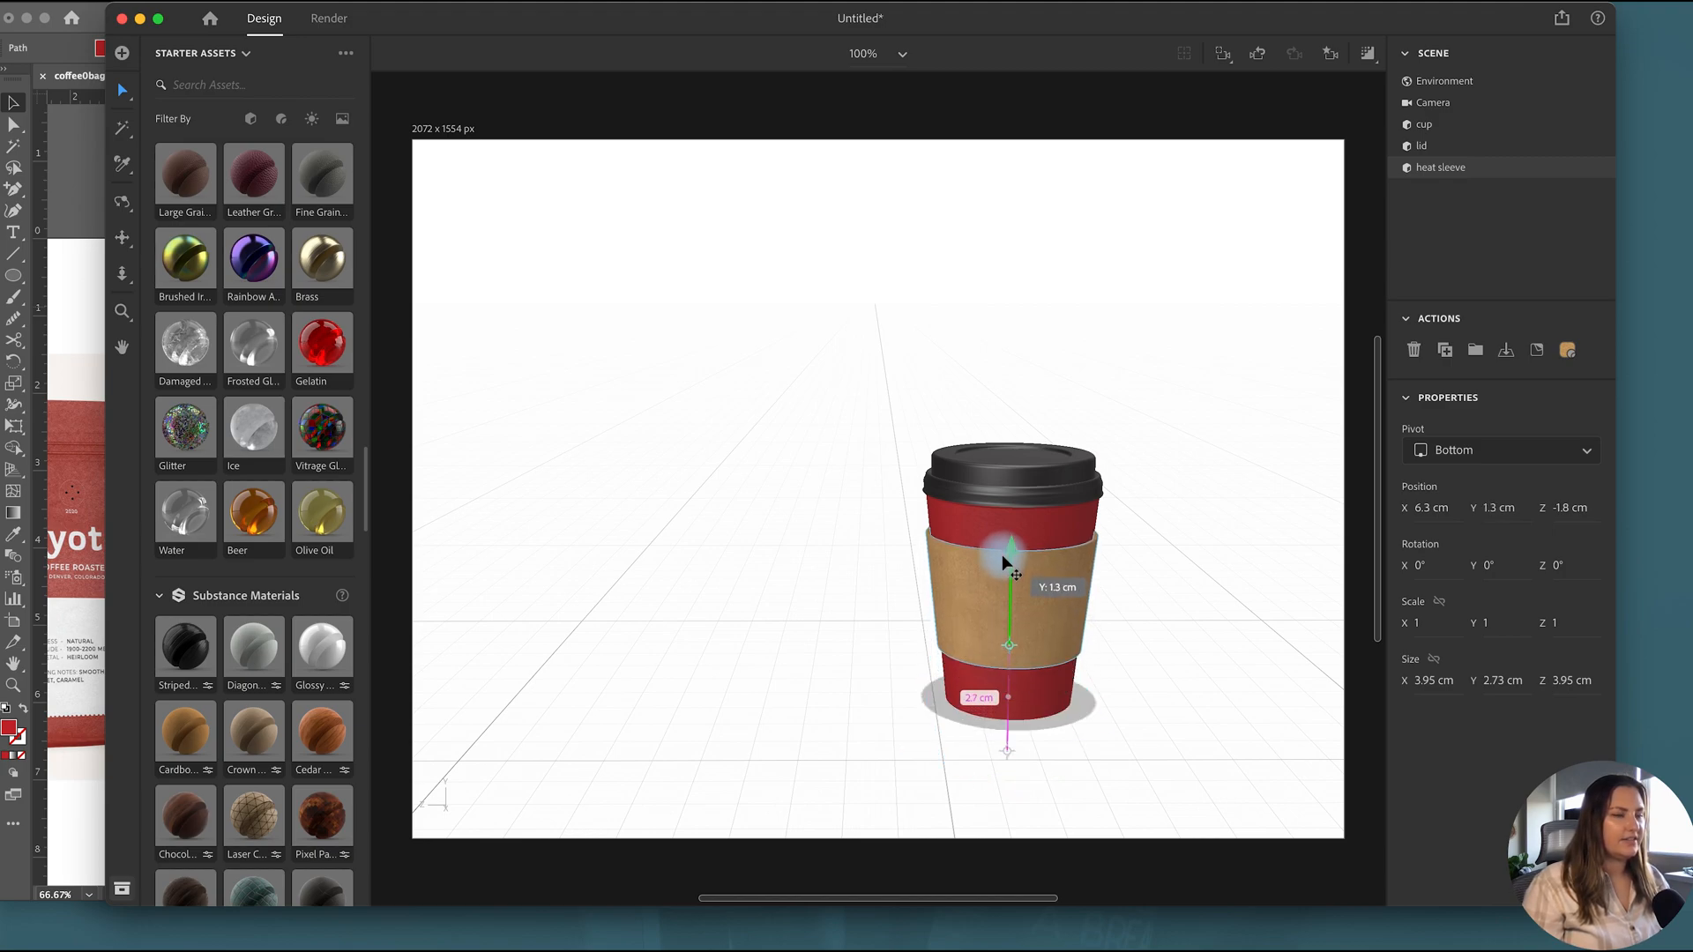
Step: Select the heat sleeve to adjust its height
{"action": "left_click", "coordinate": [1443, 80]}
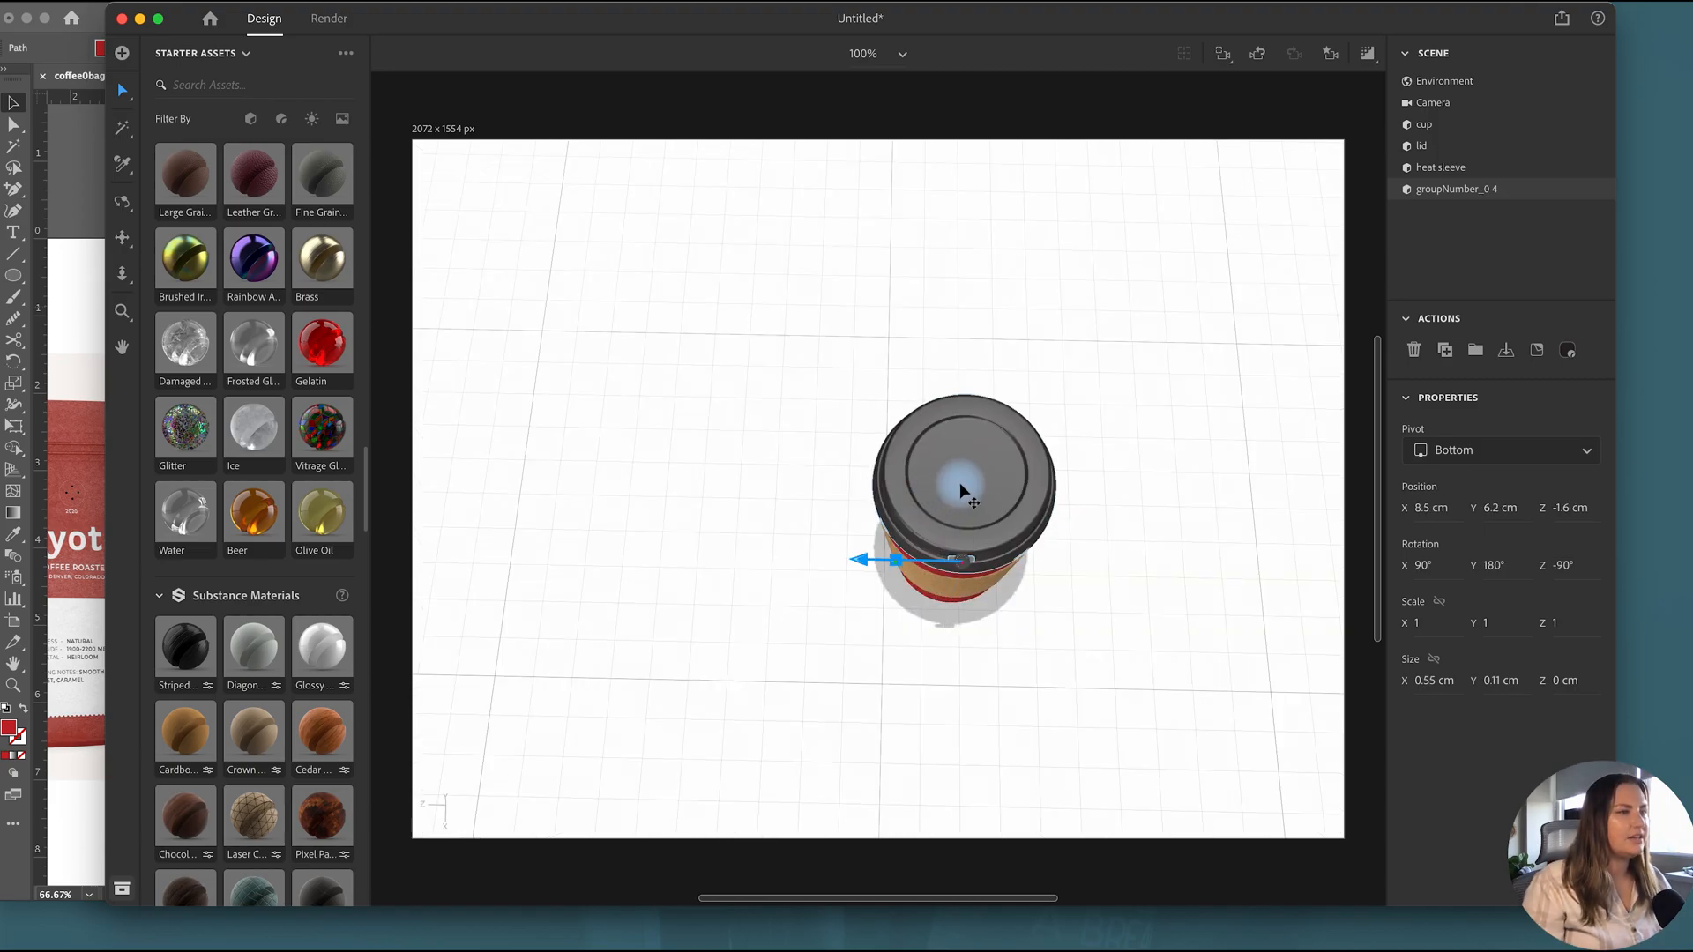
Step: Rename the slot shape on top of the lid to 'hole'
{"action": "left_click", "coordinate": [1443, 80]}
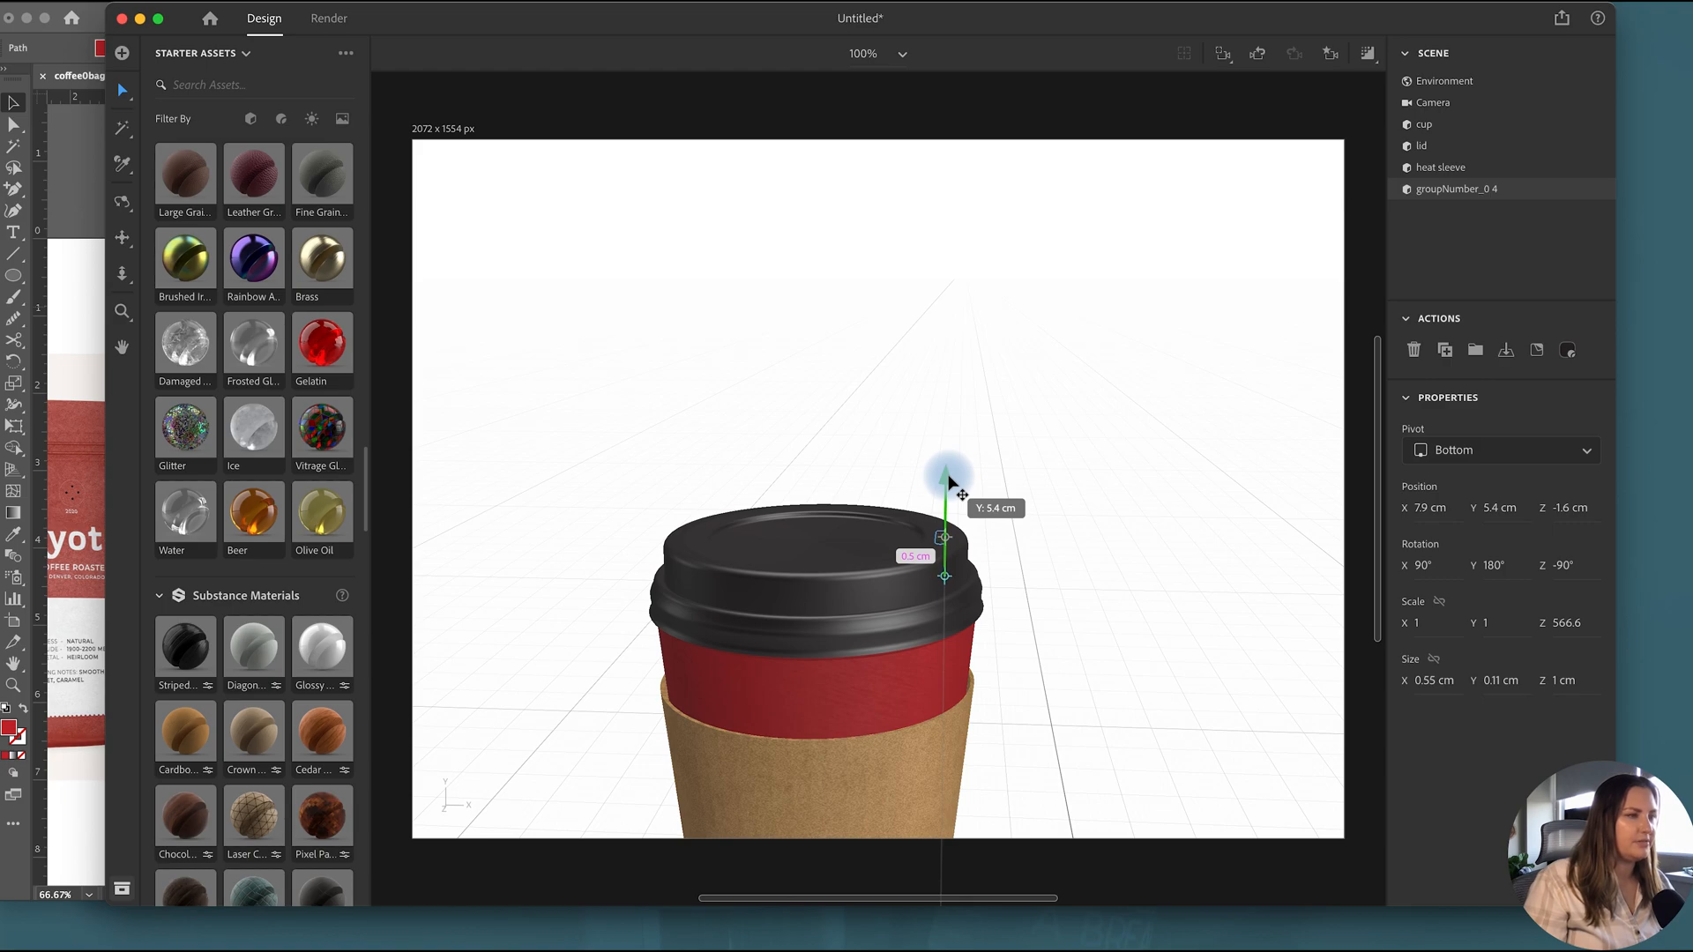
{"action": "double_click", "coordinate": [1468, 211]}
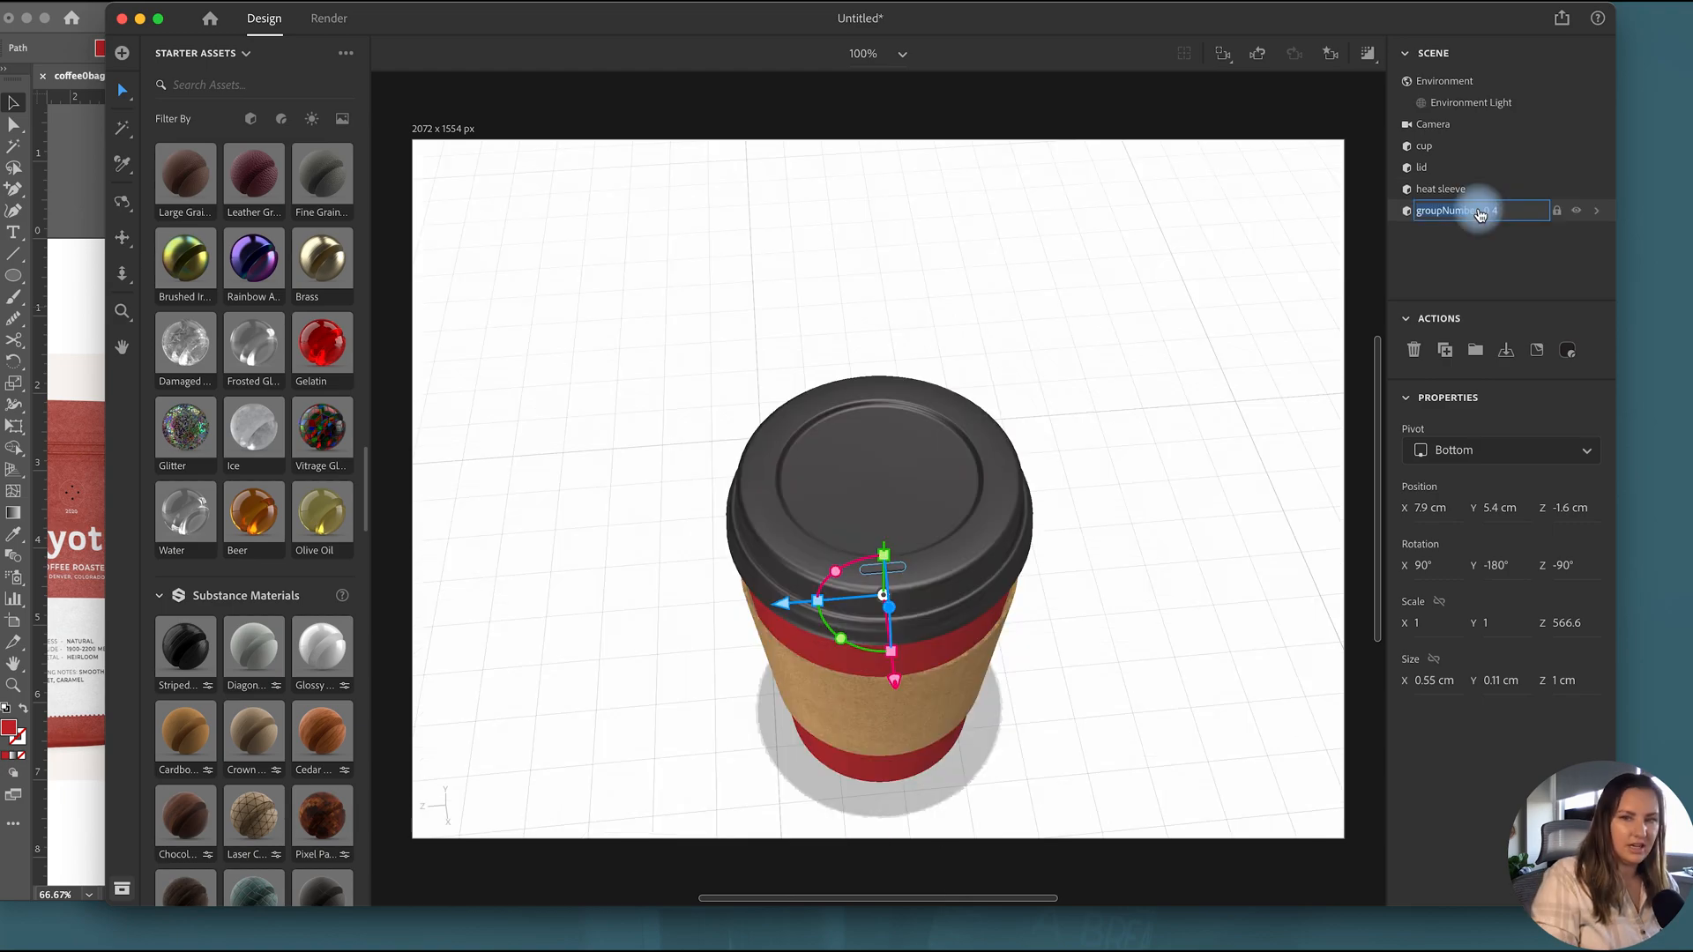
{"action": "type", "text": "hole"}
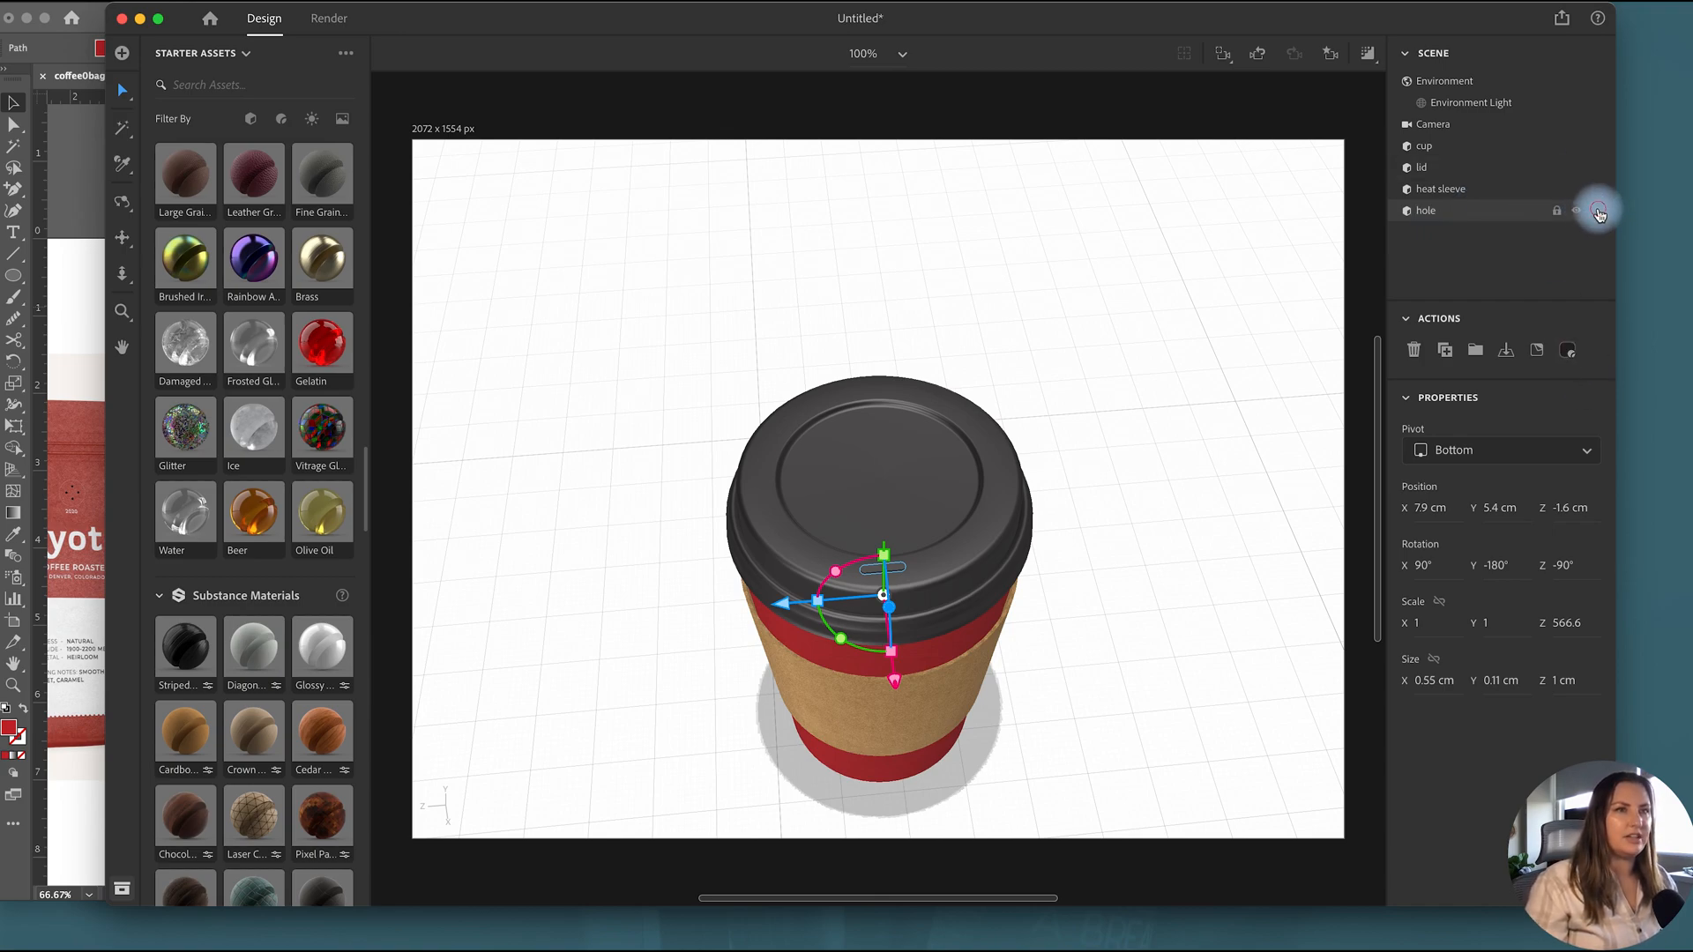
{"action": "left_click", "coordinate": [1596, 210]}
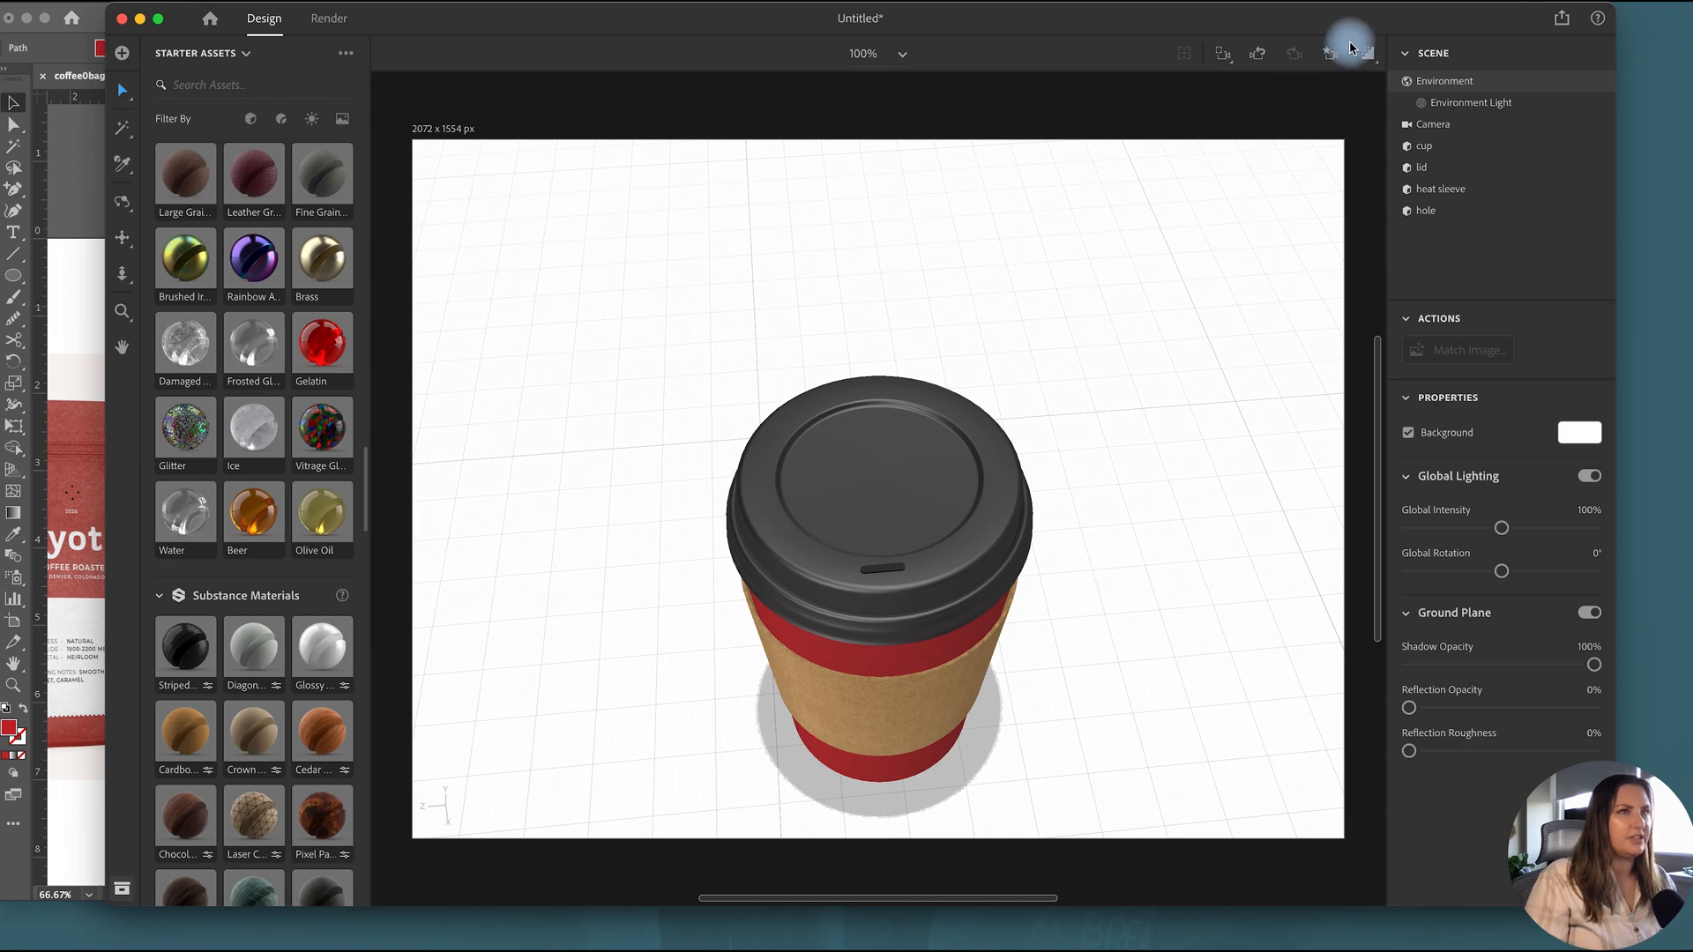
{"action": "mouse_move", "coordinate": [945, 569]}
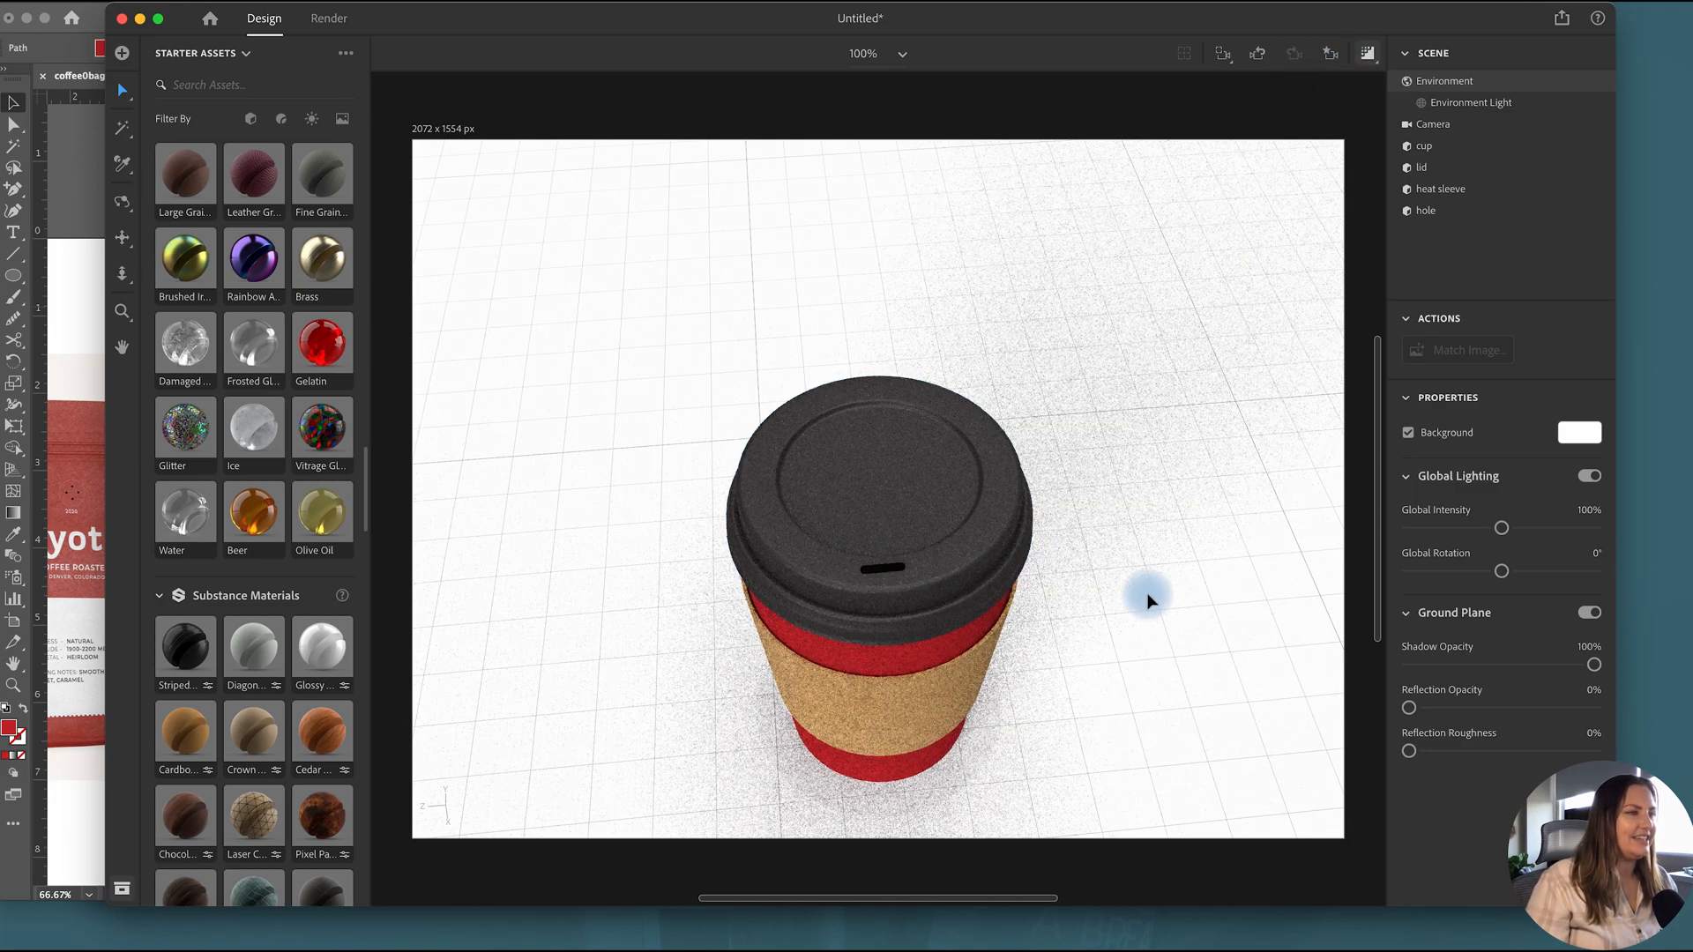
Step: Toggle the render preview and select the hole object in the scene list
{"action": "left_click", "coordinate": [1426, 211]}
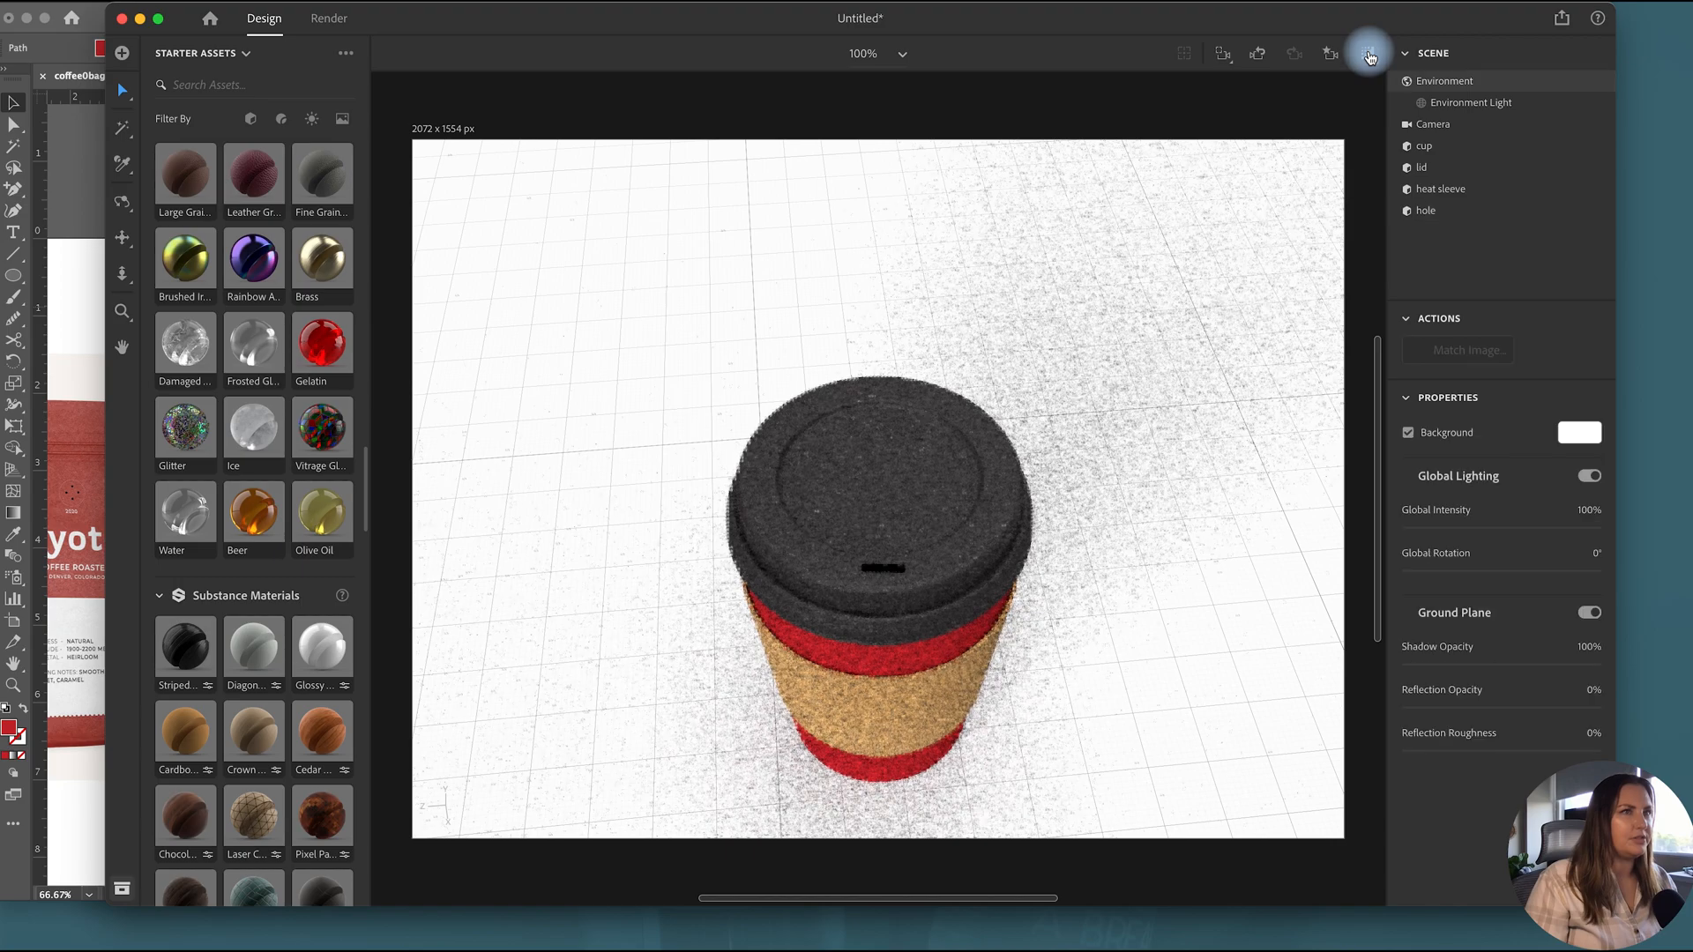
{"action": "left_click", "coordinate": [1424, 211]}
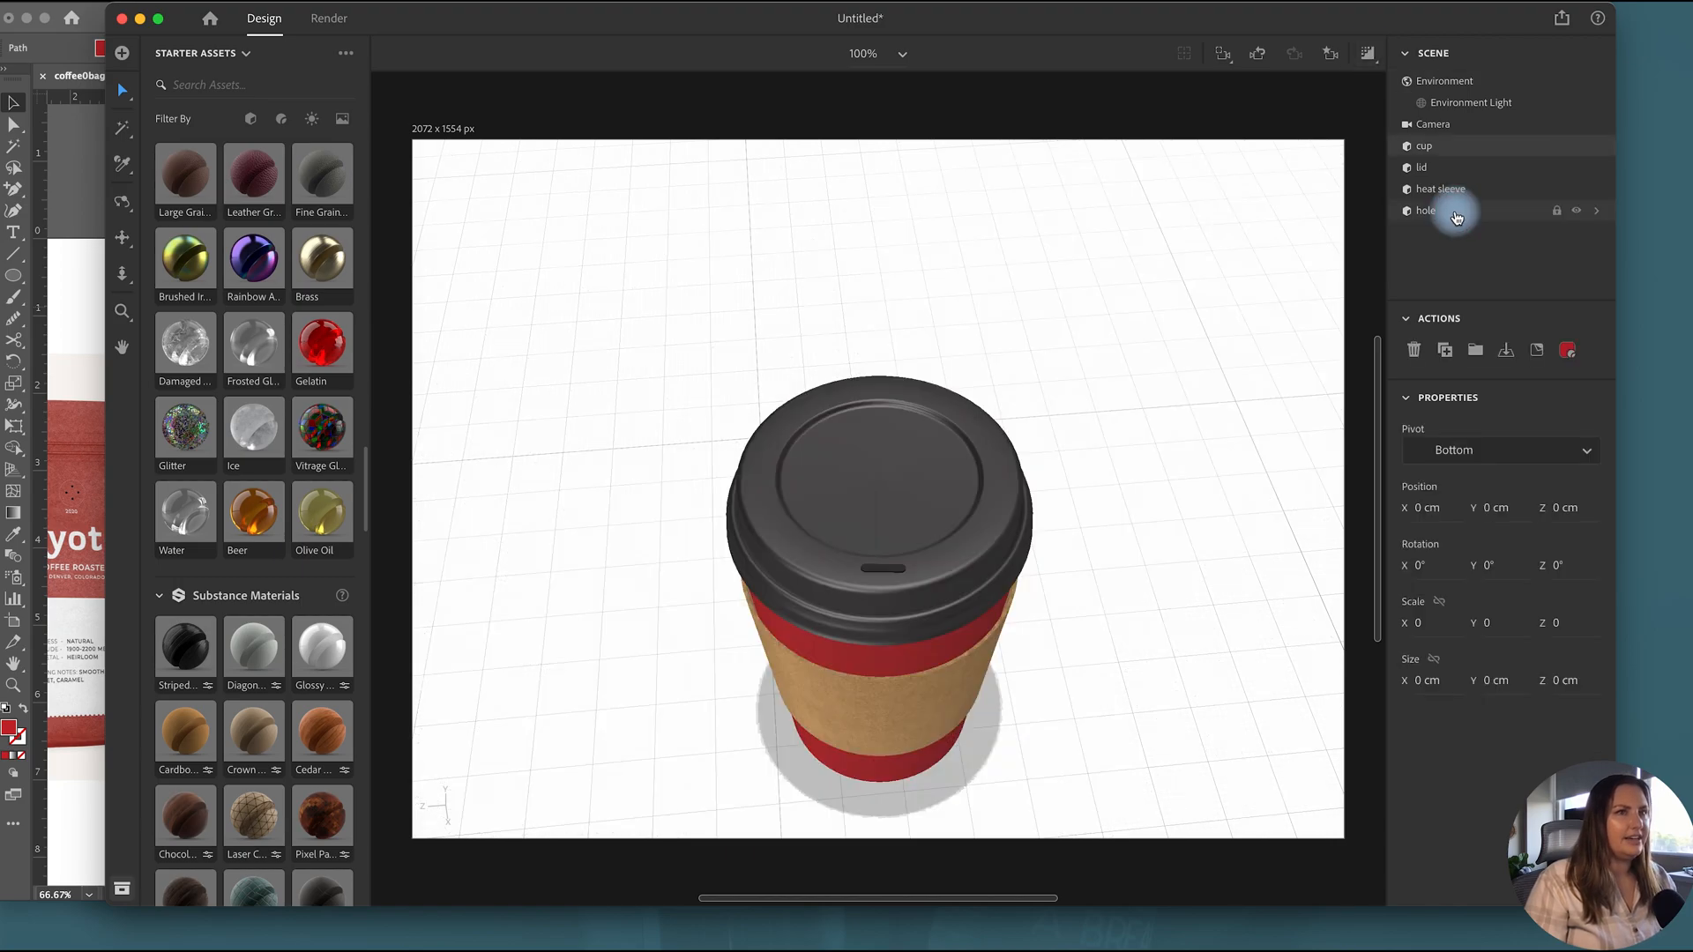
{"action": "left_click", "coordinate": [1425, 145]}
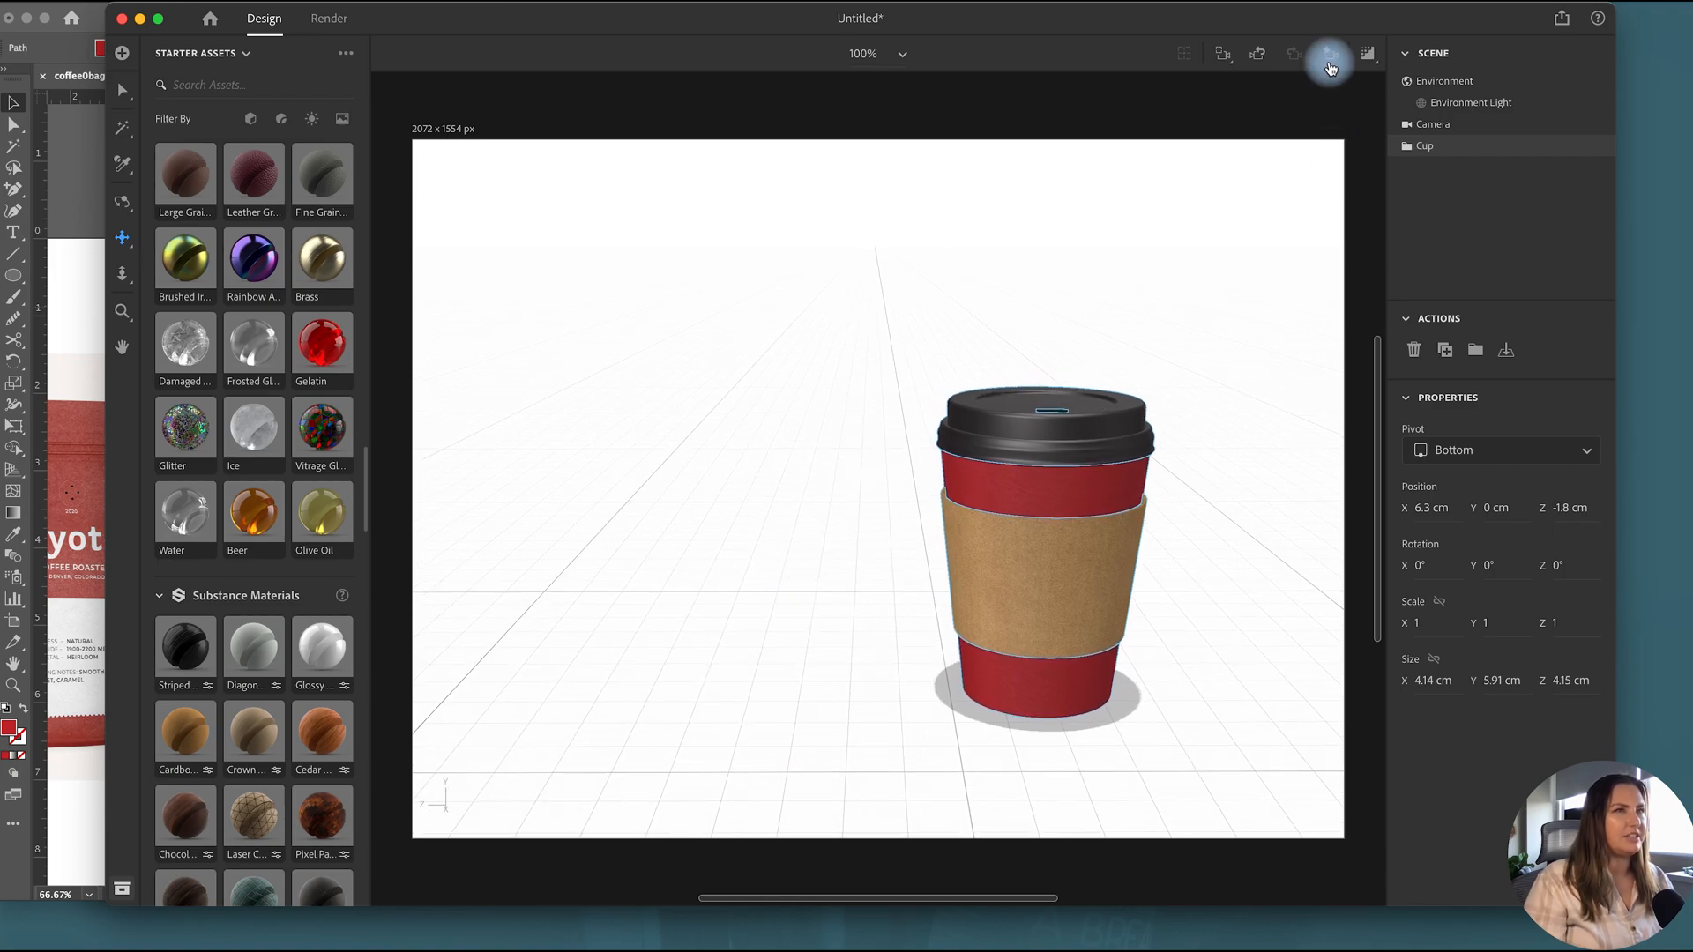
Step: Save the current straight-on view as a new camera bookmark
{"action": "left_click", "coordinate": [1329, 53]}
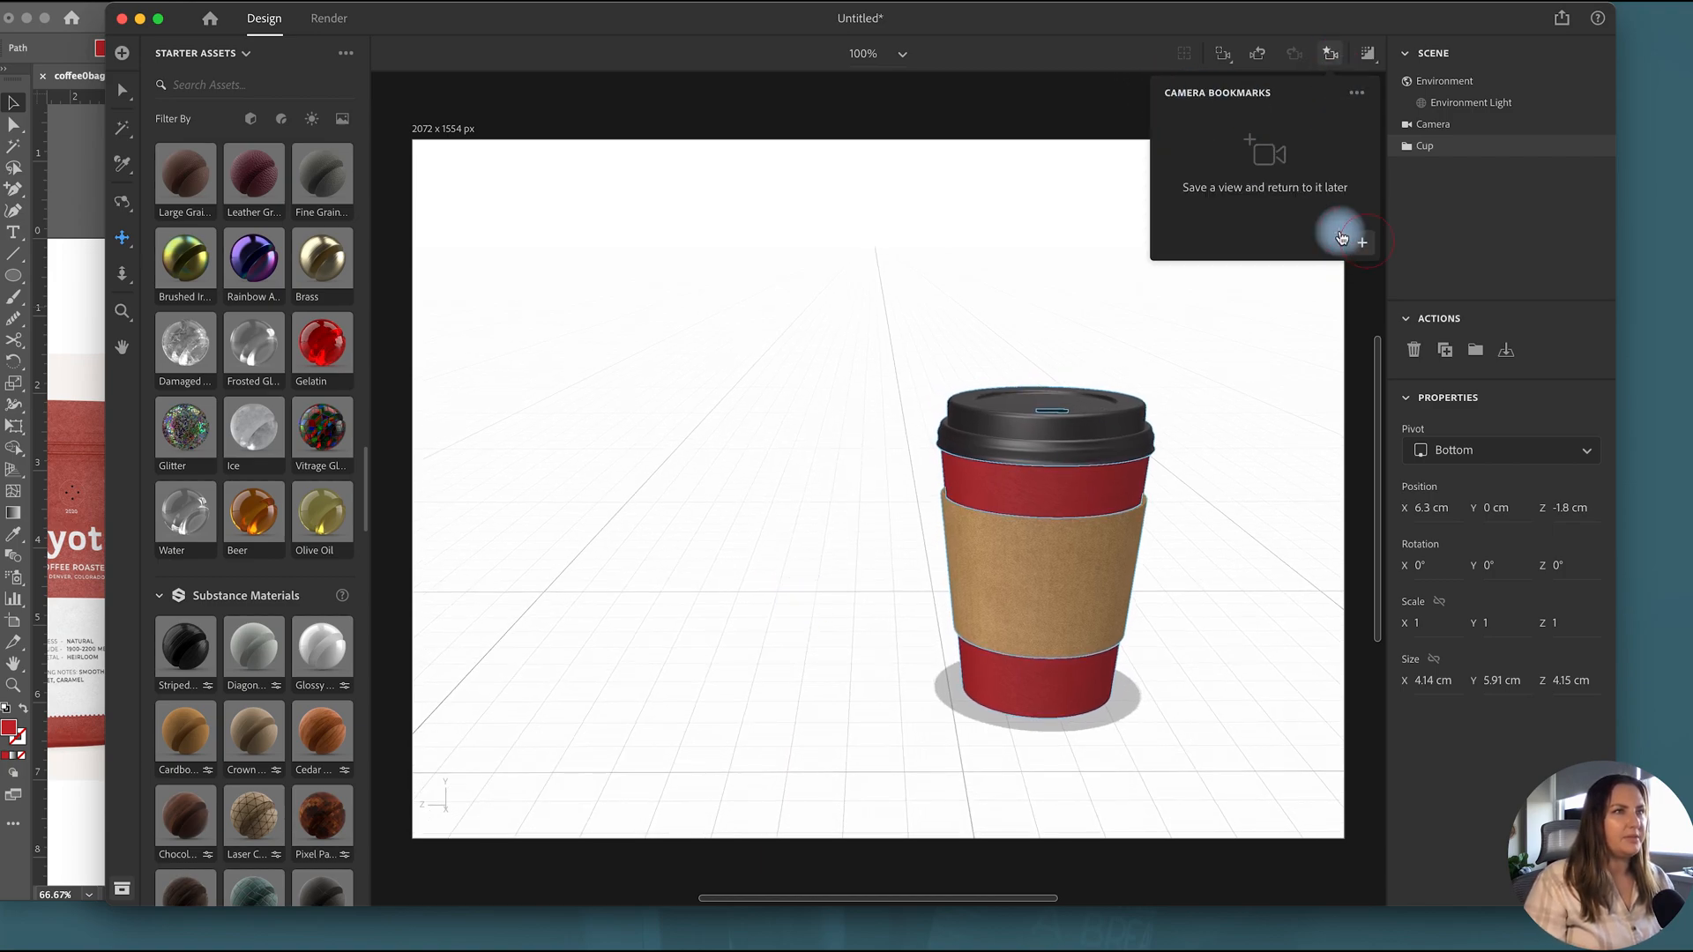
{"action": "left_click", "coordinate": [1356, 240]}
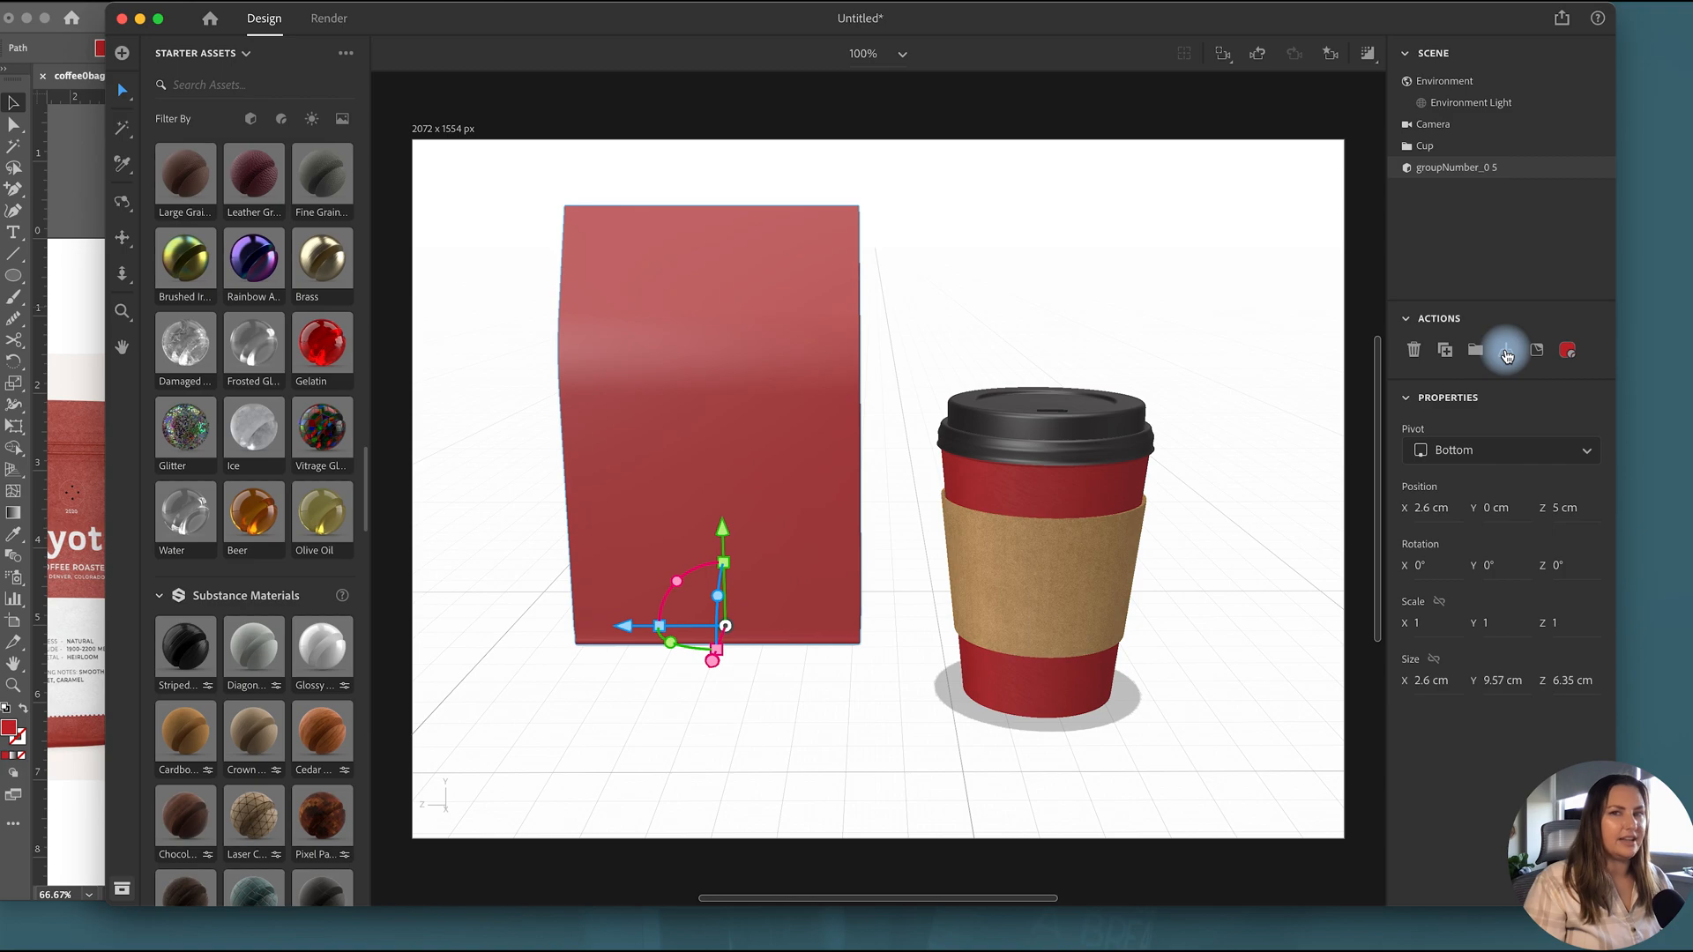
Step: Move the coffee bag beside the cup and check the saved camera views
{"action": "left_click_drag", "start_coordinate": [673, 583], "coordinate": [672, 641]}
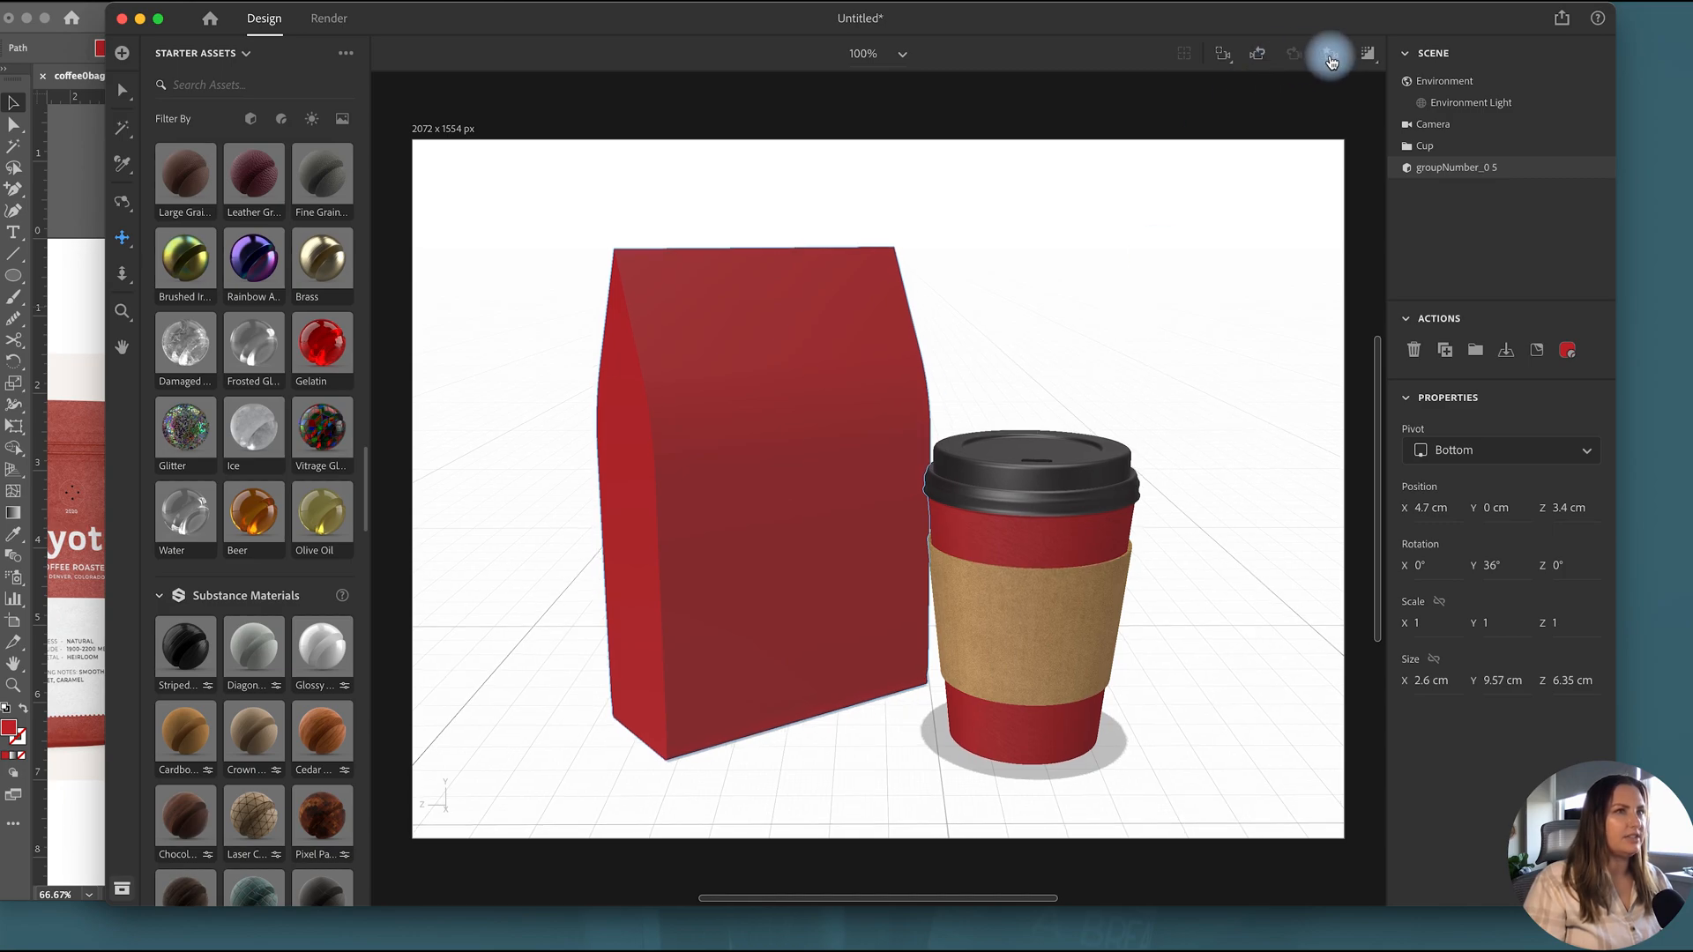
{"action": "left_click", "coordinate": [1331, 54]}
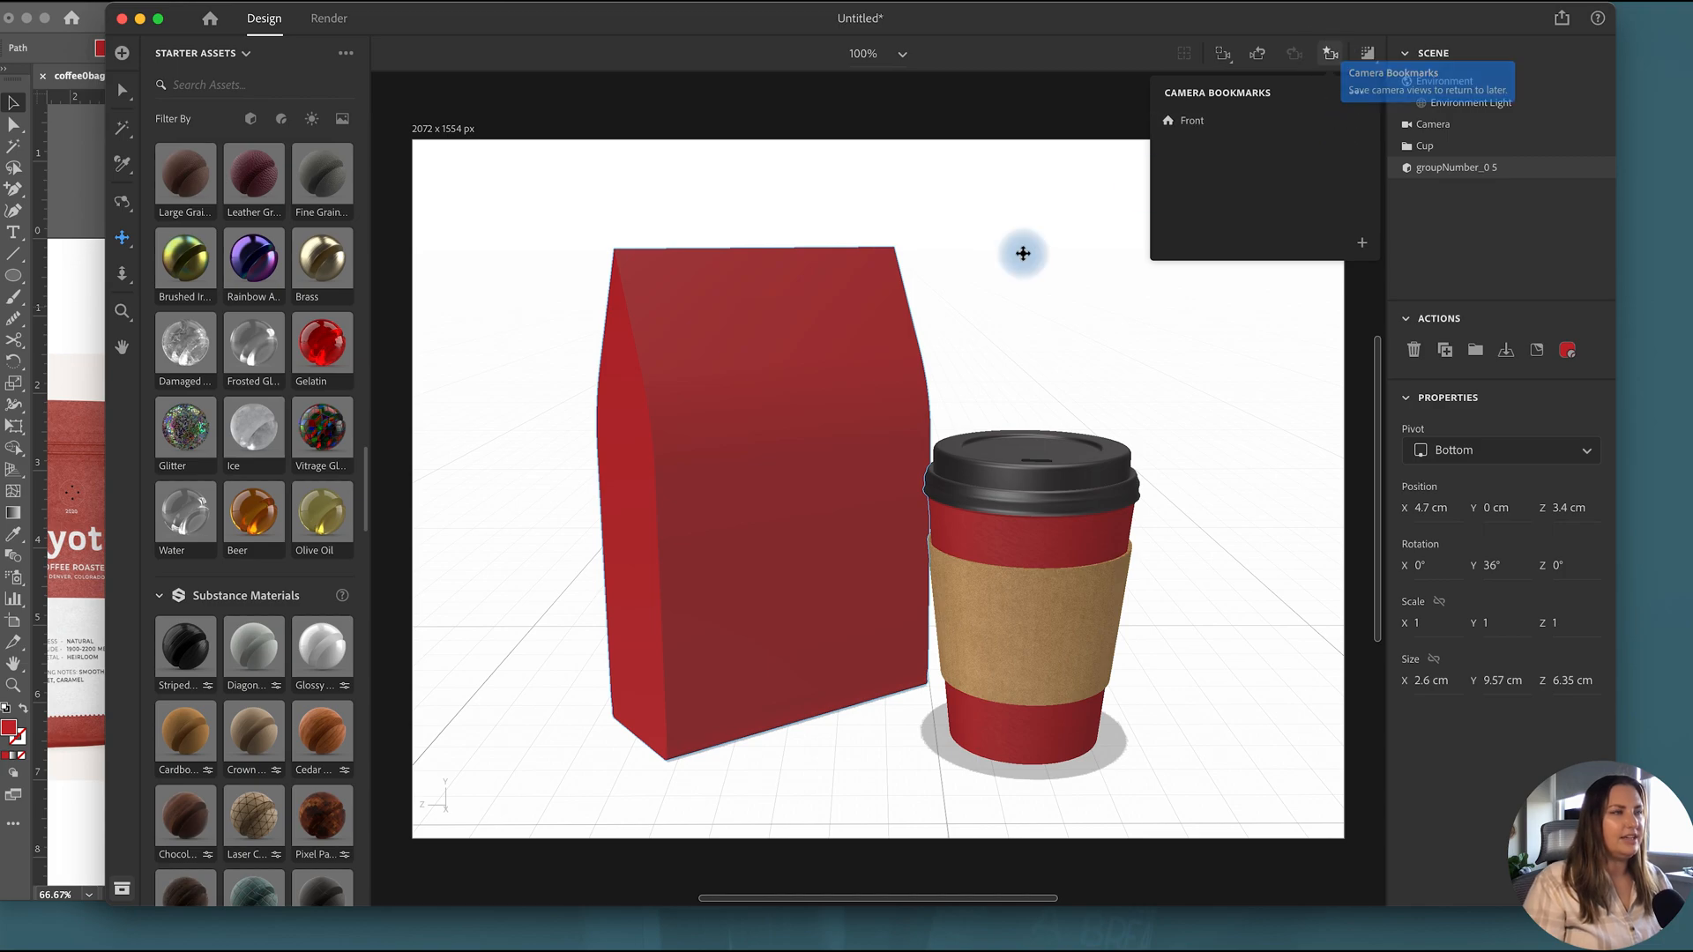
{"action": "left_click", "coordinate": [1330, 53]}
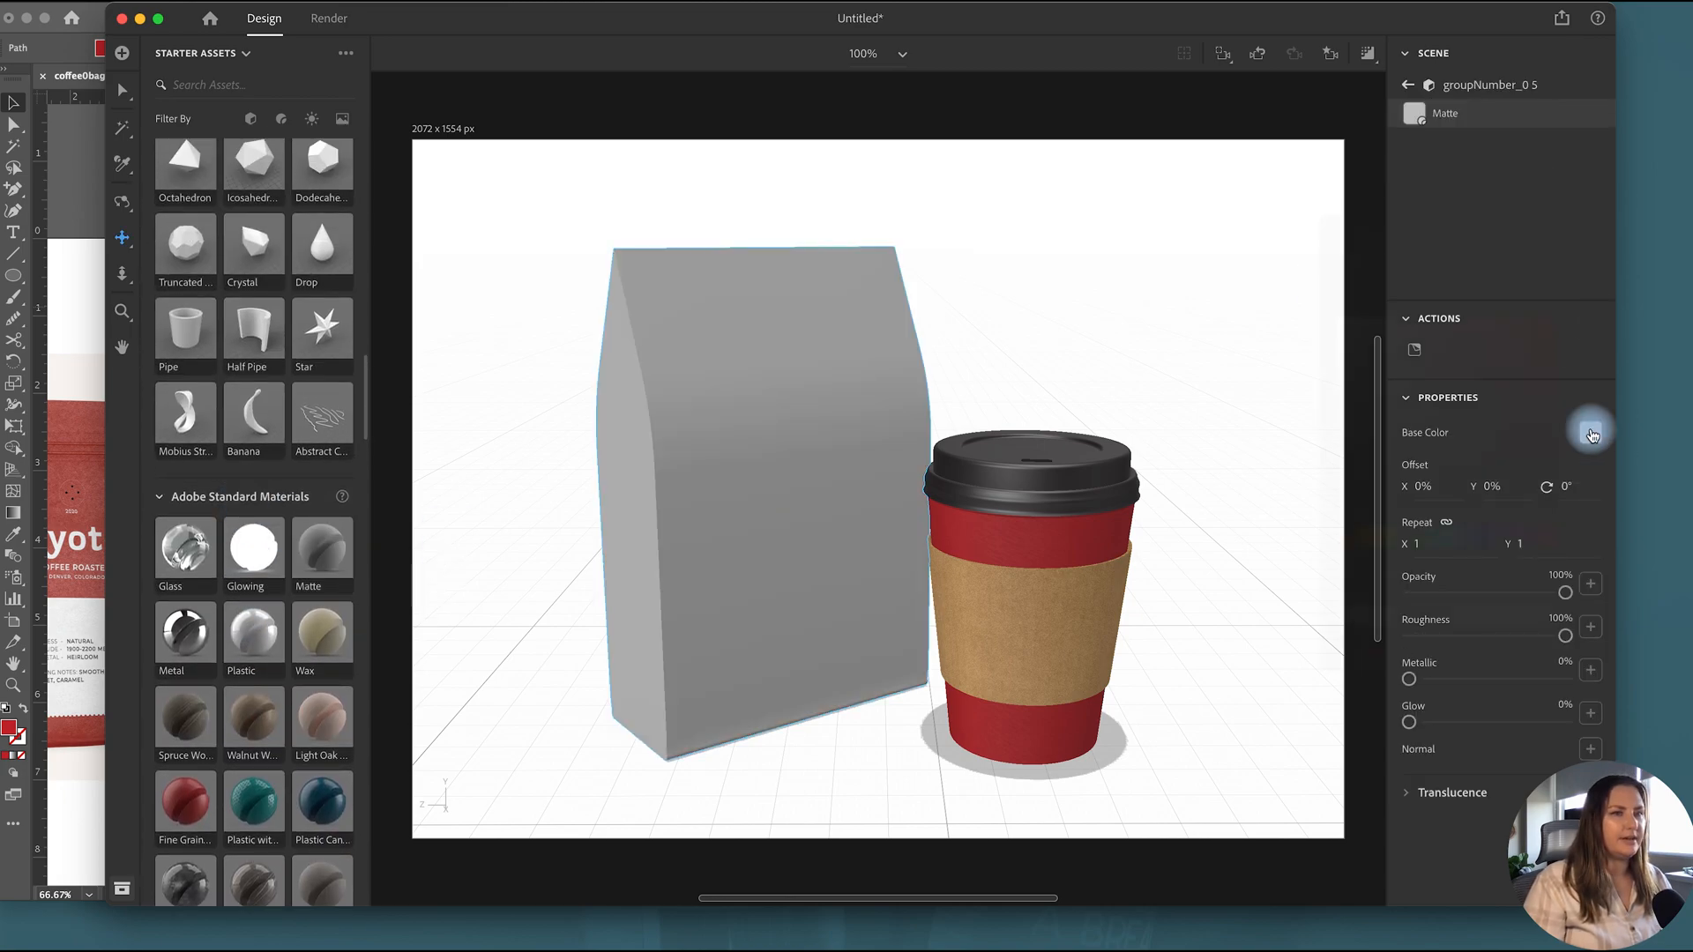
Step: Set the bag's Matte material Base Color to red BB2026
{"action": "left_click", "coordinate": [1591, 432]}
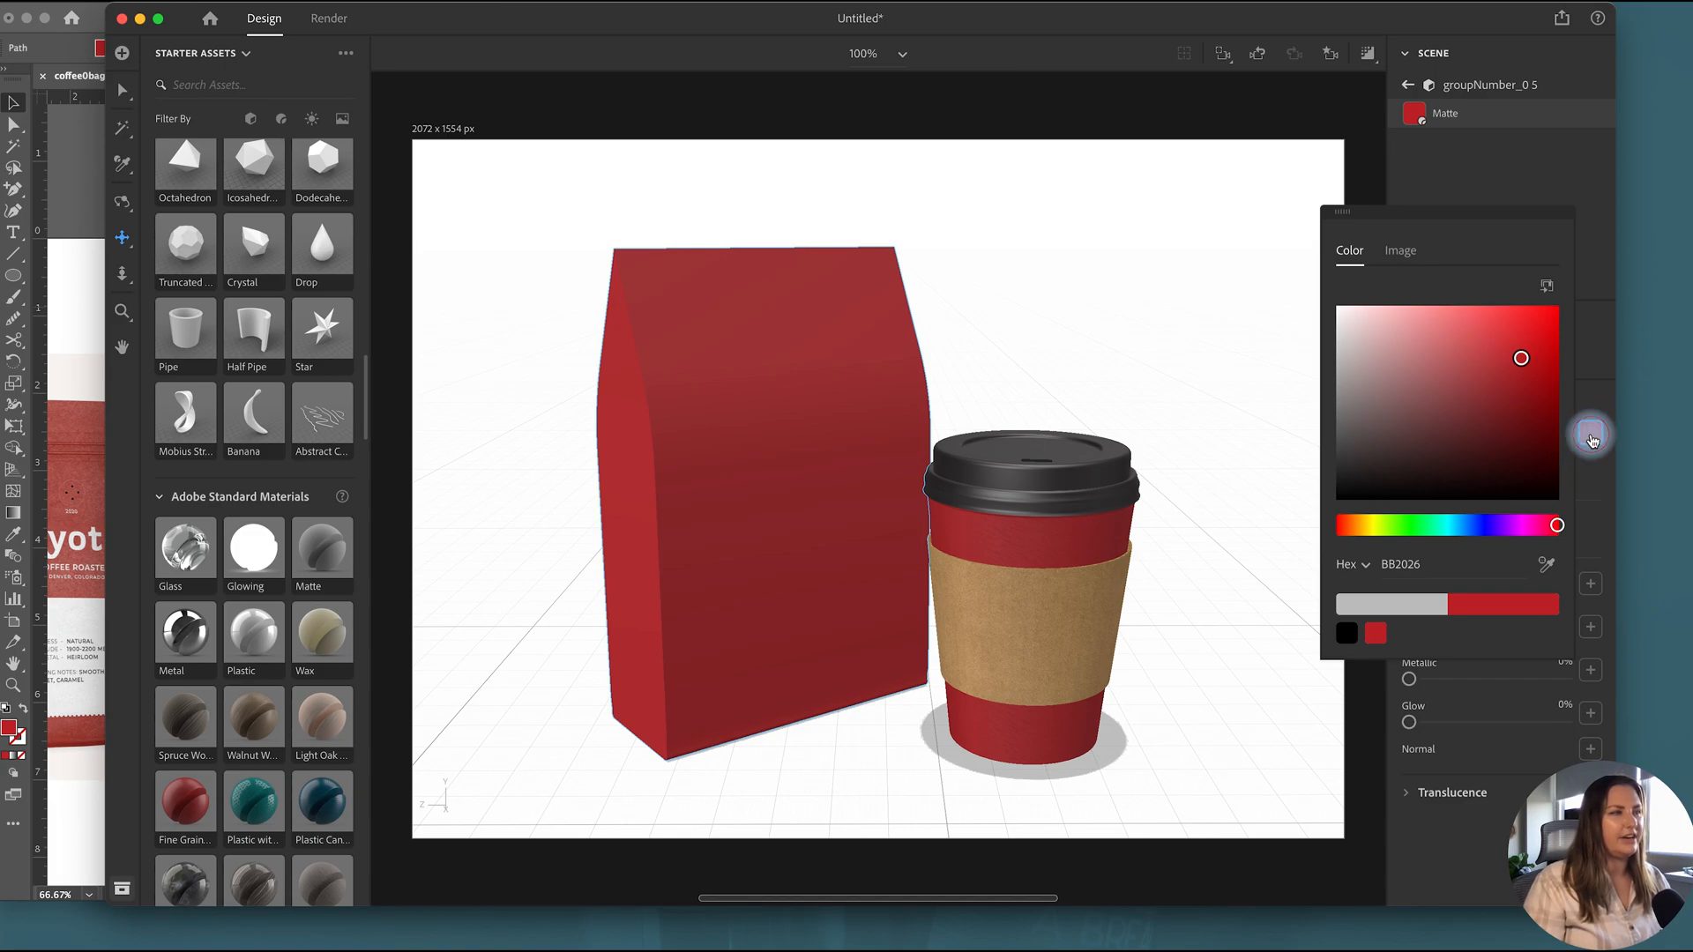
{"action": "left_click", "coordinate": [1592, 438]}
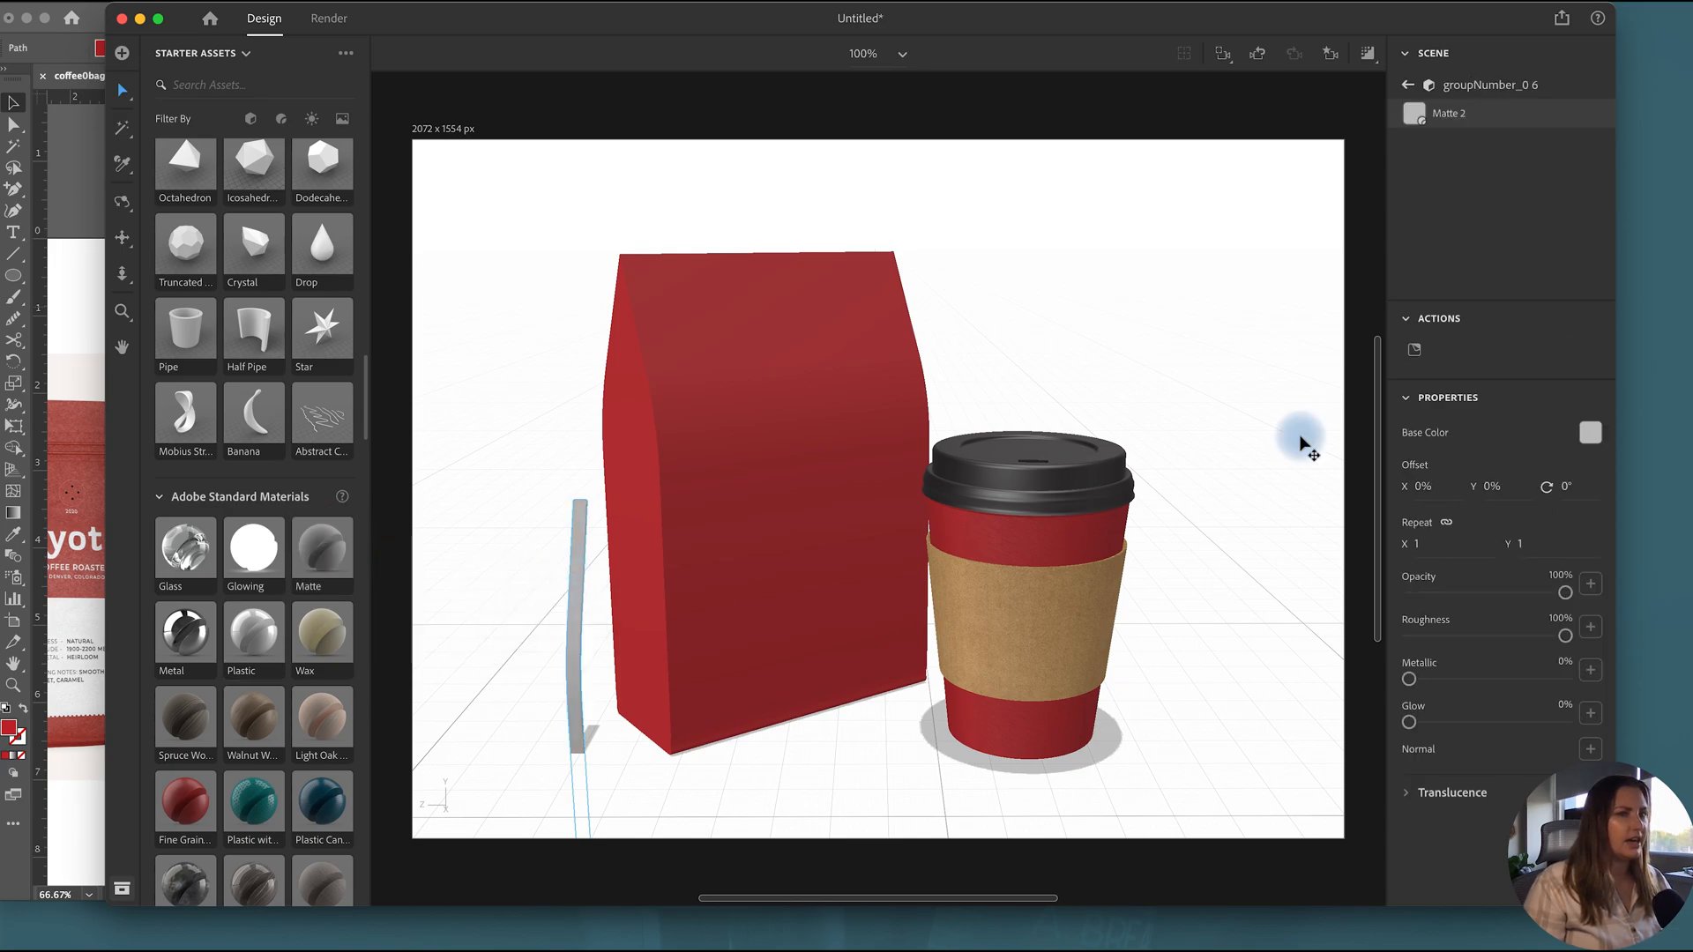
{"action": "left_click", "coordinate": [1589, 432]}
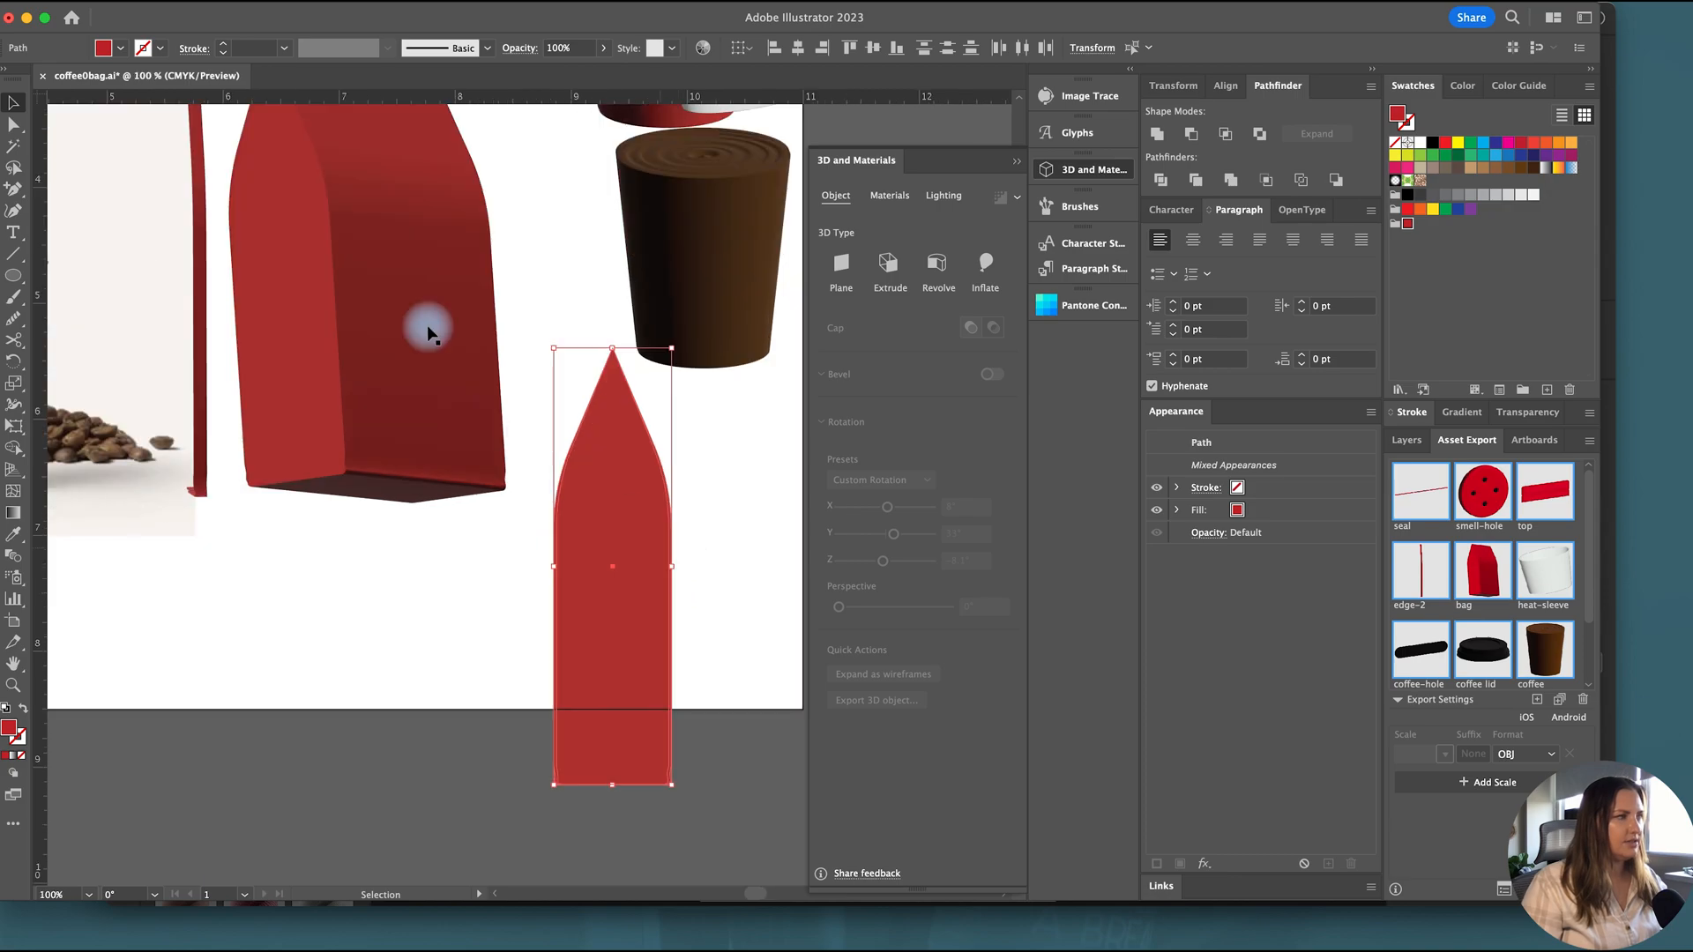
Step: Hollow the pointed edge shape with Pathfinder and extrude it 0.1 in deep
{"action": "left_click", "coordinate": [888, 268]}
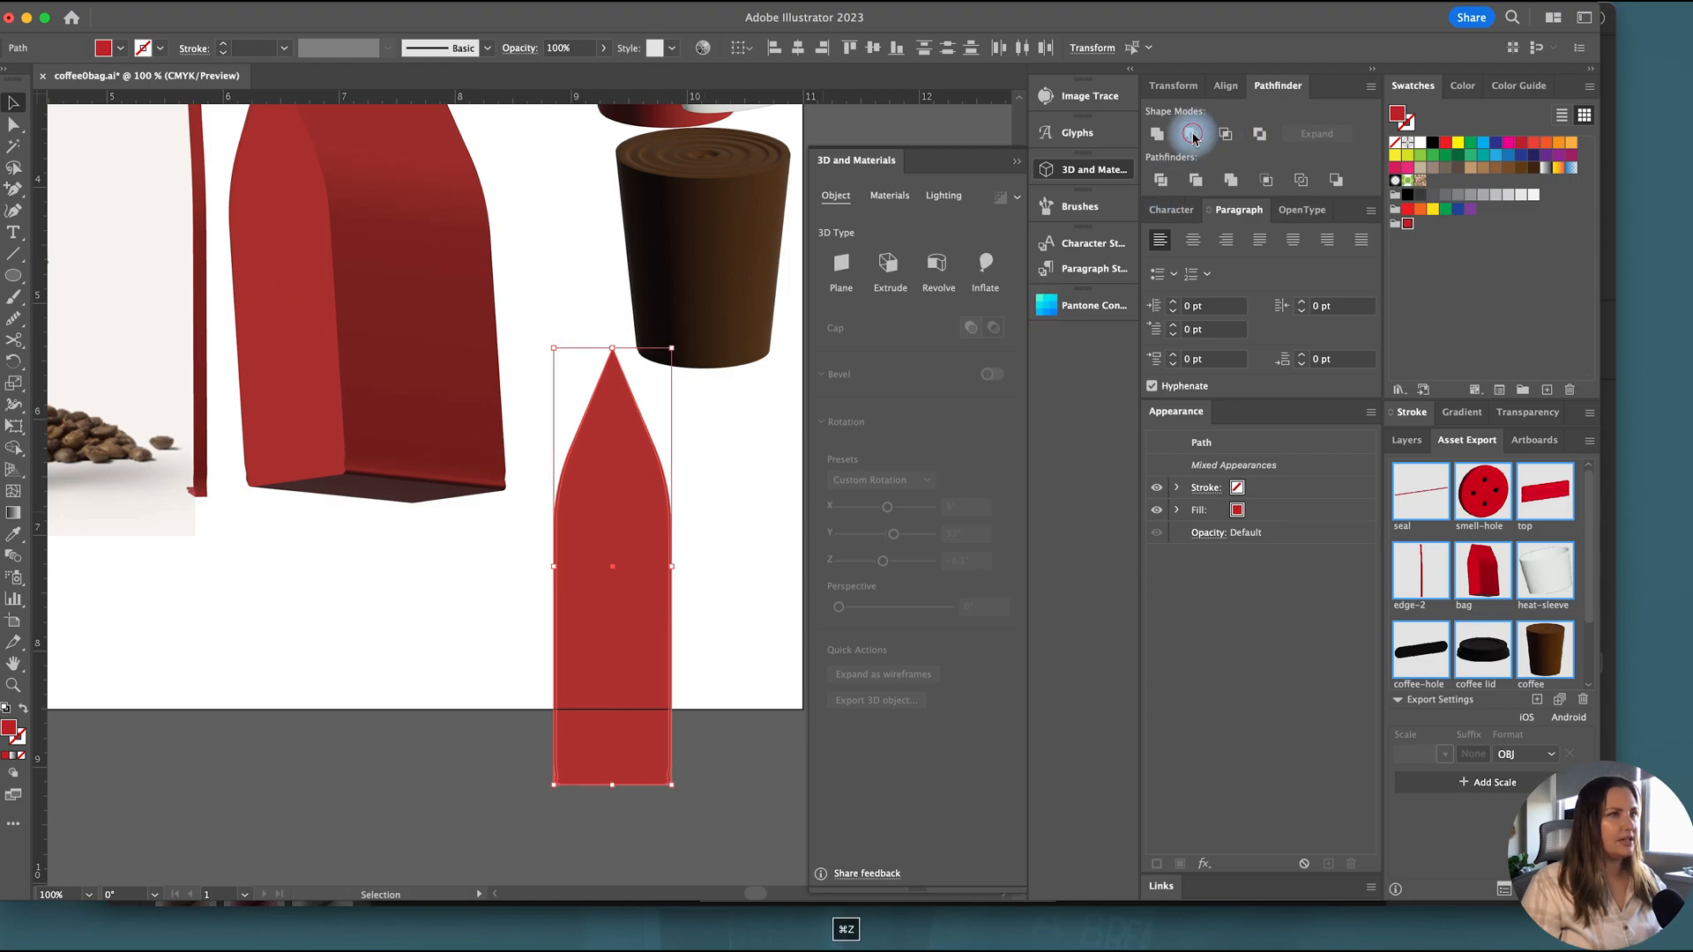
{"action": "left_click", "coordinate": [1155, 133]}
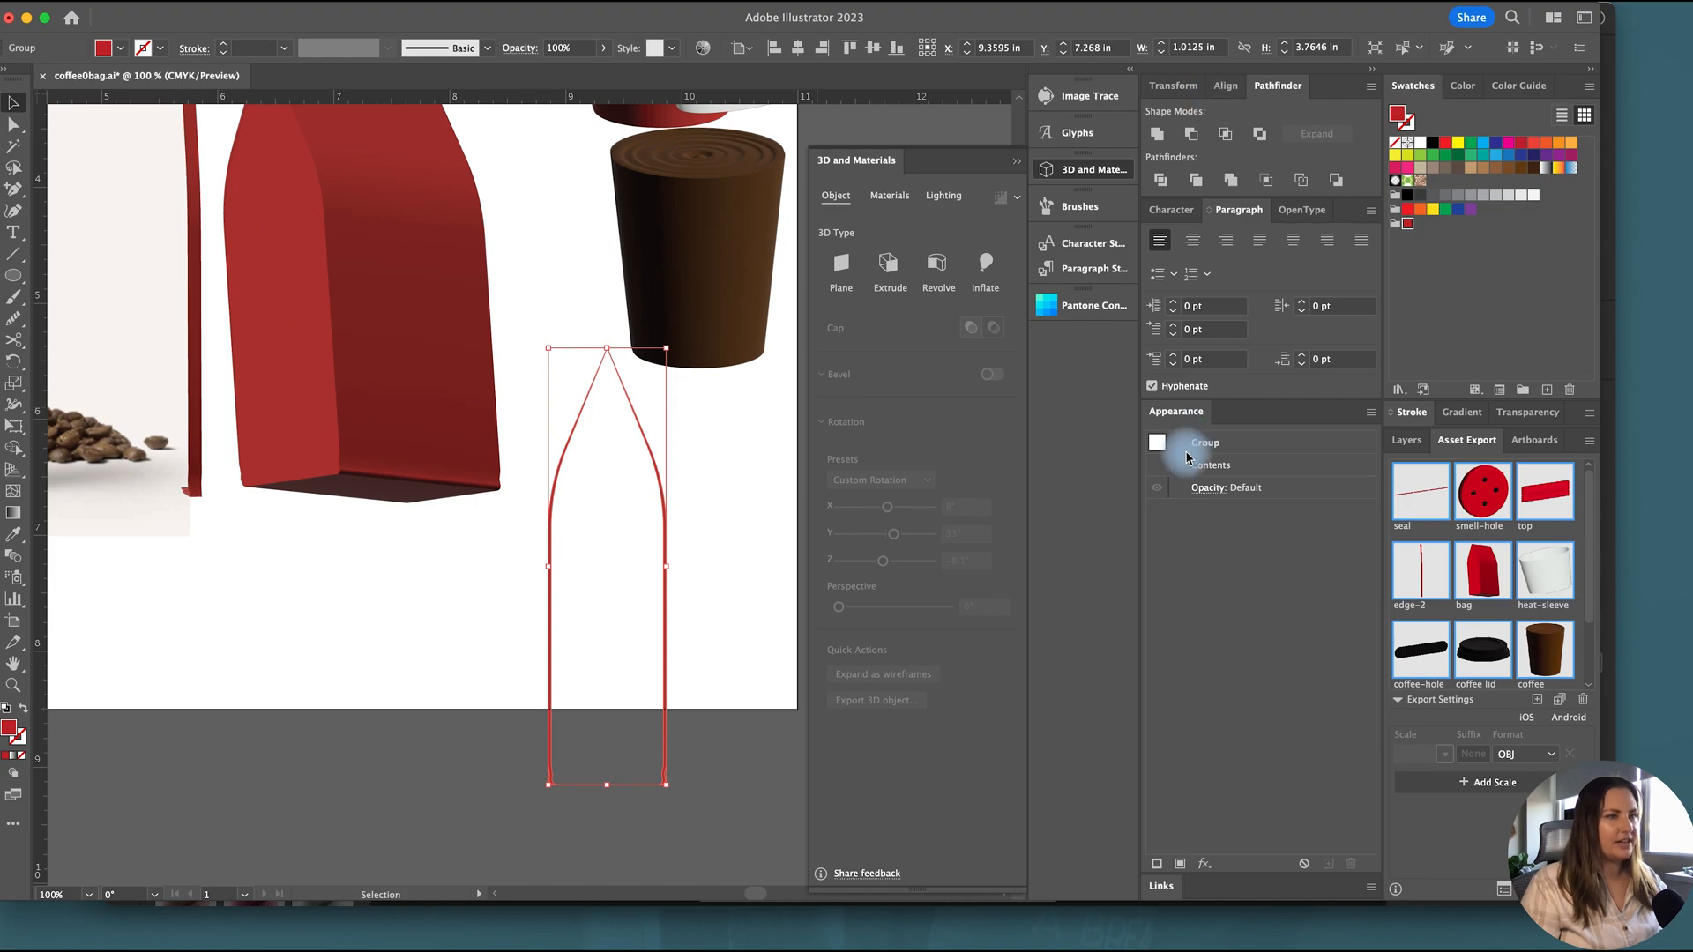
{"action": "left_click", "coordinate": [888, 268]}
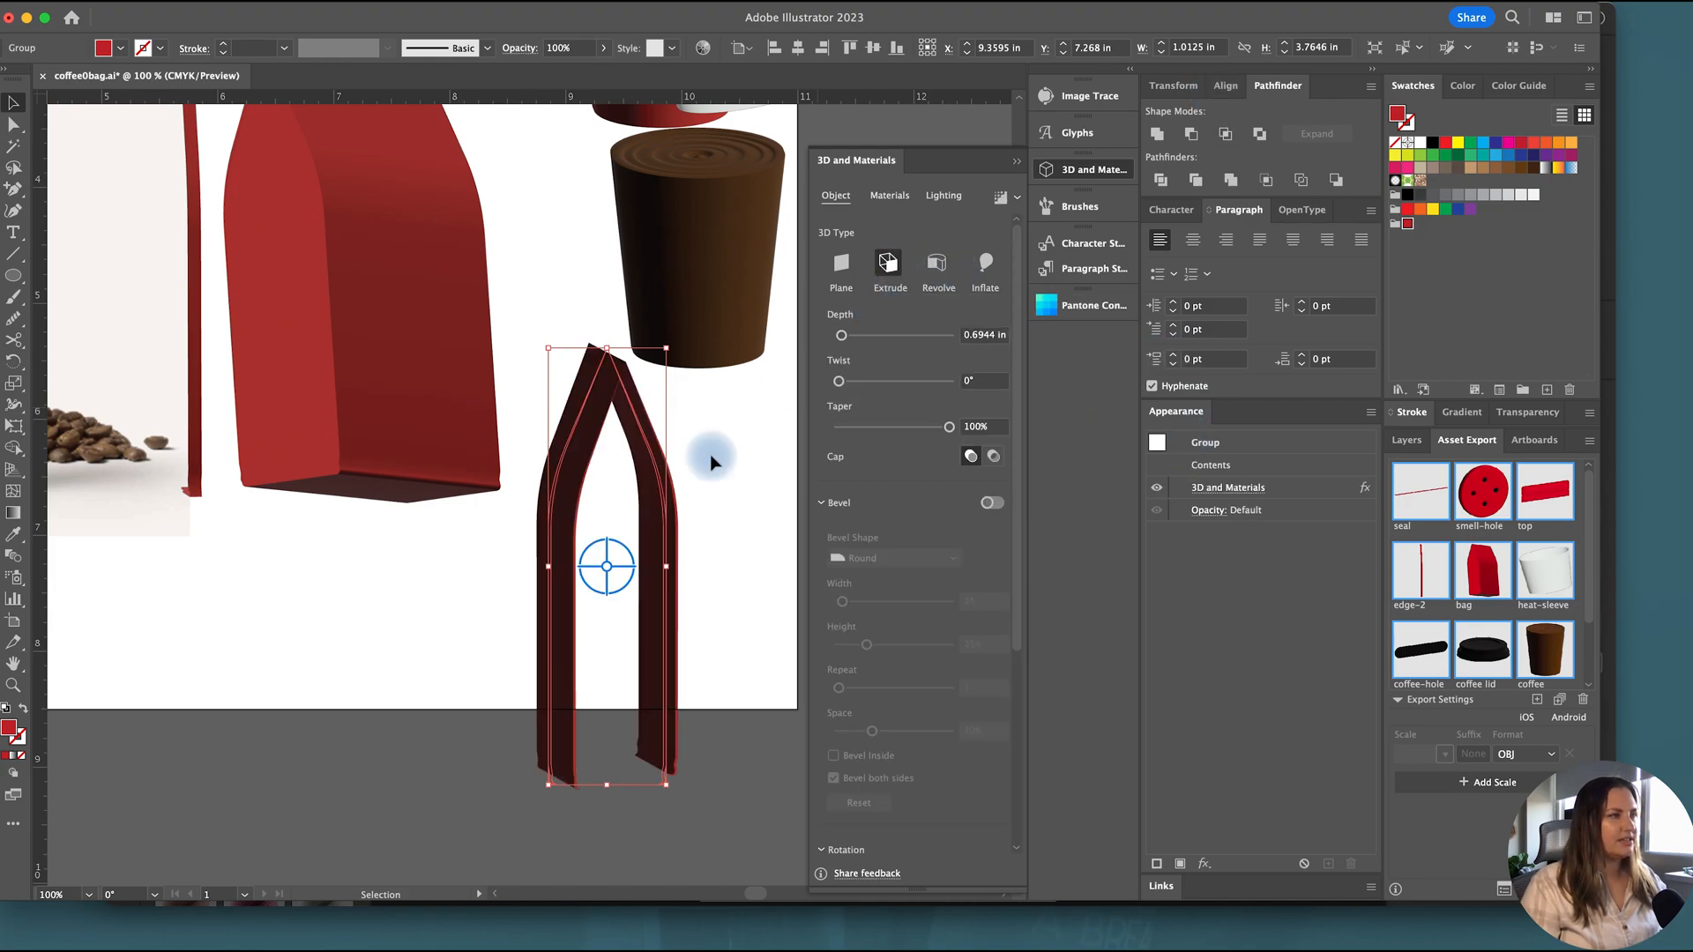
{"action": "left_click", "coordinate": [980, 335]}
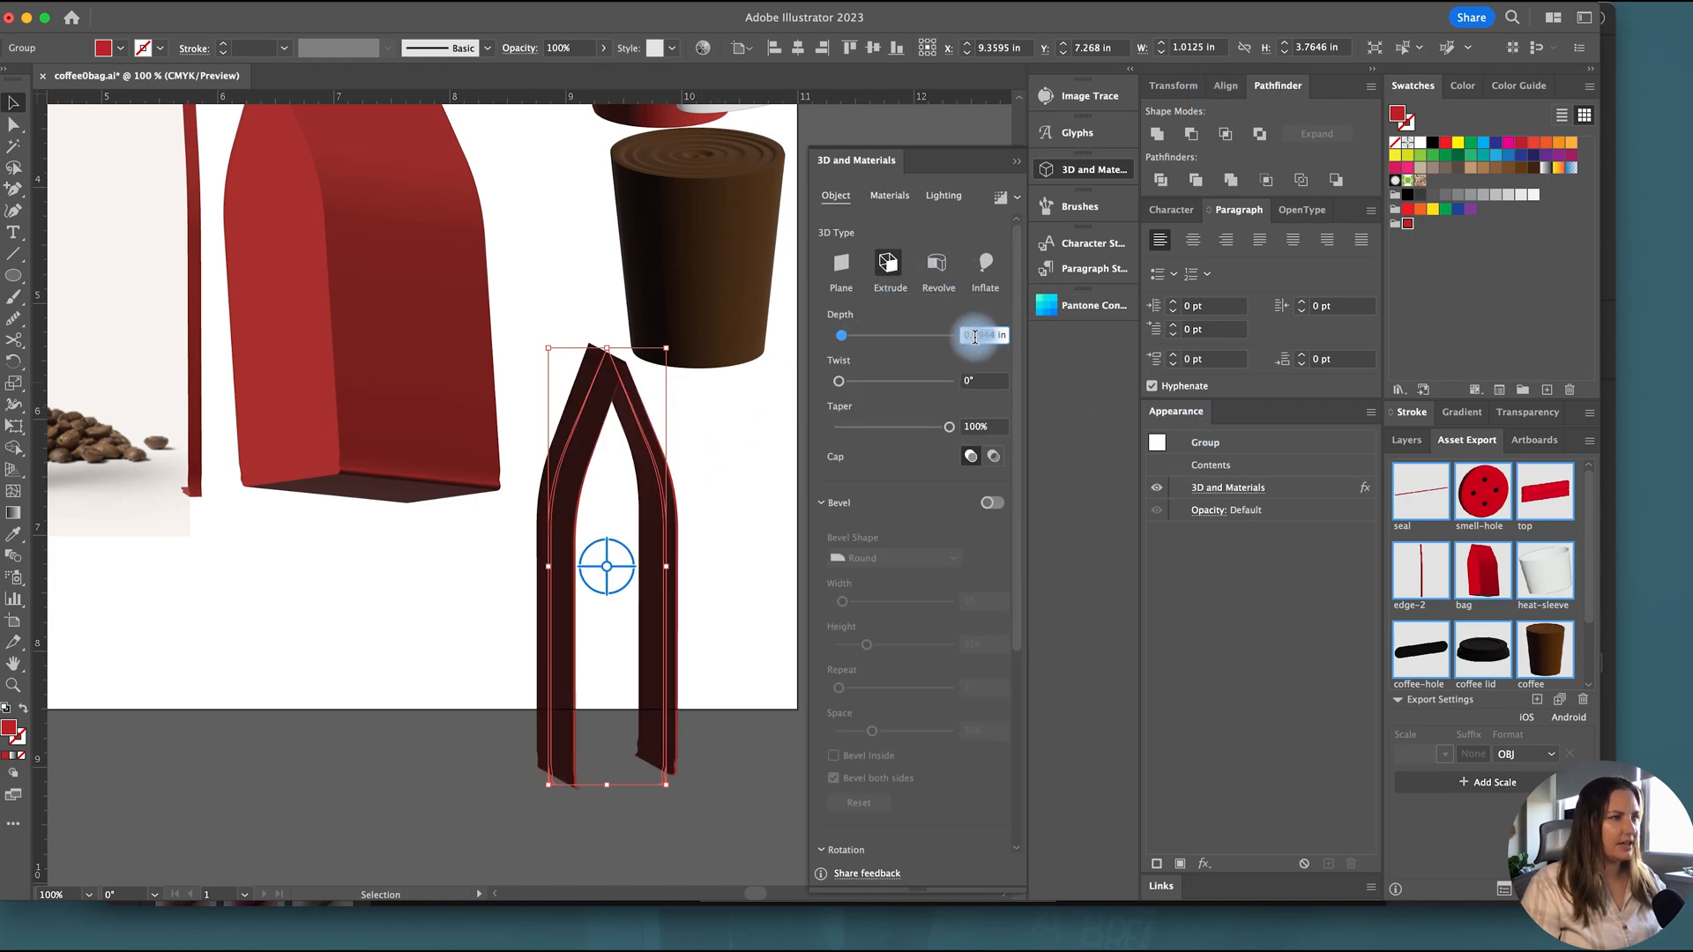
{"action": "type", "text": "0.1 in"}
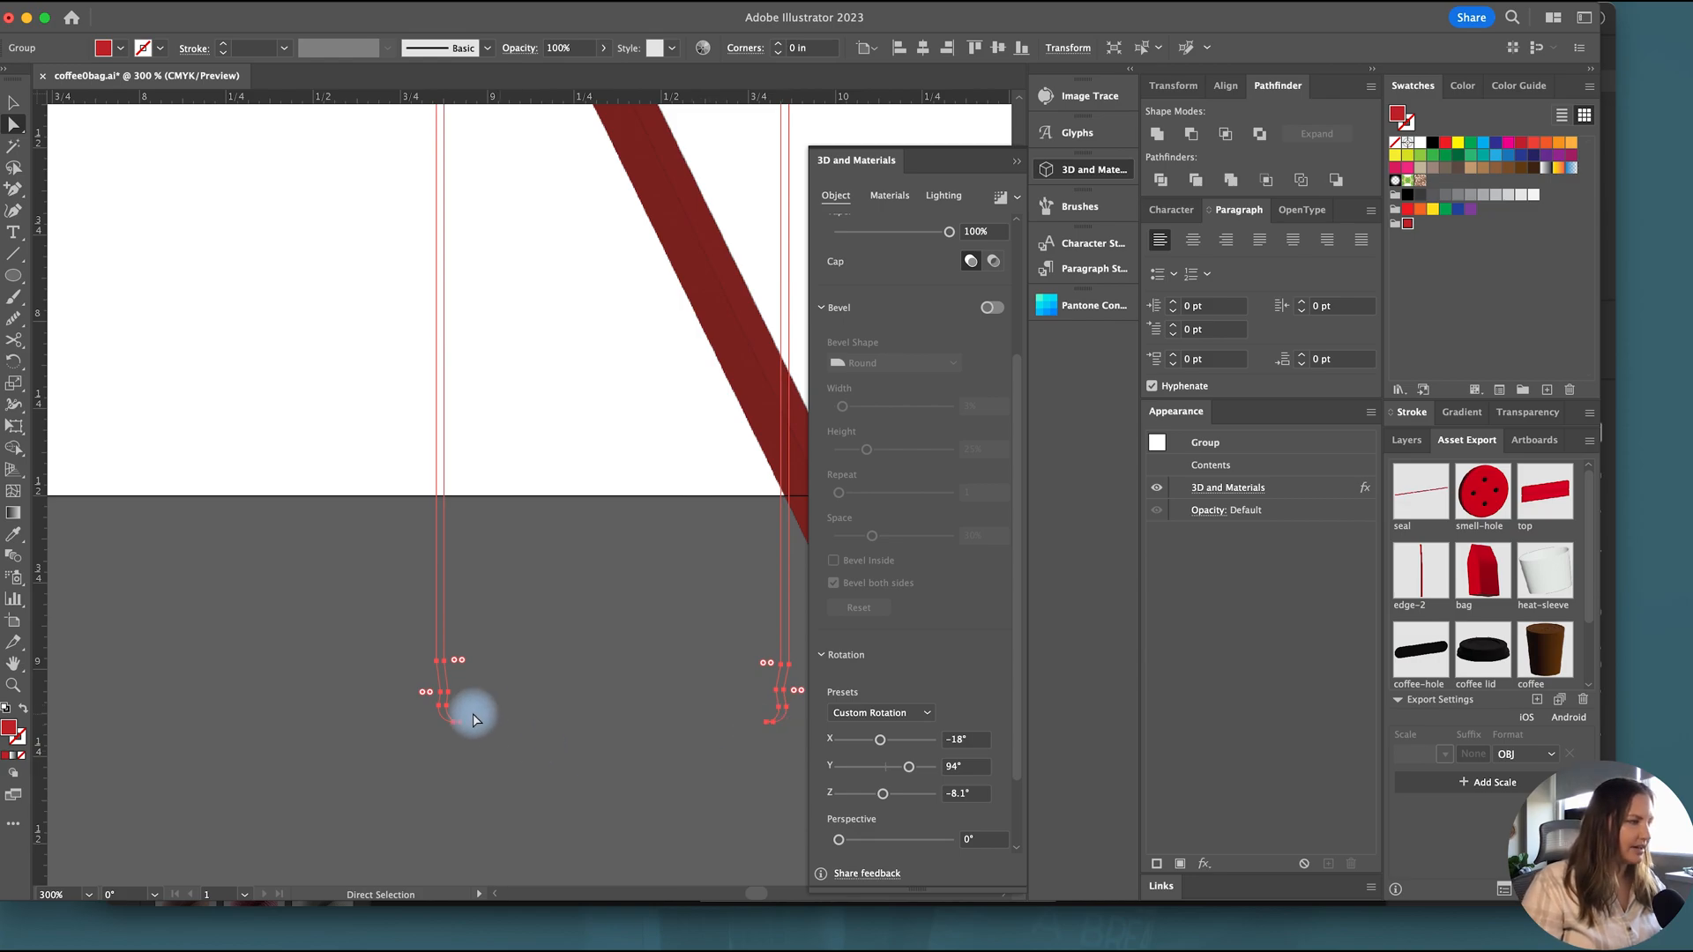
Step: Drag the bottom corner anchor points outward to reshape the edge's base
{"action": "left_click_drag", "start_coordinate": [442, 691], "coordinate": [610, 730]}
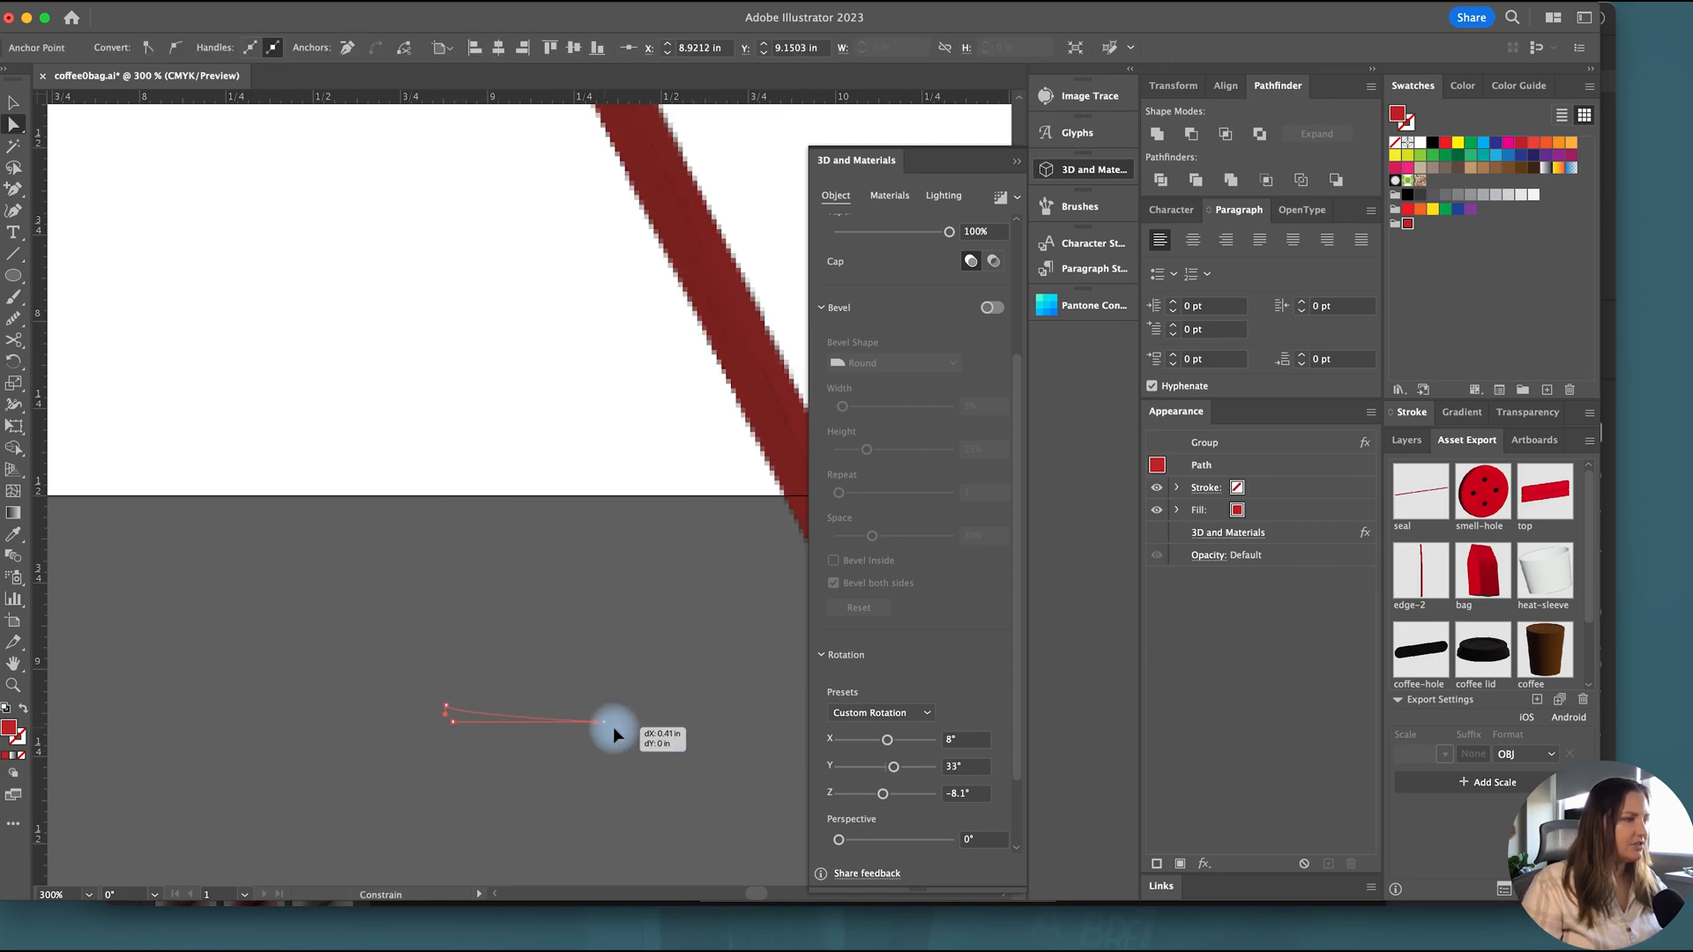
{"action": "left_click_drag", "start_coordinate": [610, 723], "coordinate": [773, 723]}
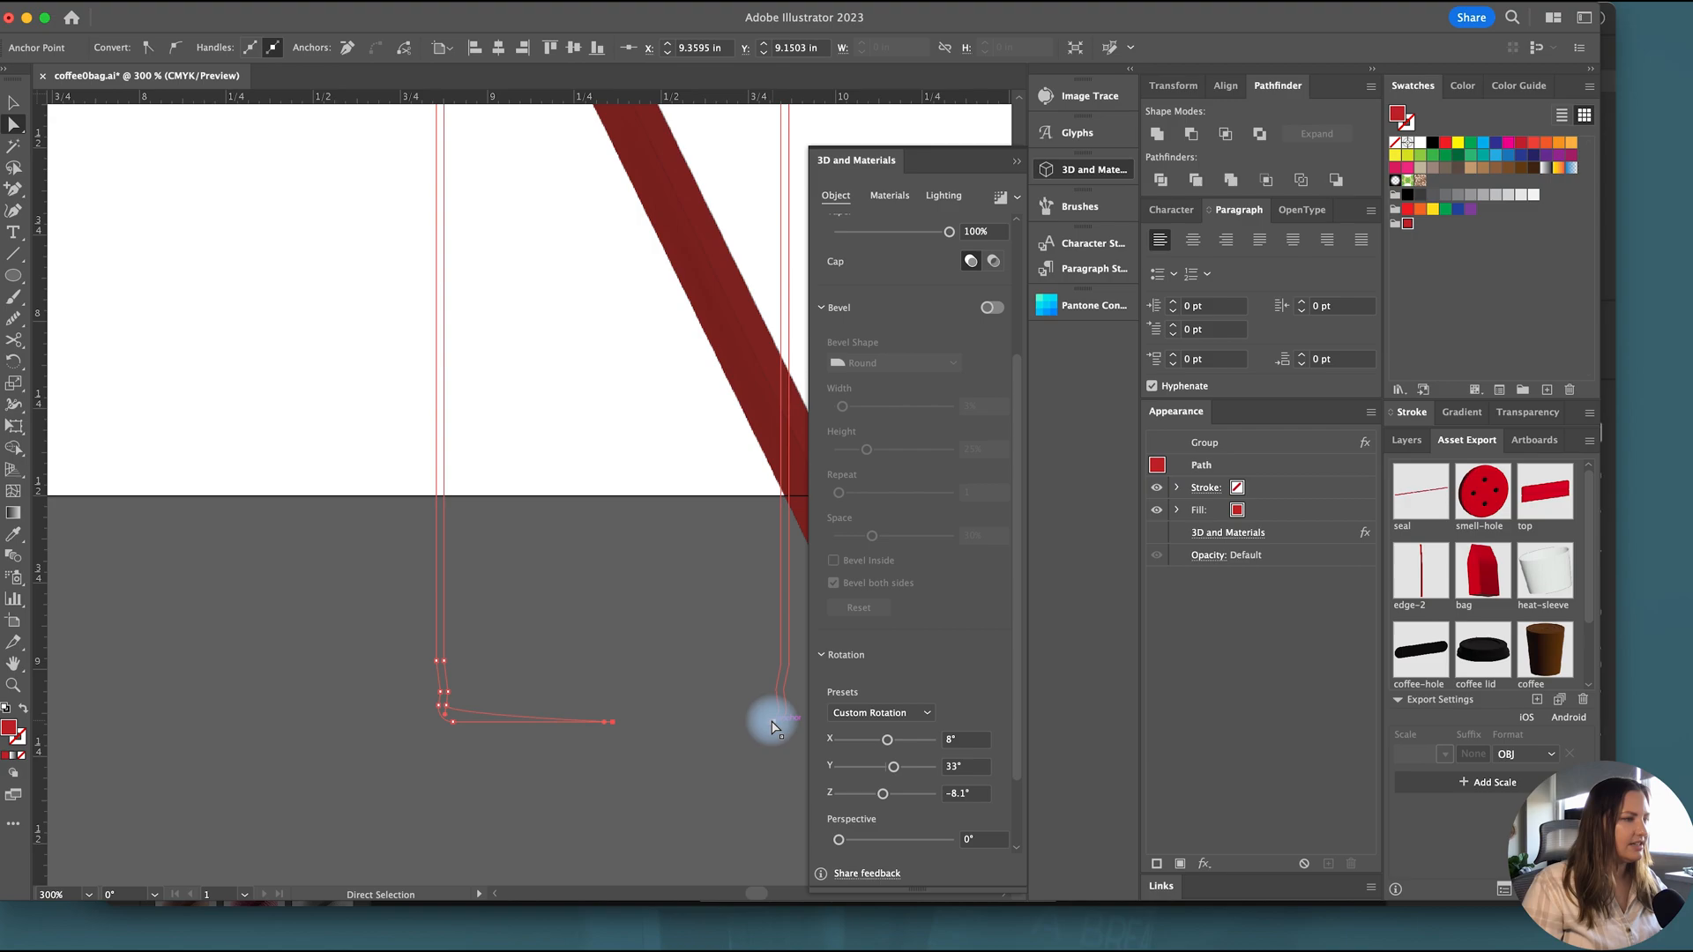
{"action": "left_click_drag", "start_coordinate": [772, 718], "coordinate": [610, 732]}
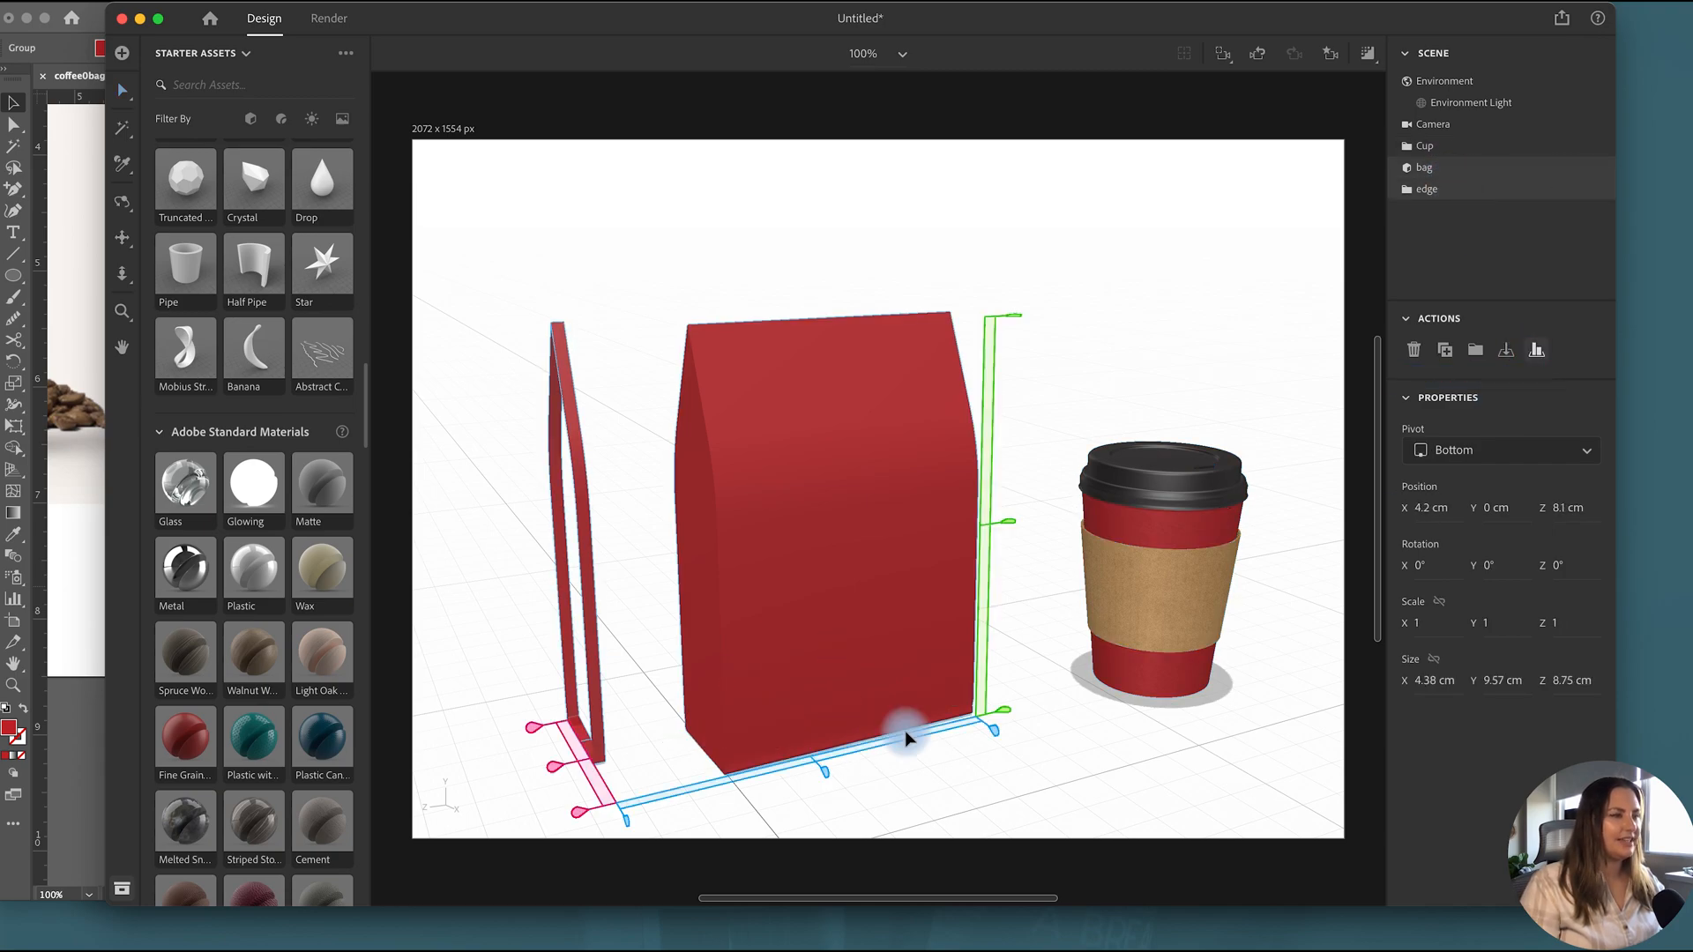
Step: Fit edge against the bag, colour its material red, and position edge 2
{"action": "left_click_drag", "start_coordinate": [907, 737], "coordinate": [827, 788]}
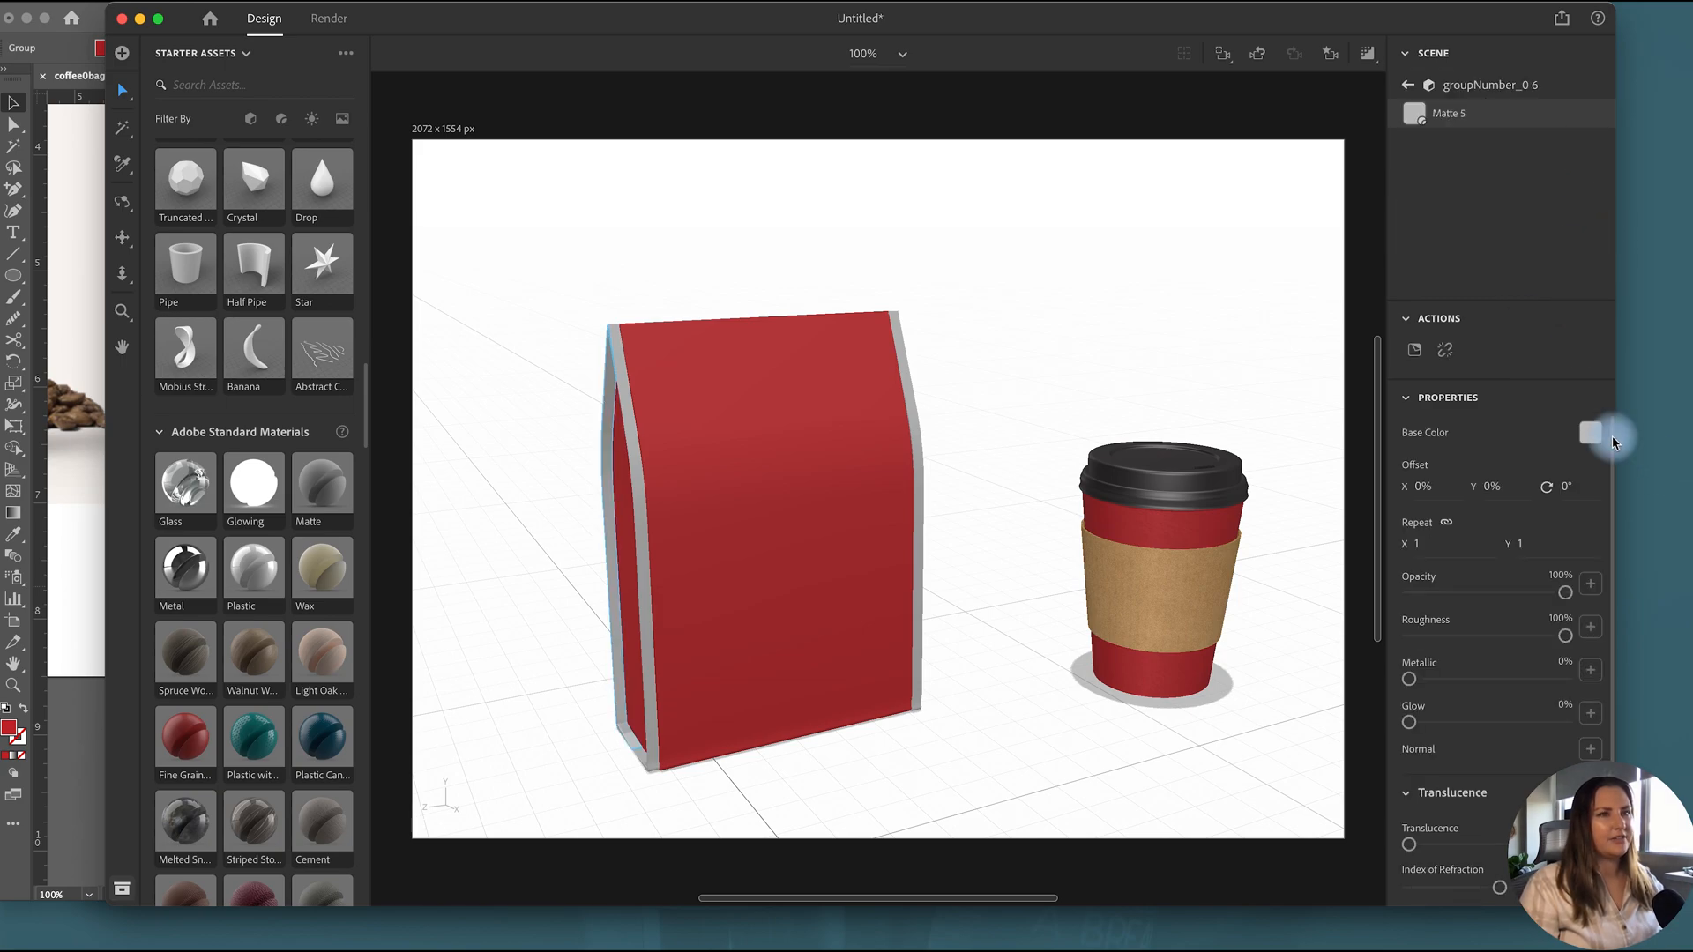
{"action": "left_click", "coordinate": [1589, 432]}
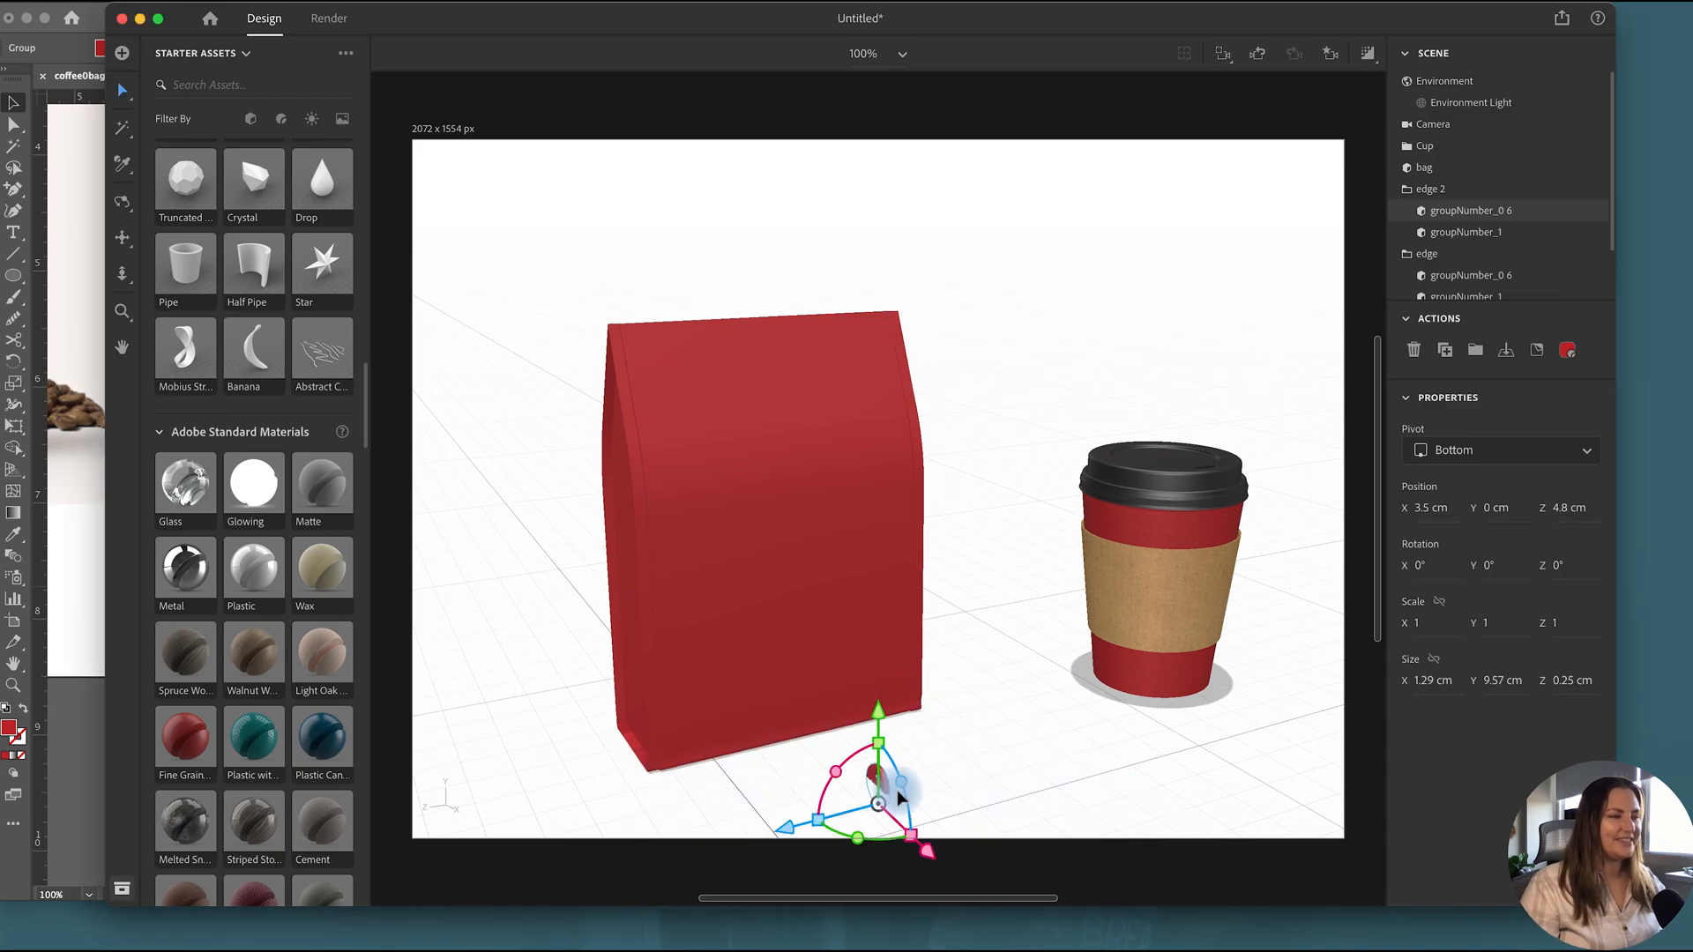
{"action": "left_click_drag", "start_coordinate": [875, 799], "coordinate": [853, 502]}
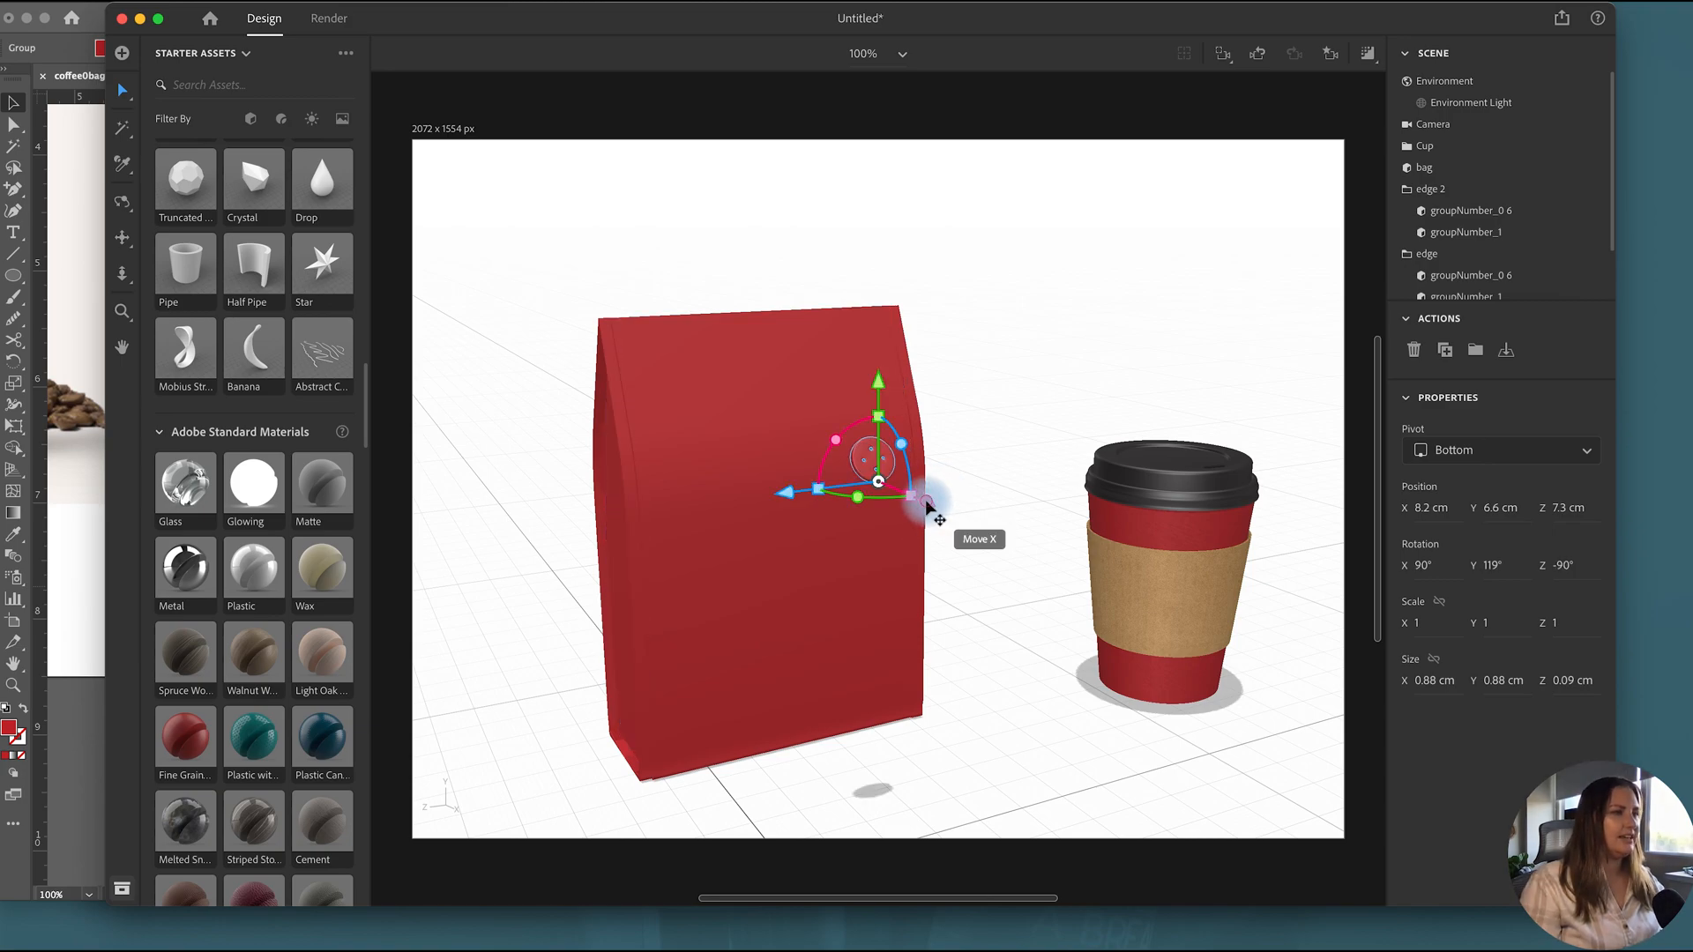
Step: Slide the smell-hole valve onto the bag front and name the combined bag item
{"action": "left_click_drag", "start_coordinate": [923, 508], "coordinate": [858, 475]}
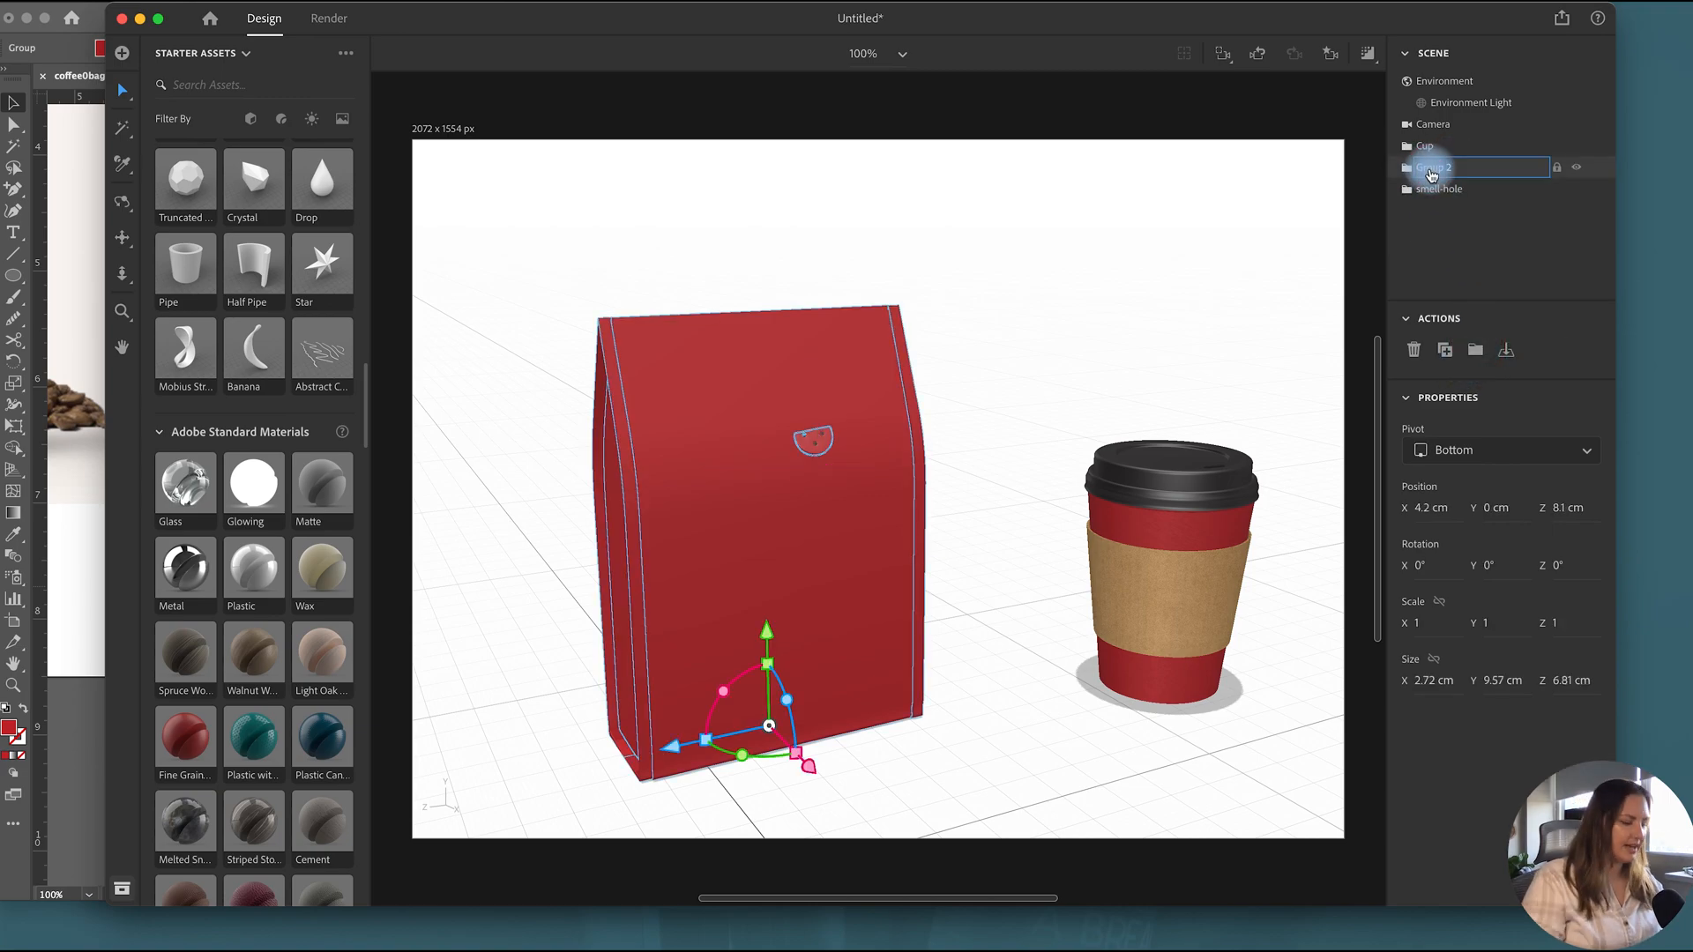
{"action": "left_click", "coordinate": [1447, 188]}
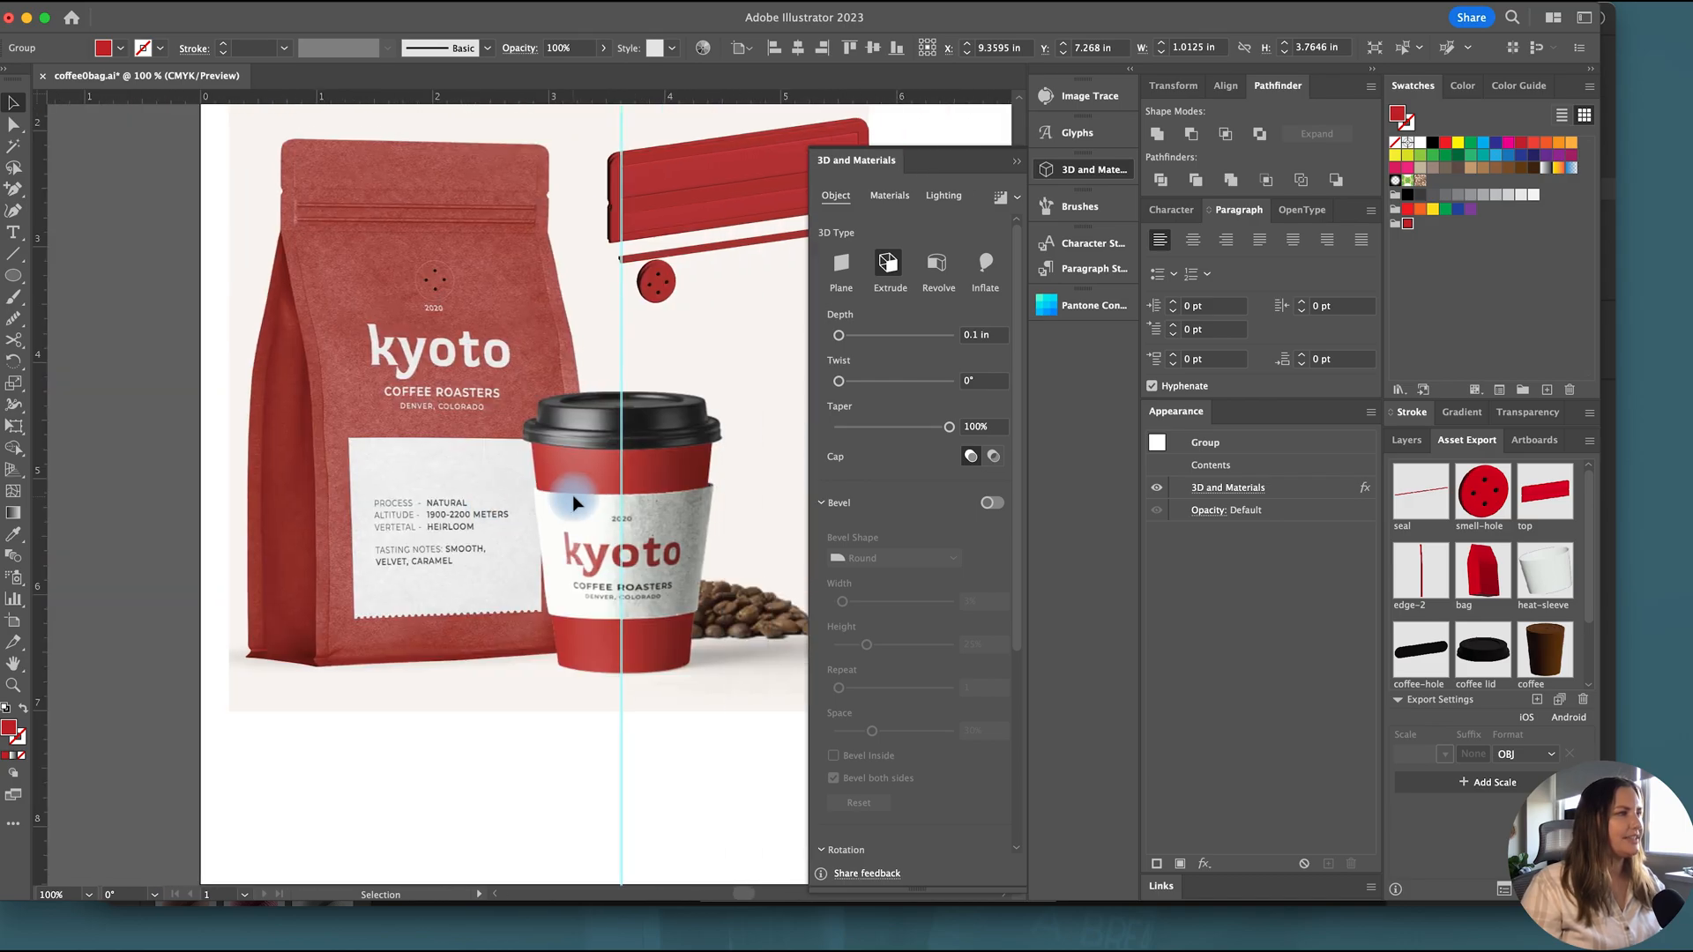
{"action": "mouse_move", "coordinate": [502, 341]}
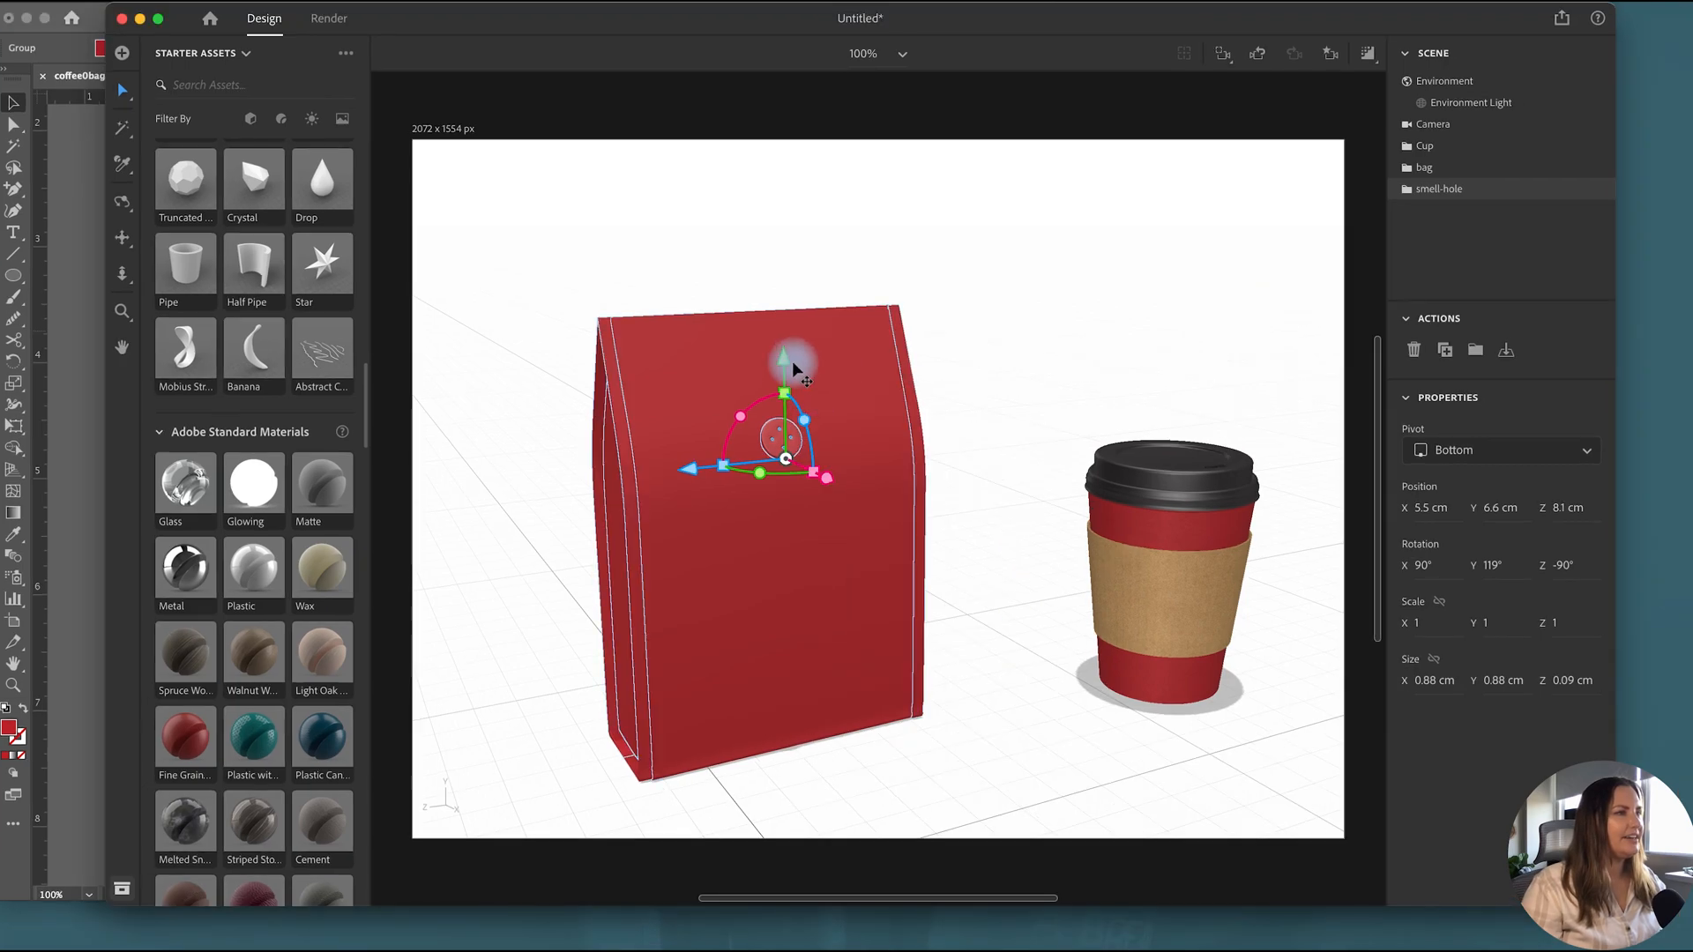
Step: Raise the valve near the bag top and expand the smell-hole group
{"action": "left_click_drag", "start_coordinate": [794, 361], "coordinate": [777, 281]}
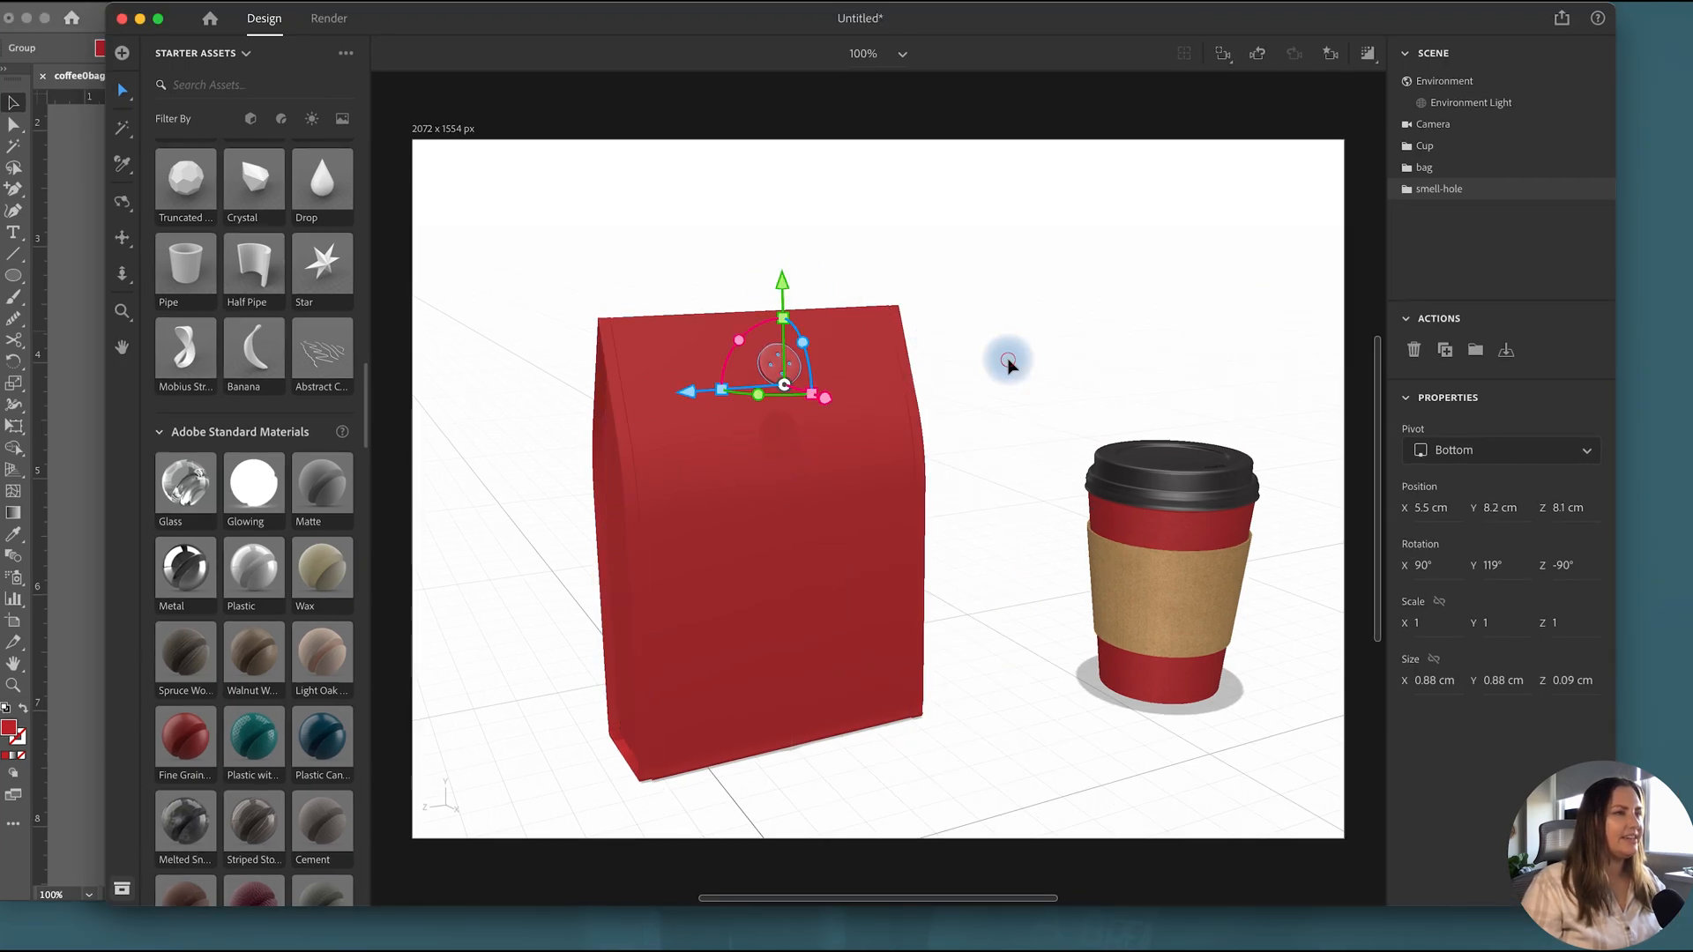
{"action": "left_click", "coordinate": [1443, 81]}
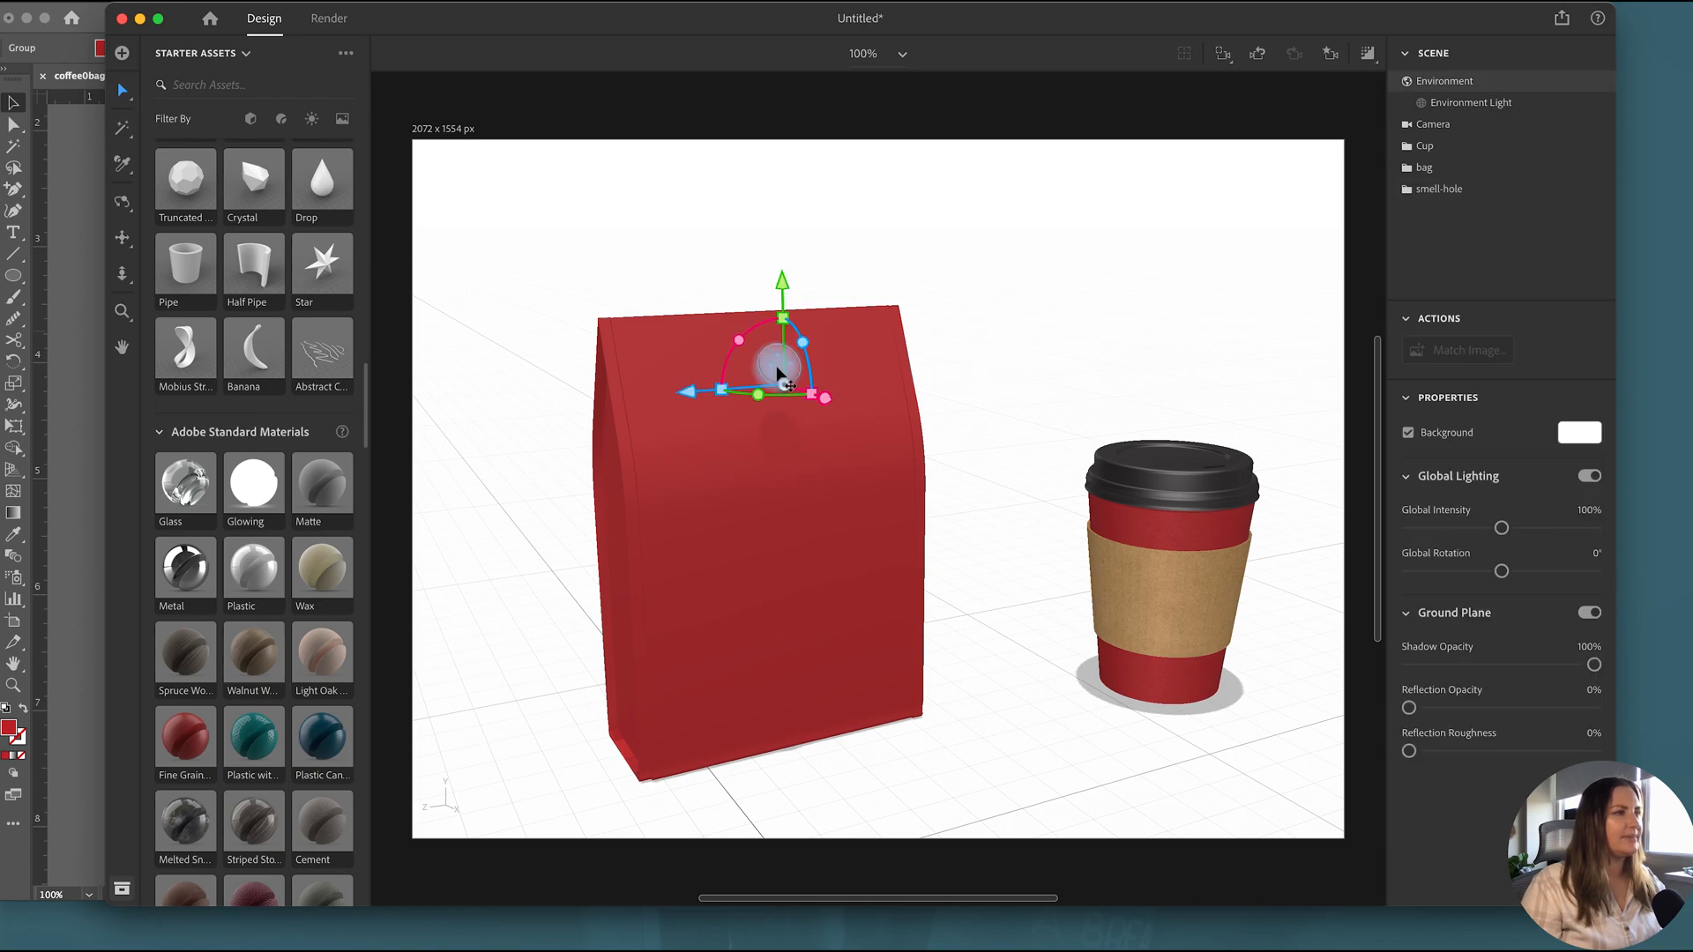
{"action": "left_click", "coordinate": [1436, 150]}
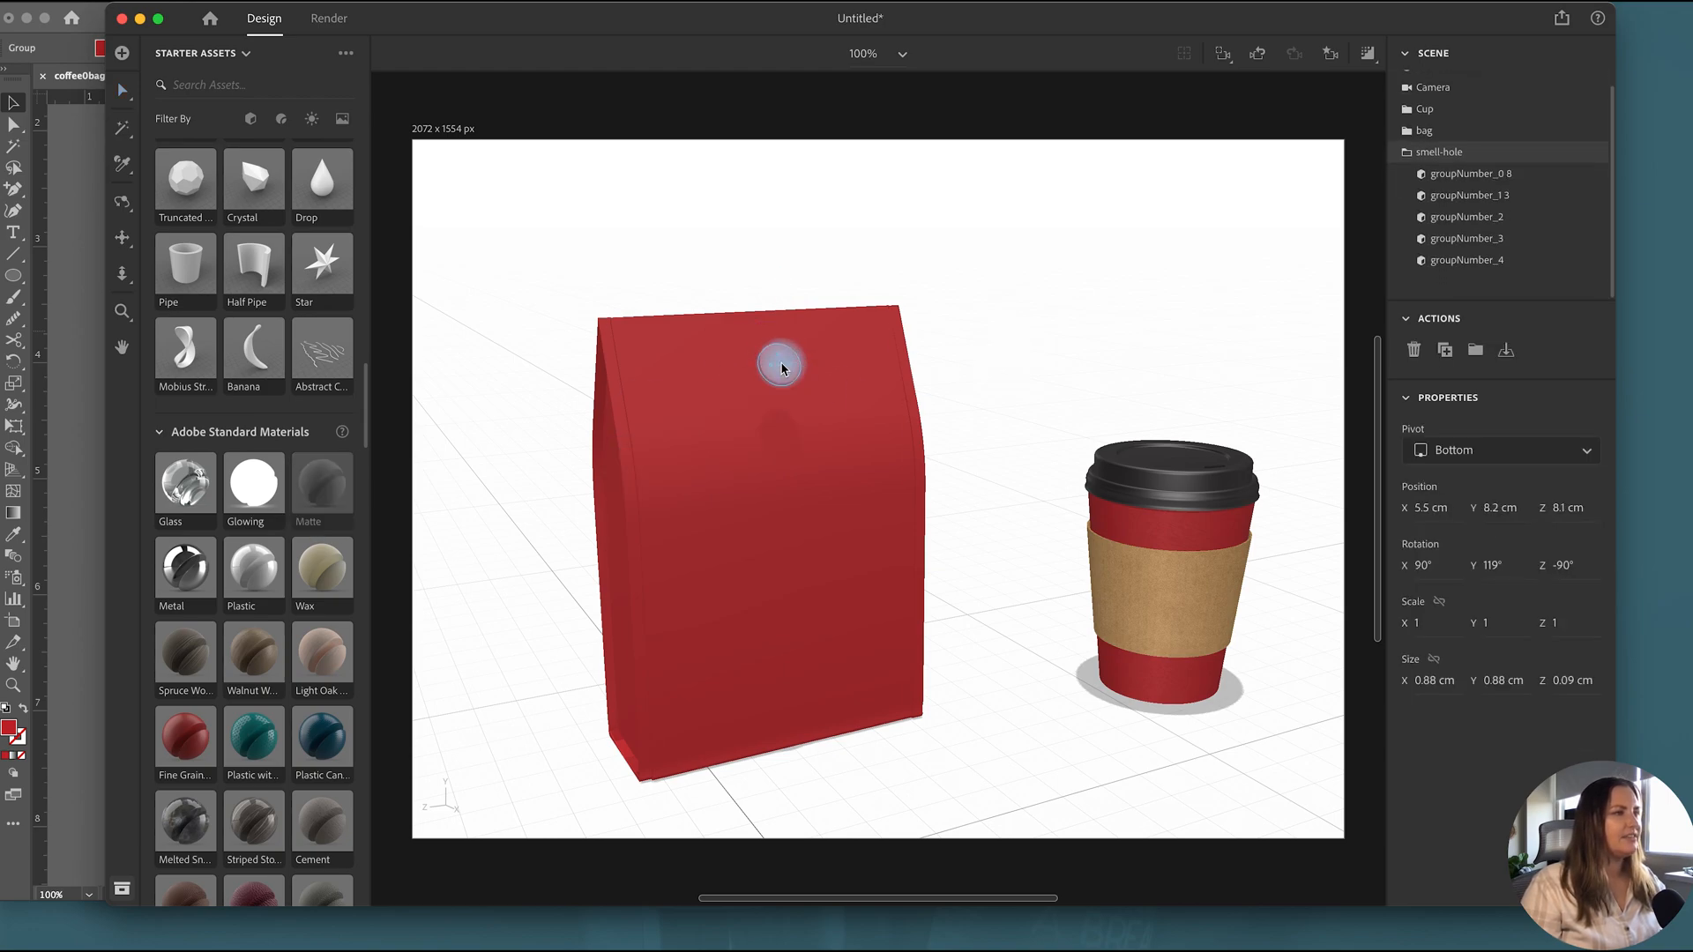
Step: Set each vent-hole part's Matte 6 Base Color to black 000000
{"action": "left_click", "coordinate": [1466, 172]}
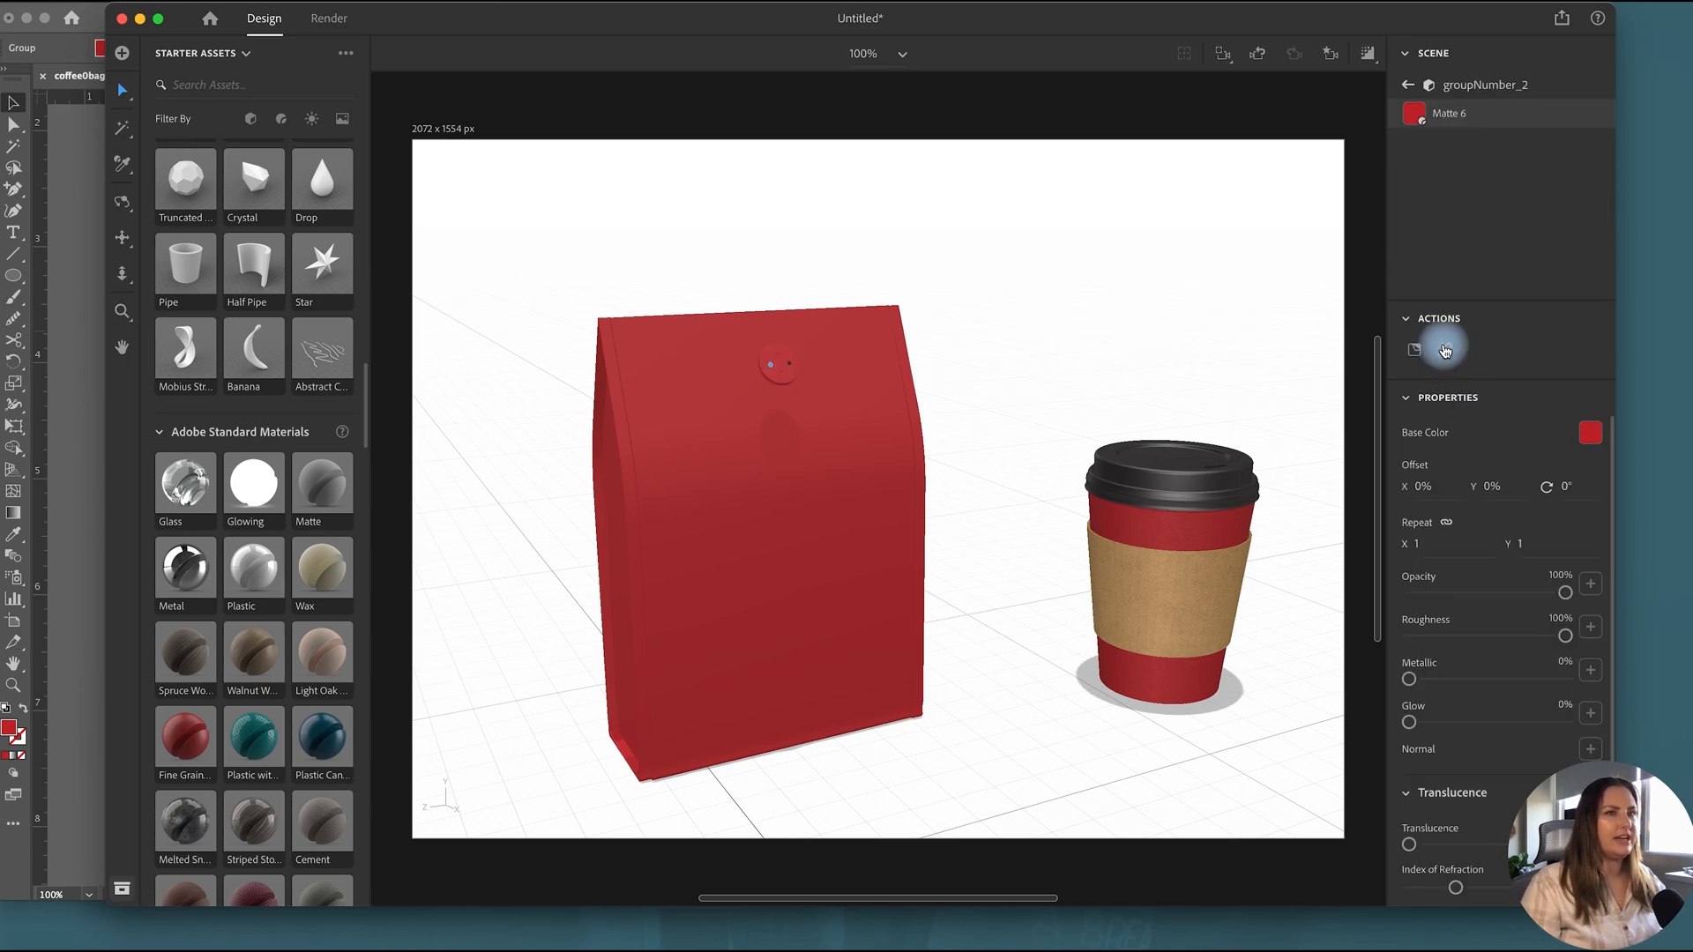
{"action": "left_click", "coordinate": [1588, 432]}
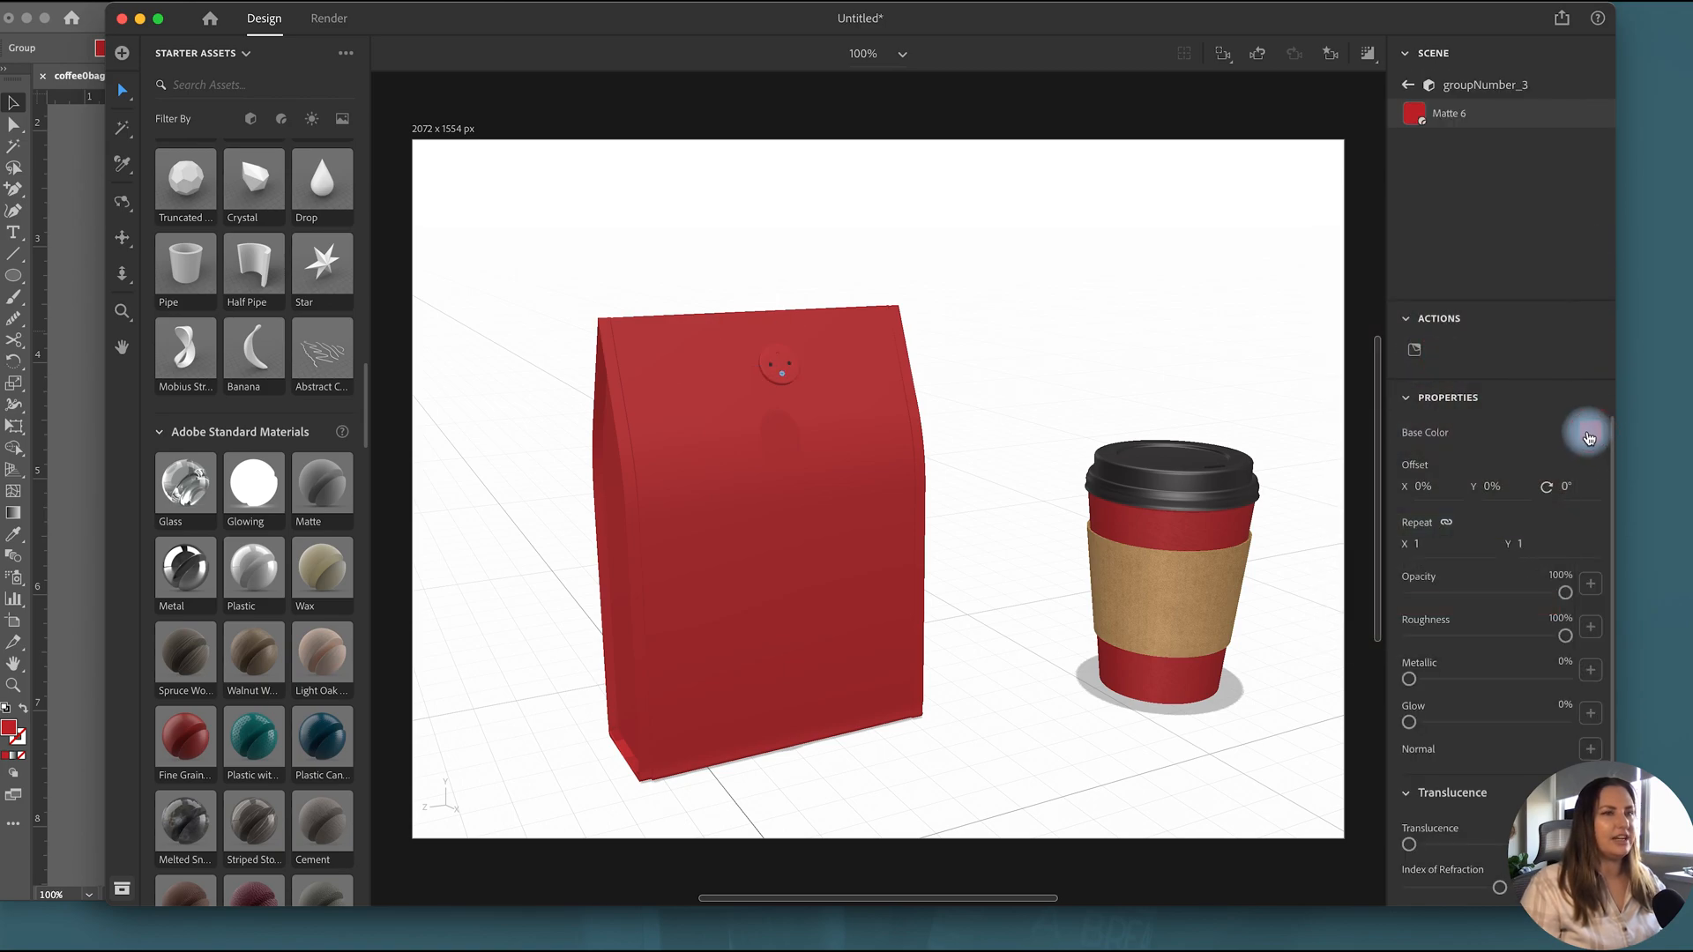
{"action": "left_click", "coordinate": [1588, 432]}
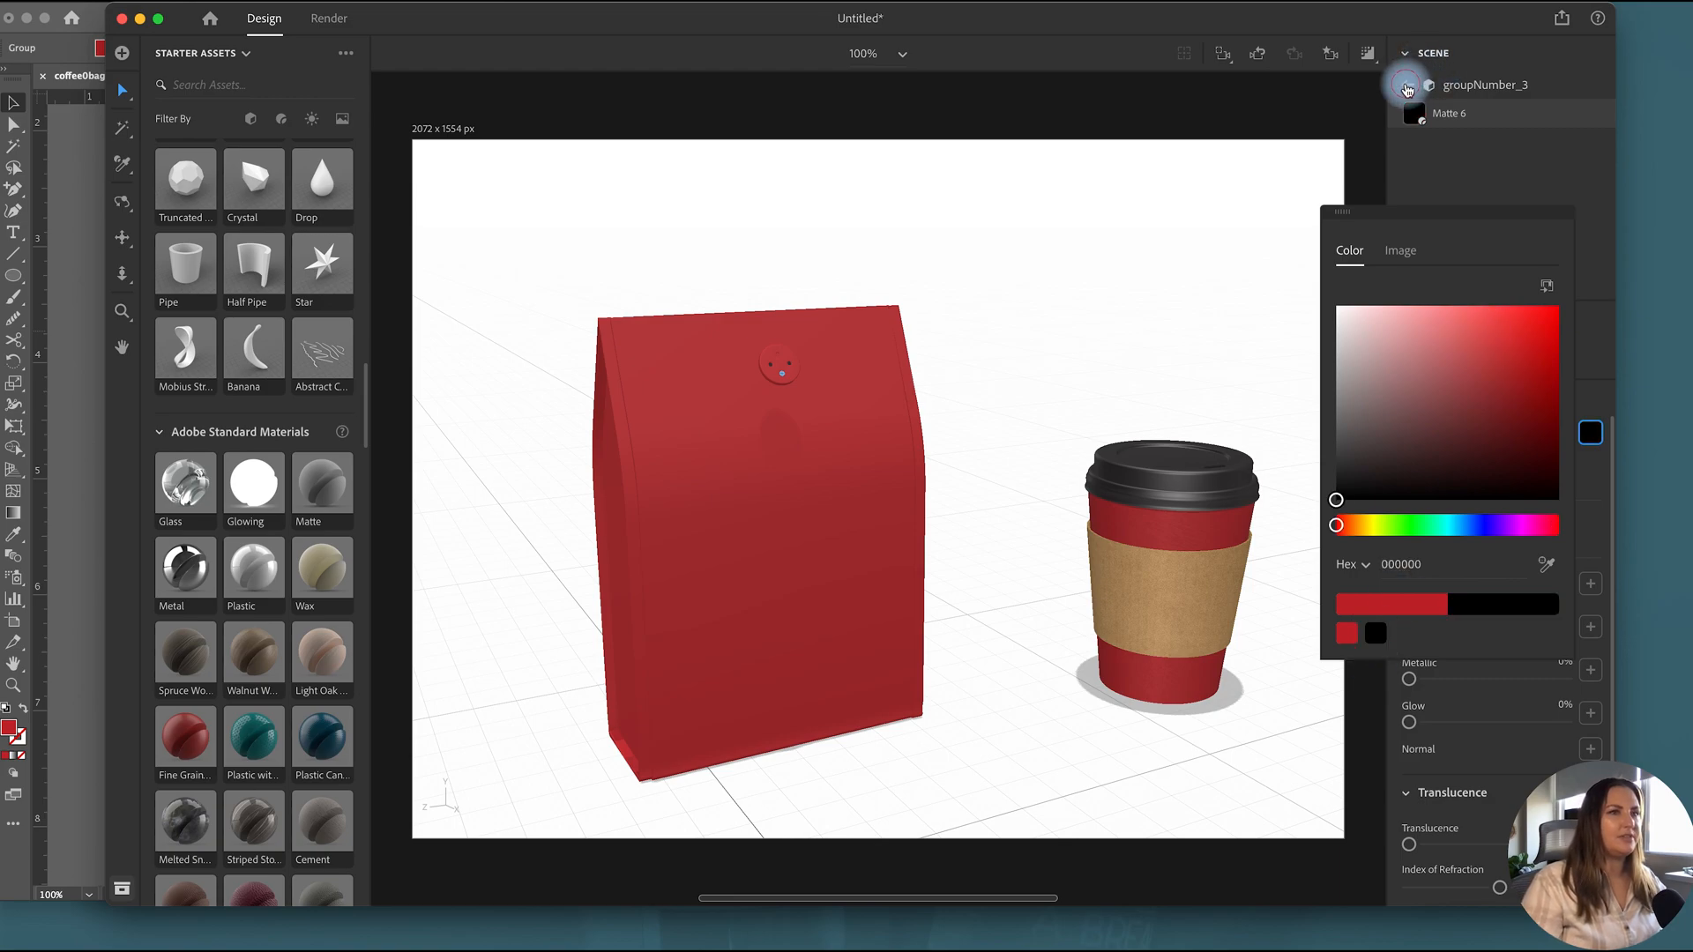
{"action": "left_click", "coordinate": [1407, 84]}
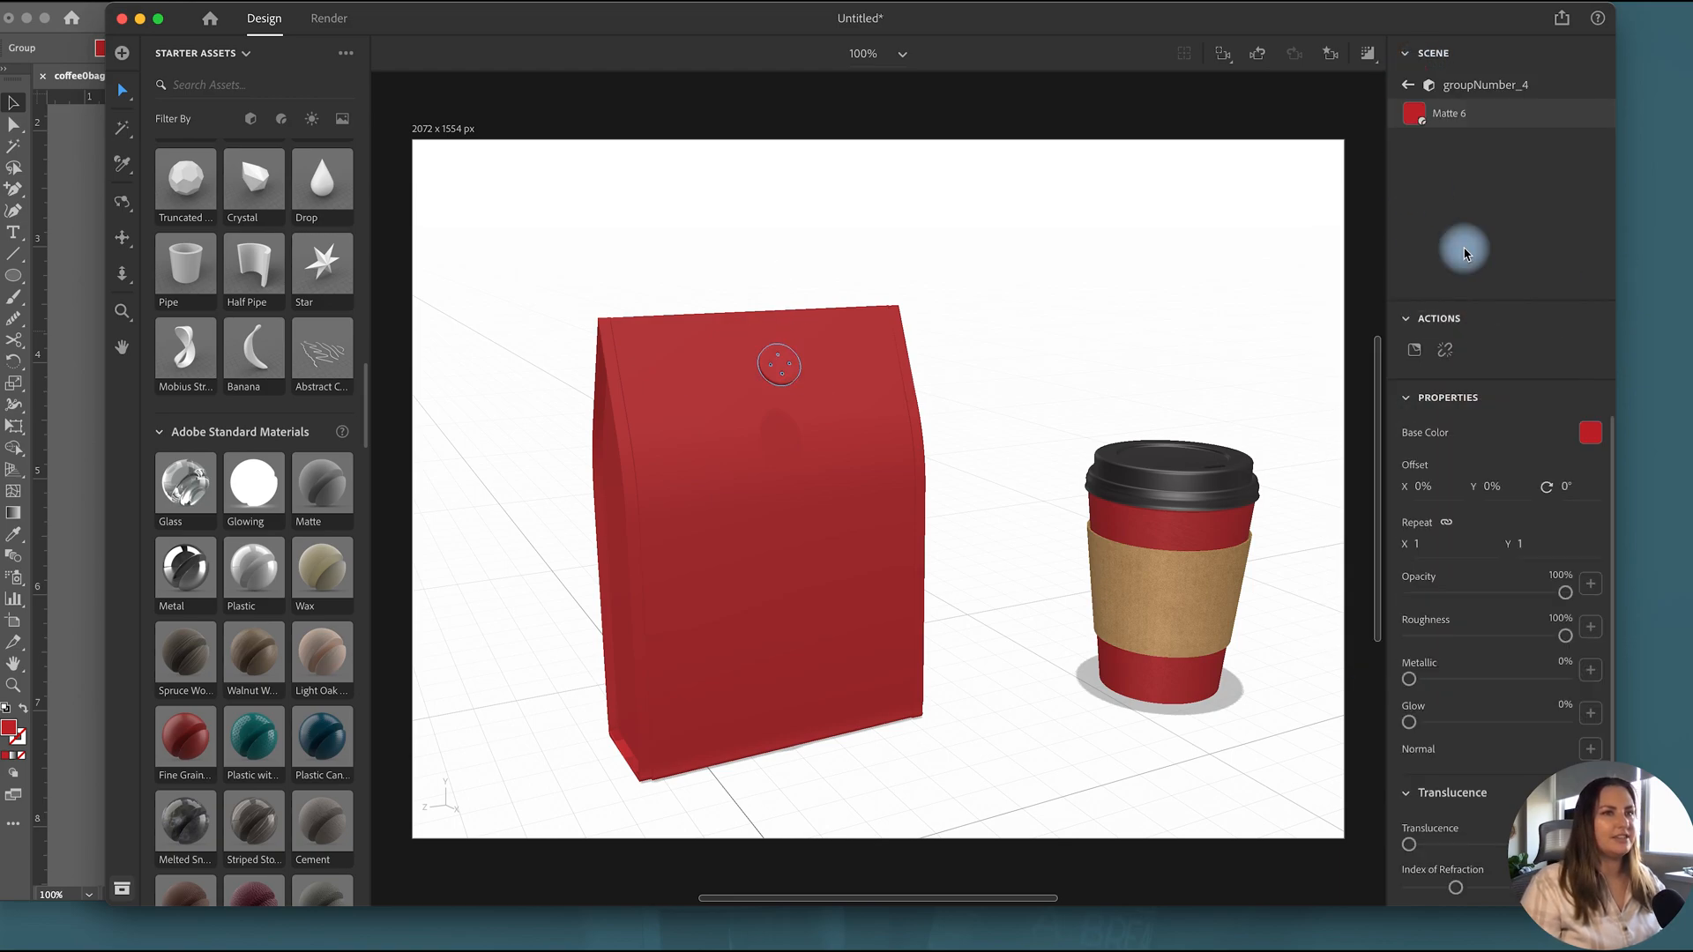
{"action": "left_click", "coordinate": [1589, 432]}
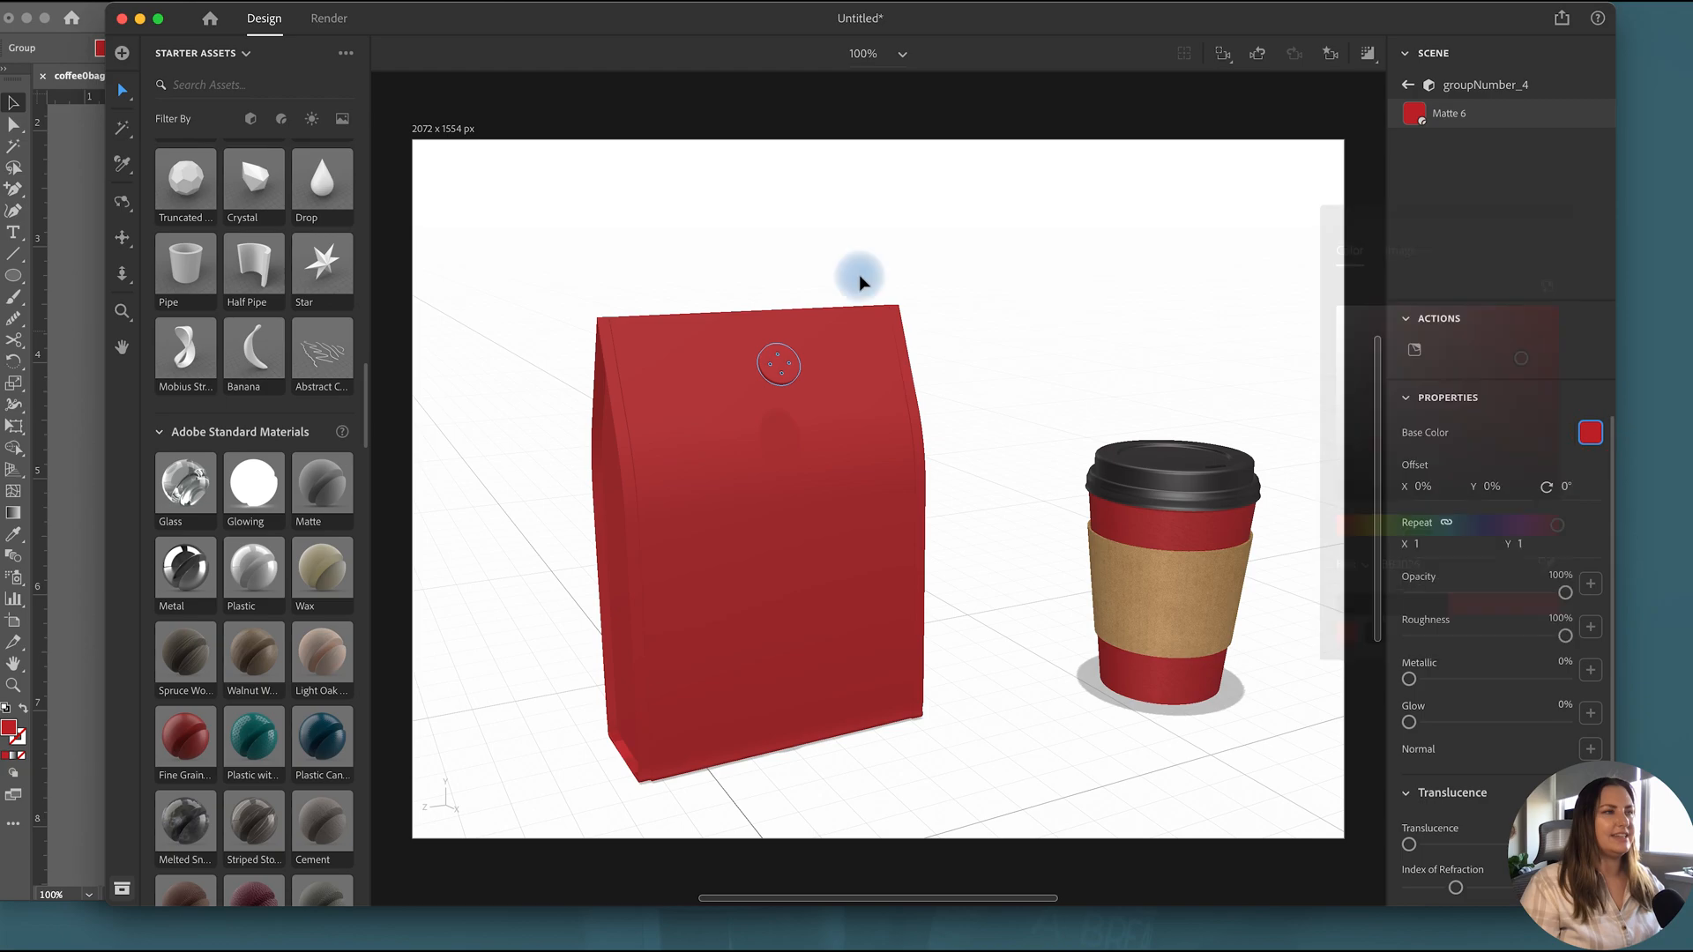
{"action": "left_click", "coordinate": [779, 365]}
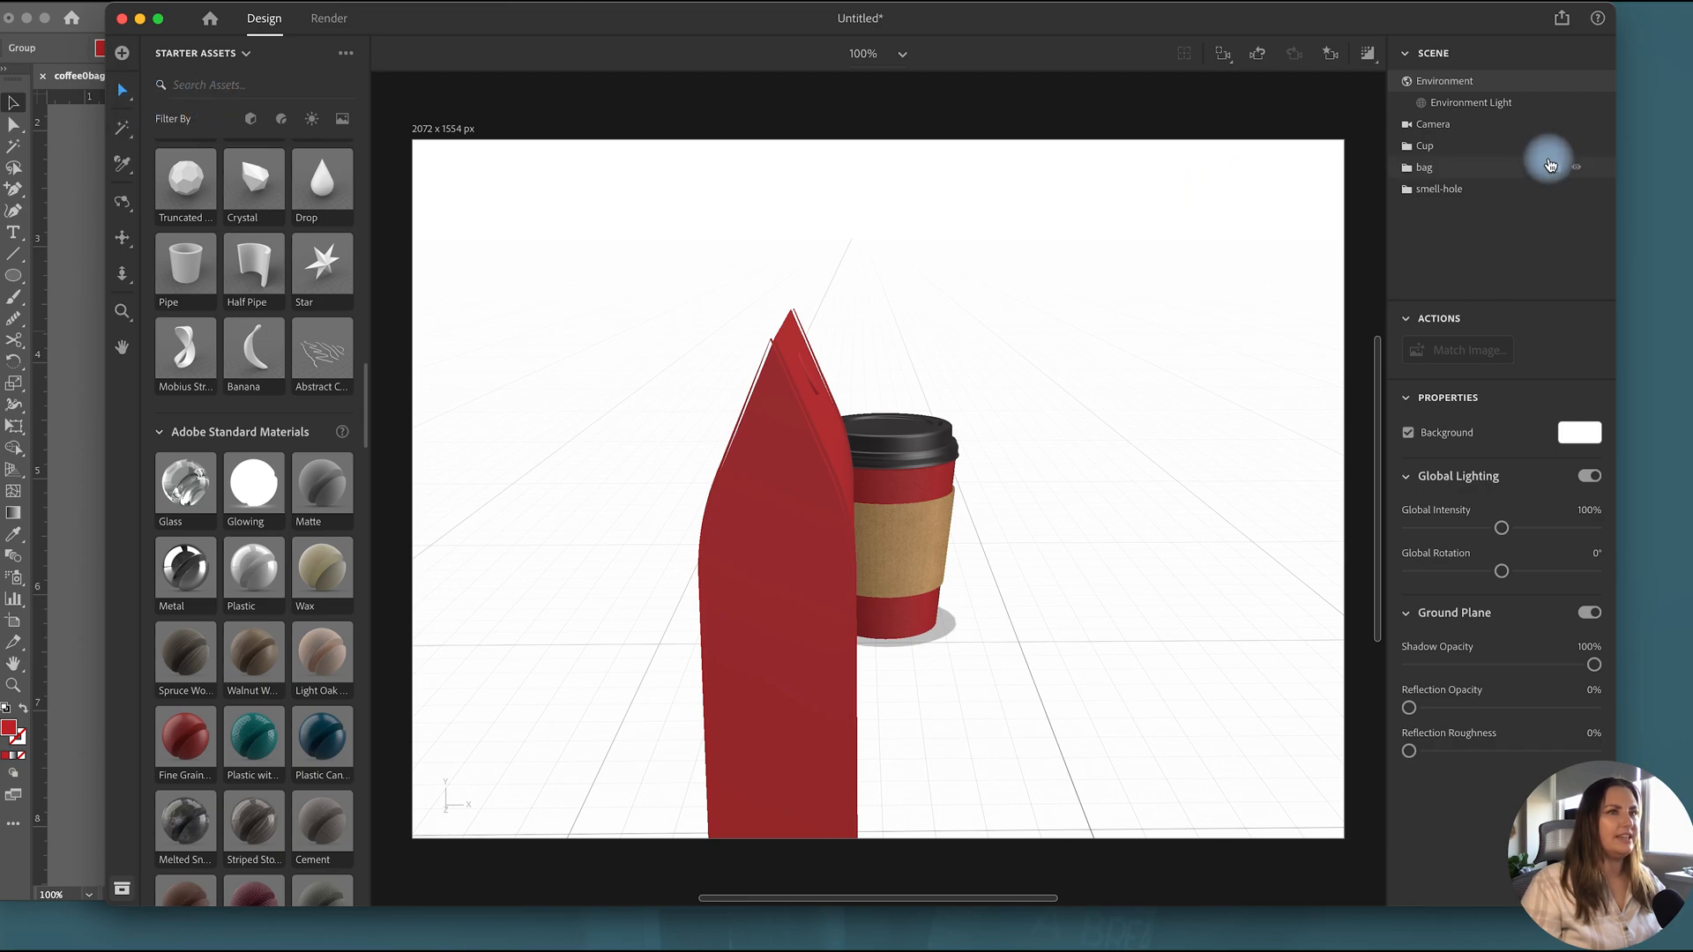
Step: Slide the second edge panel onto the bag and rotate it 180° to fit the other side
{"action": "left_click", "coordinate": [1393, 167]}
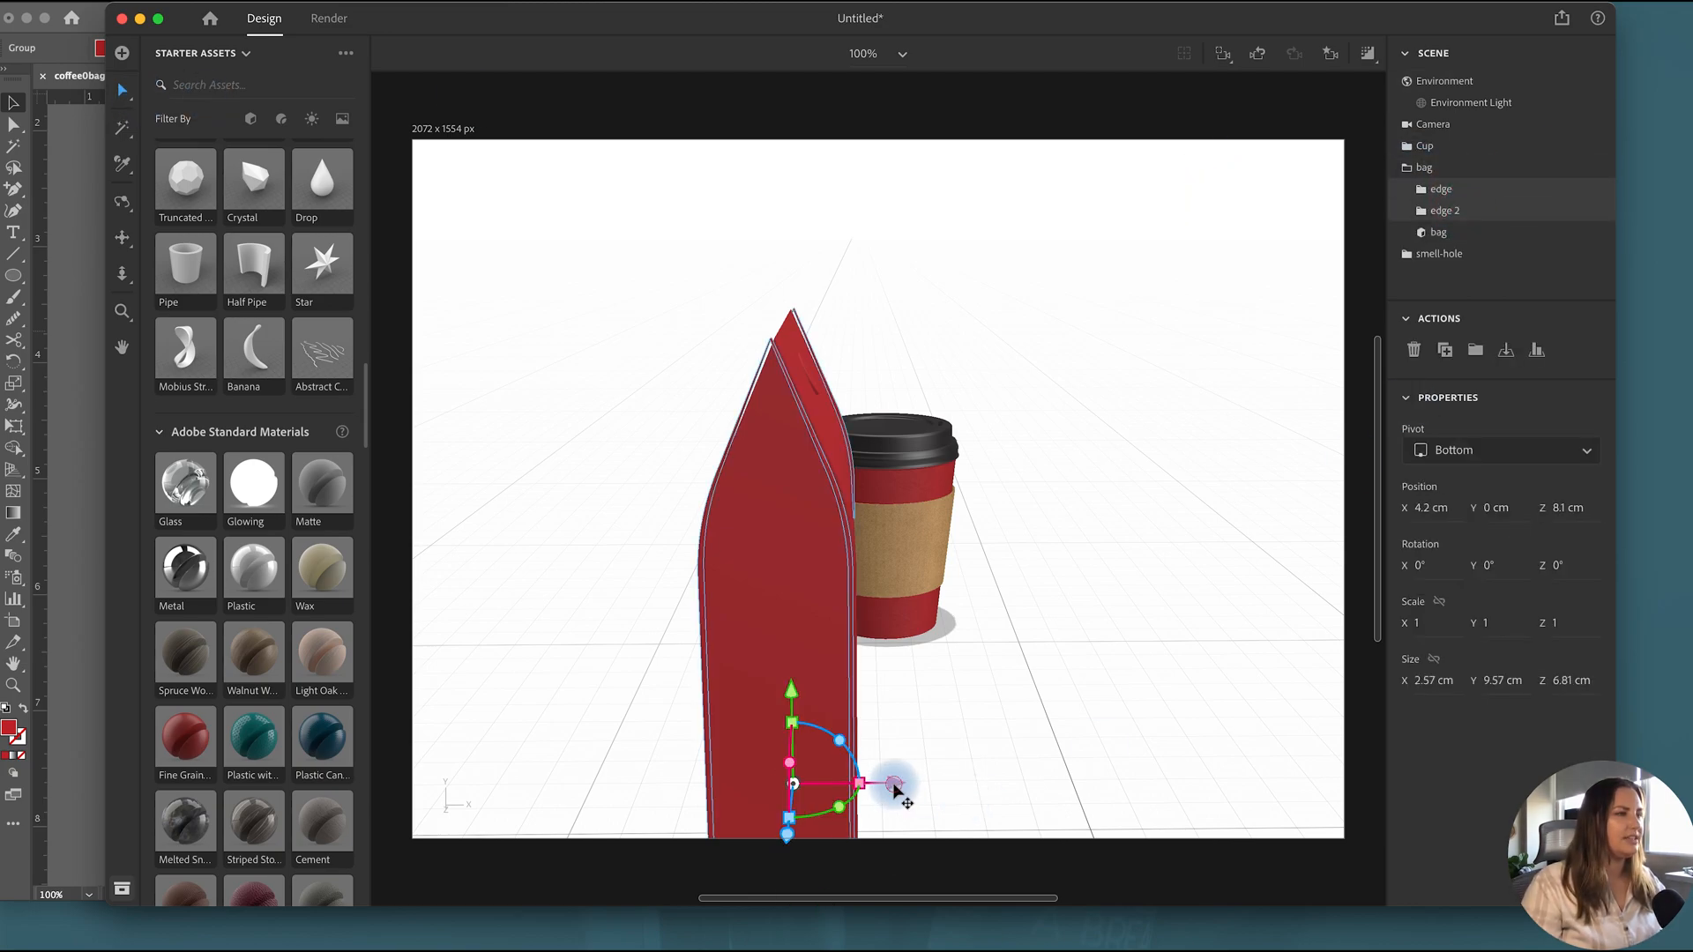
{"action": "left_click_drag", "start_coordinate": [895, 790], "coordinate": [899, 721]}
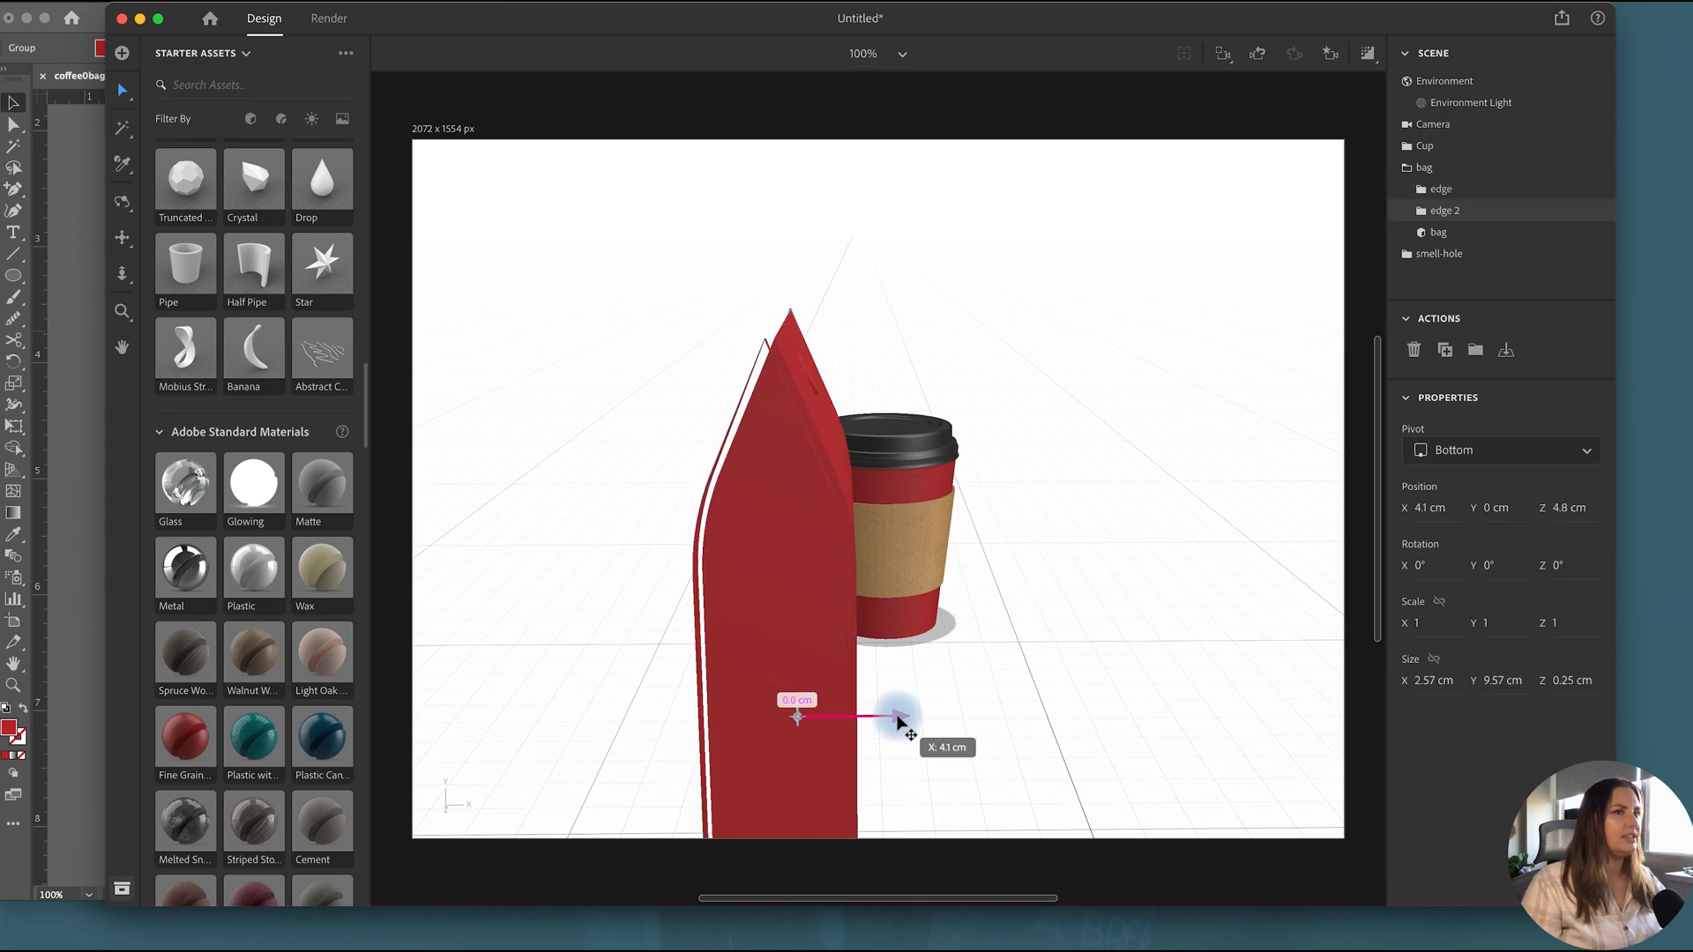
{"action": "left_click_drag", "start_coordinate": [901, 718], "coordinate": [845, 870]}
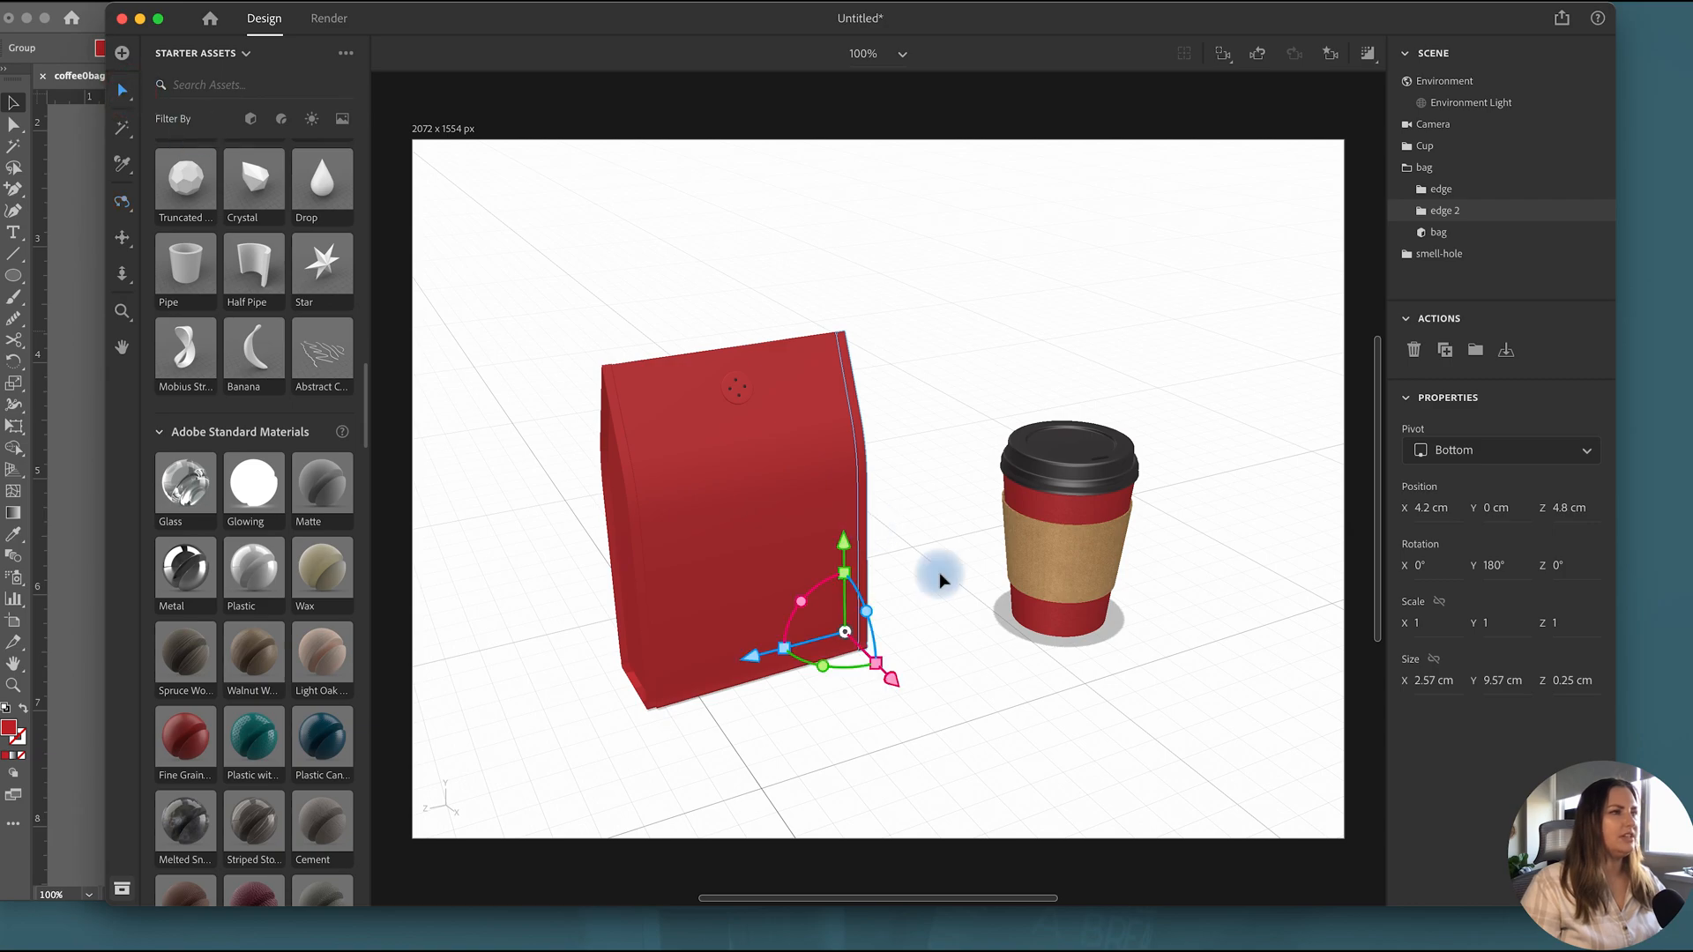
{"action": "left_click", "coordinate": [1444, 81]}
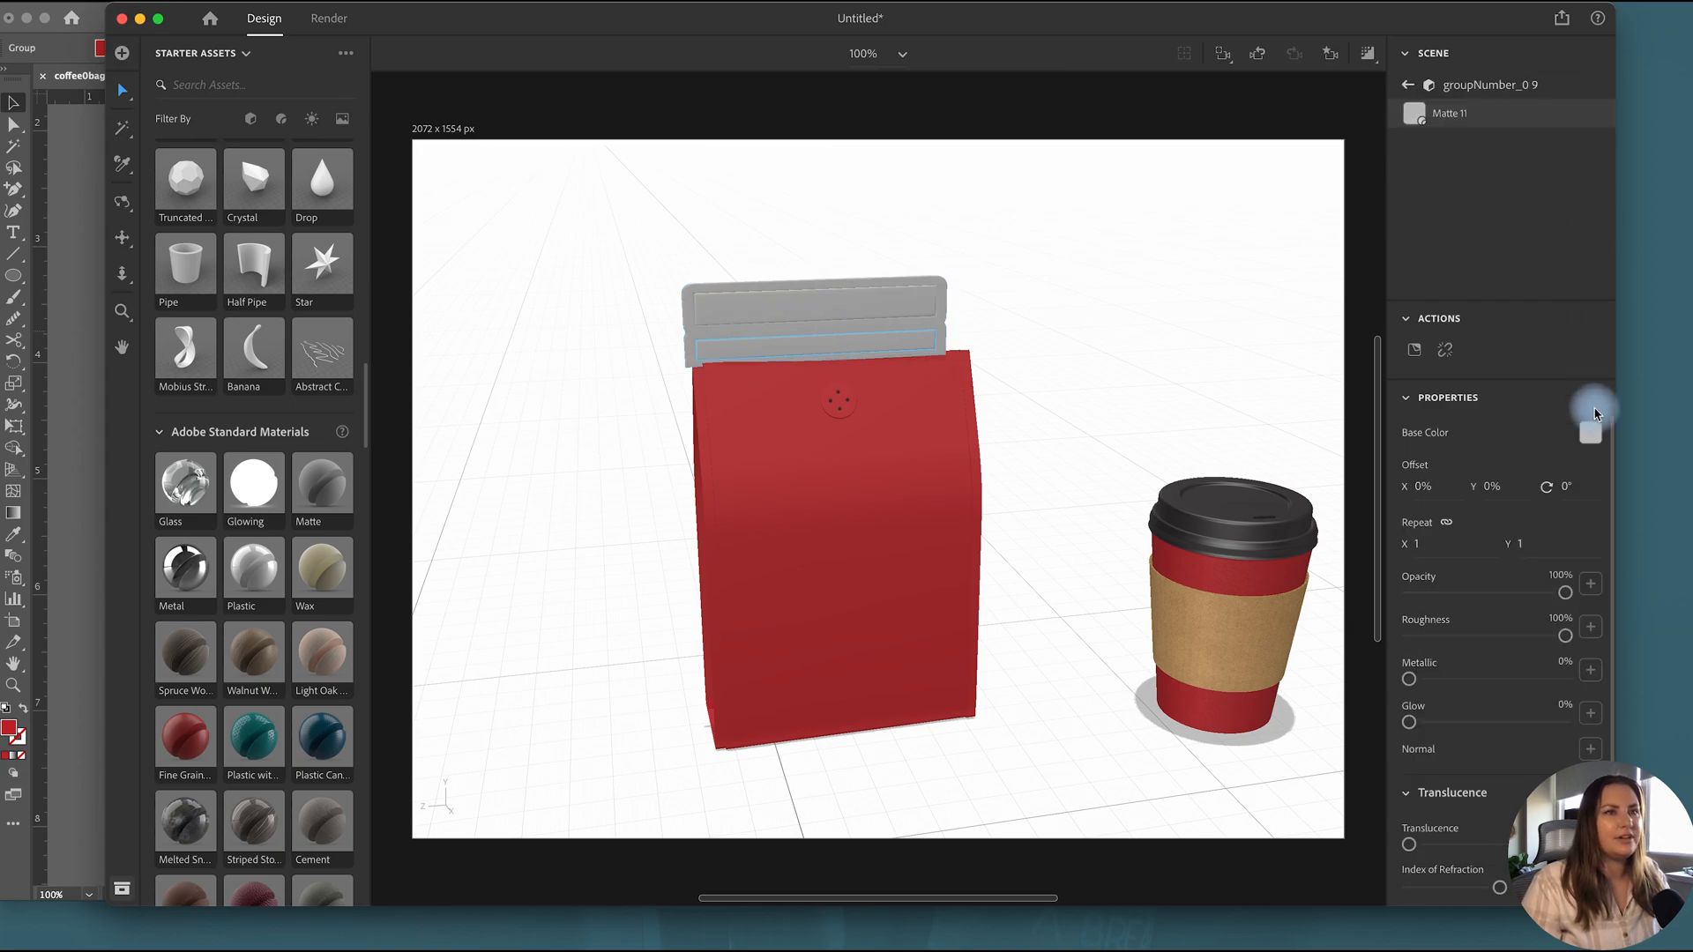
Step: Set the top closure's base colour to red and slide the seal strip into place
{"action": "left_click", "coordinate": [1590, 433]}
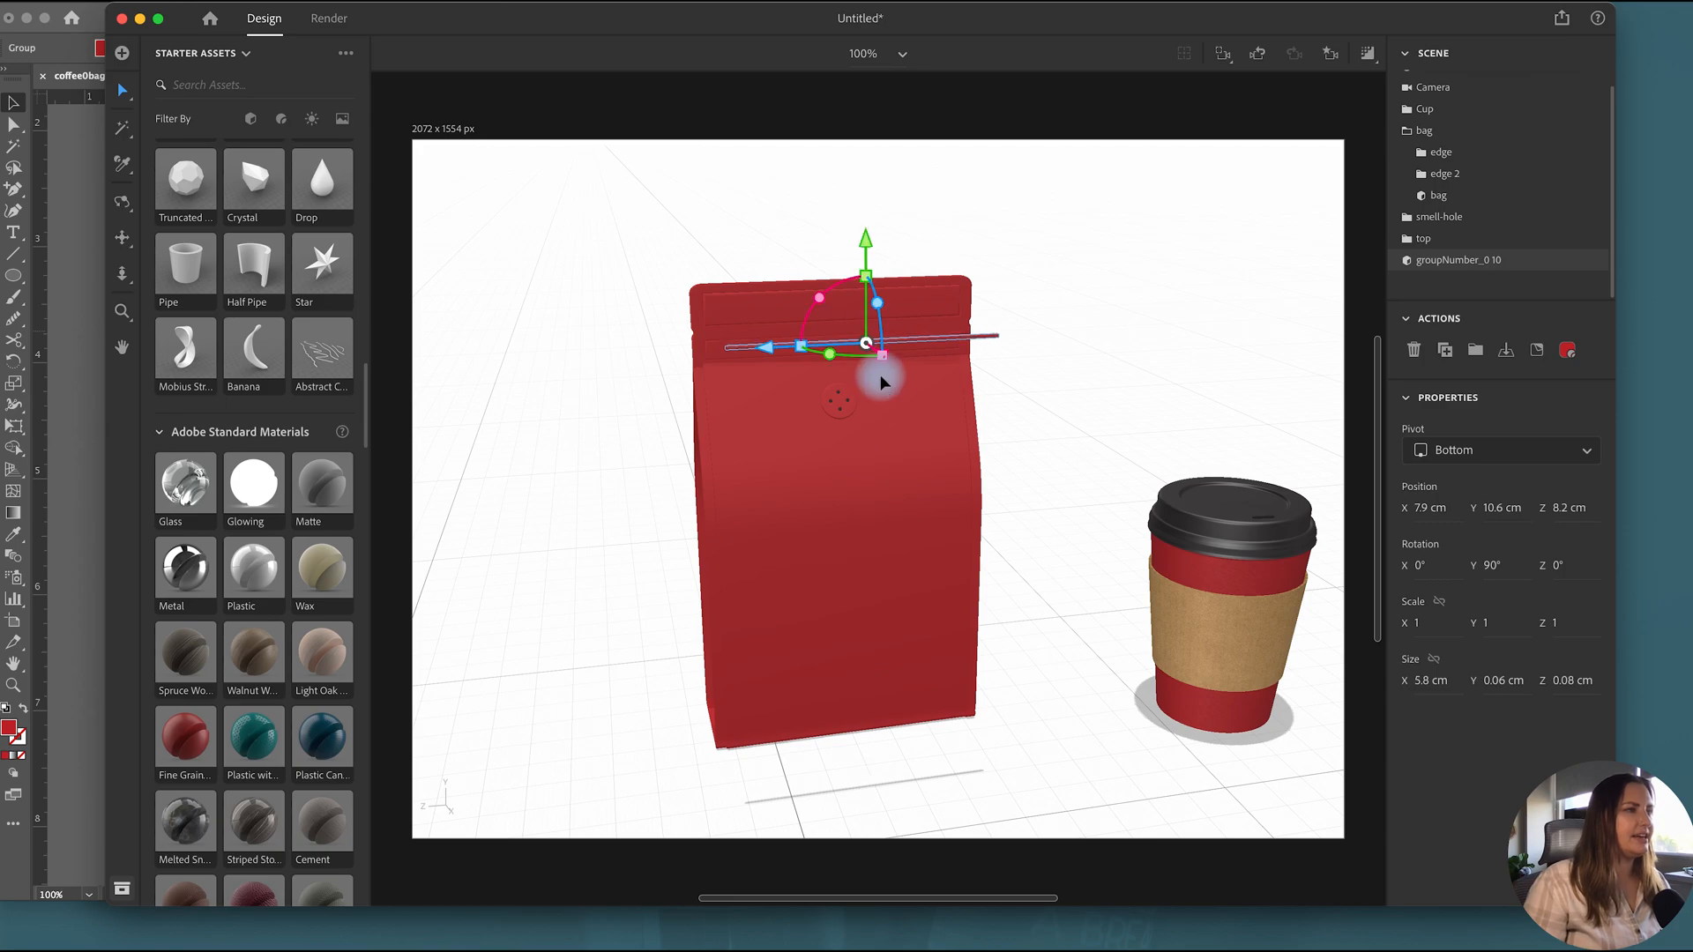
{"action": "left_click_drag", "start_coordinate": [874, 343], "coordinate": [864, 346]}
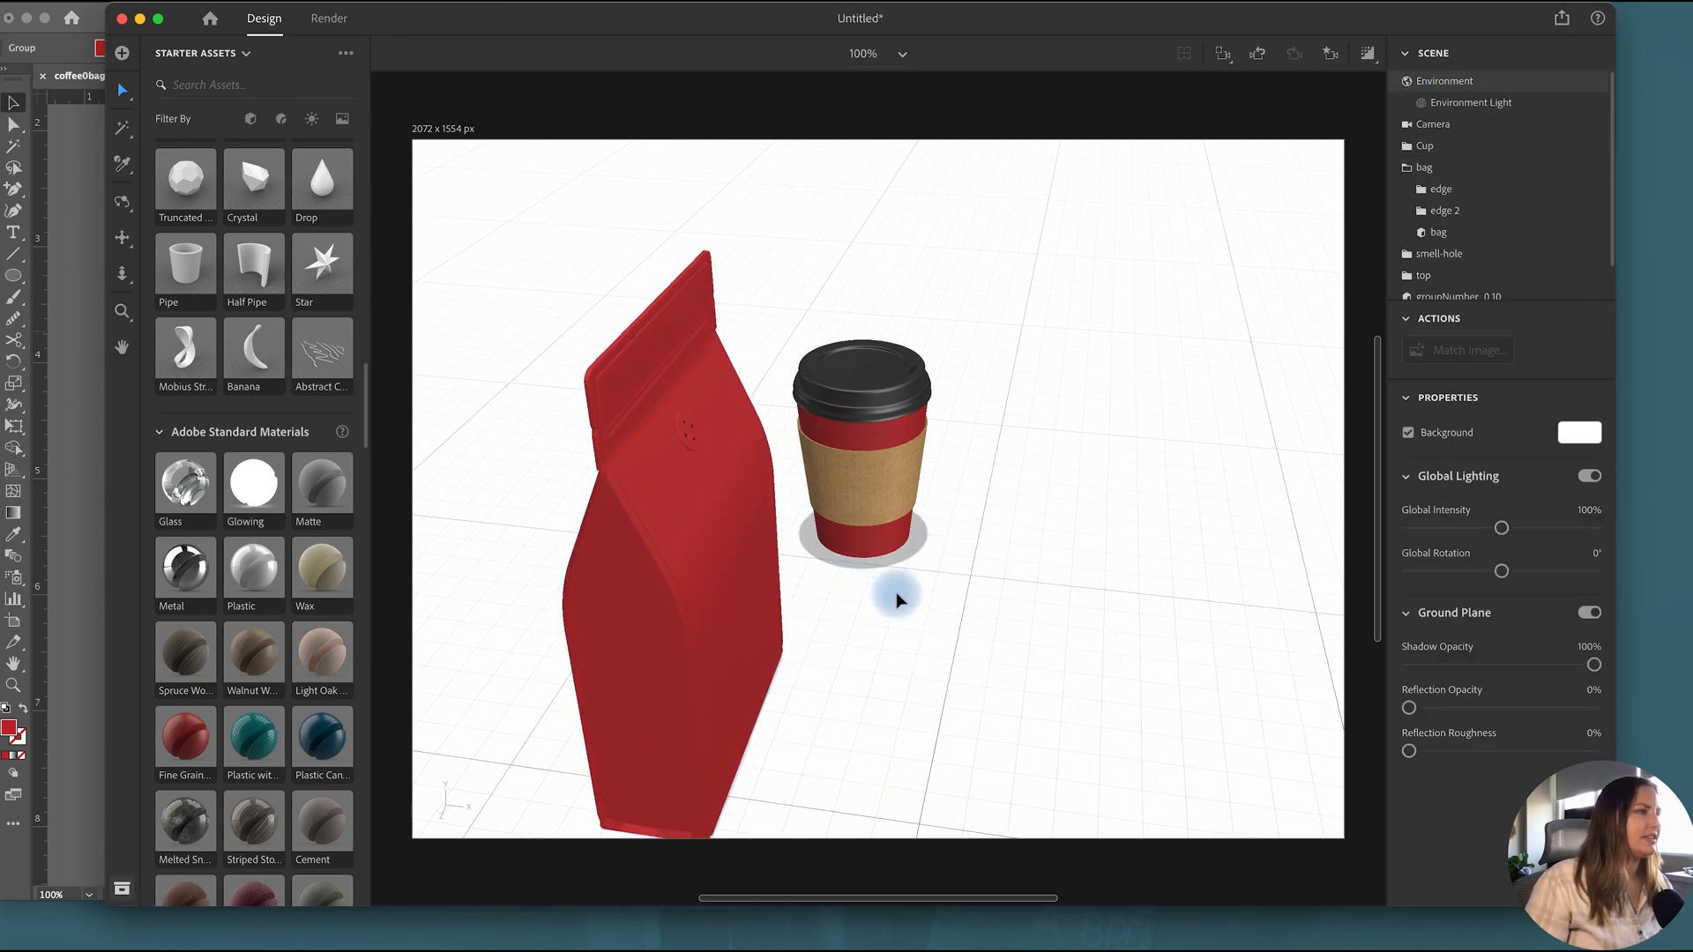
Step: Select the bag, edges, top, seal and valve layers and group them as Bag
{"action": "left_click", "coordinate": [1412, 166]}
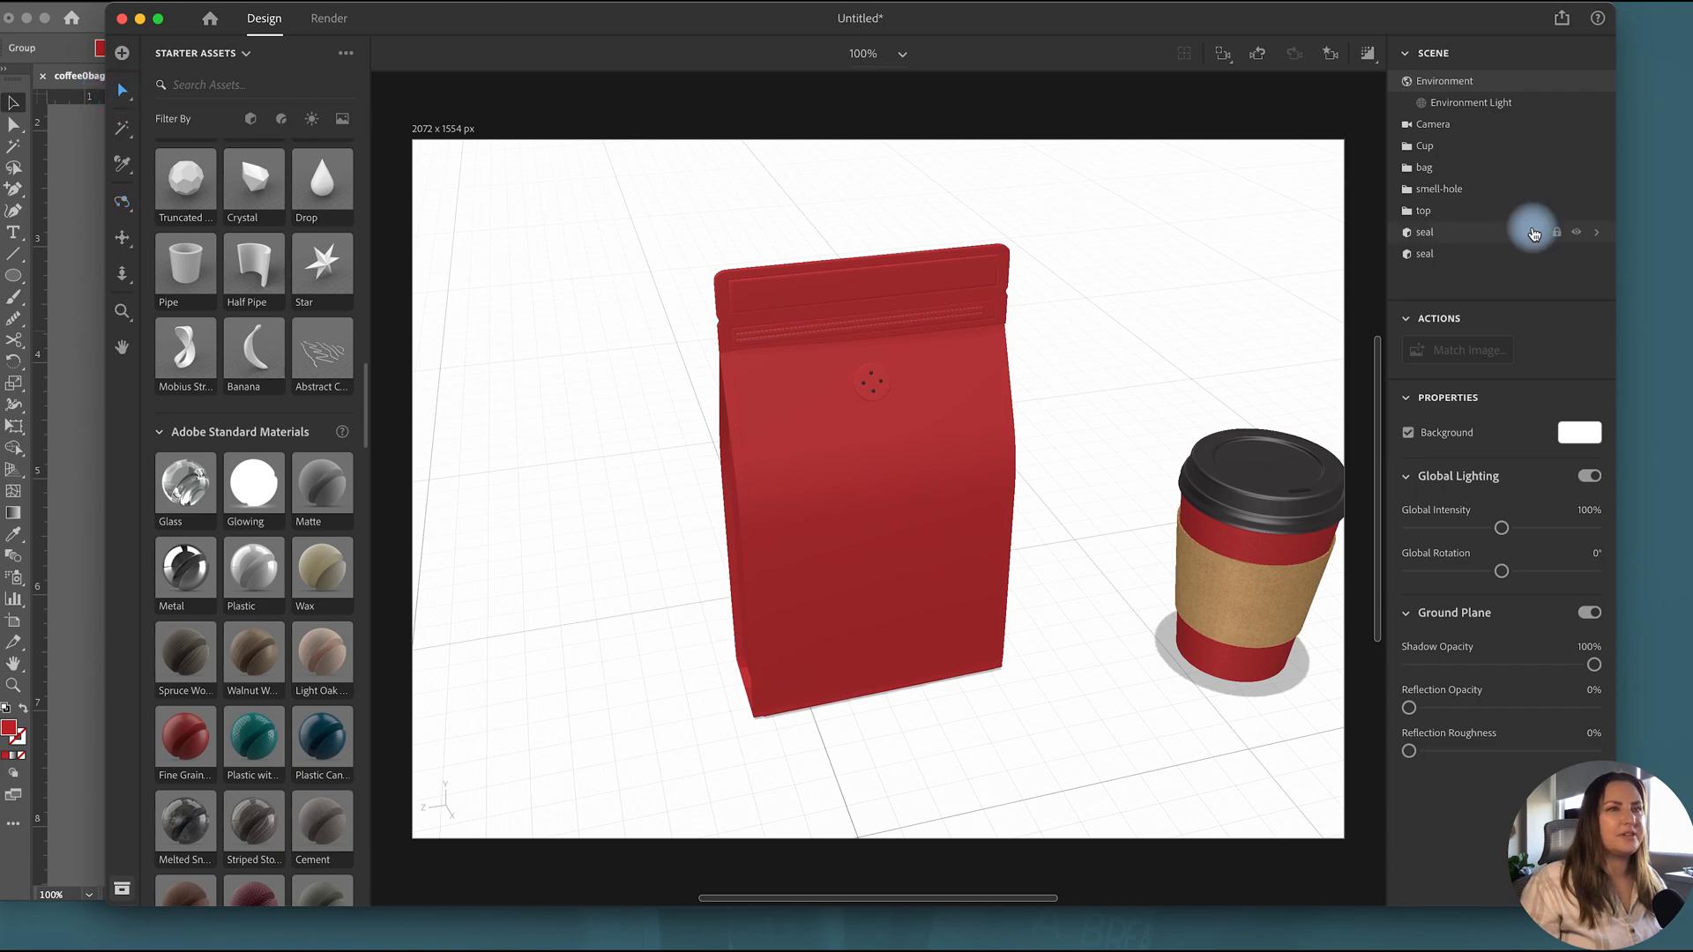
{"action": "left_click", "coordinate": [1424, 253]}
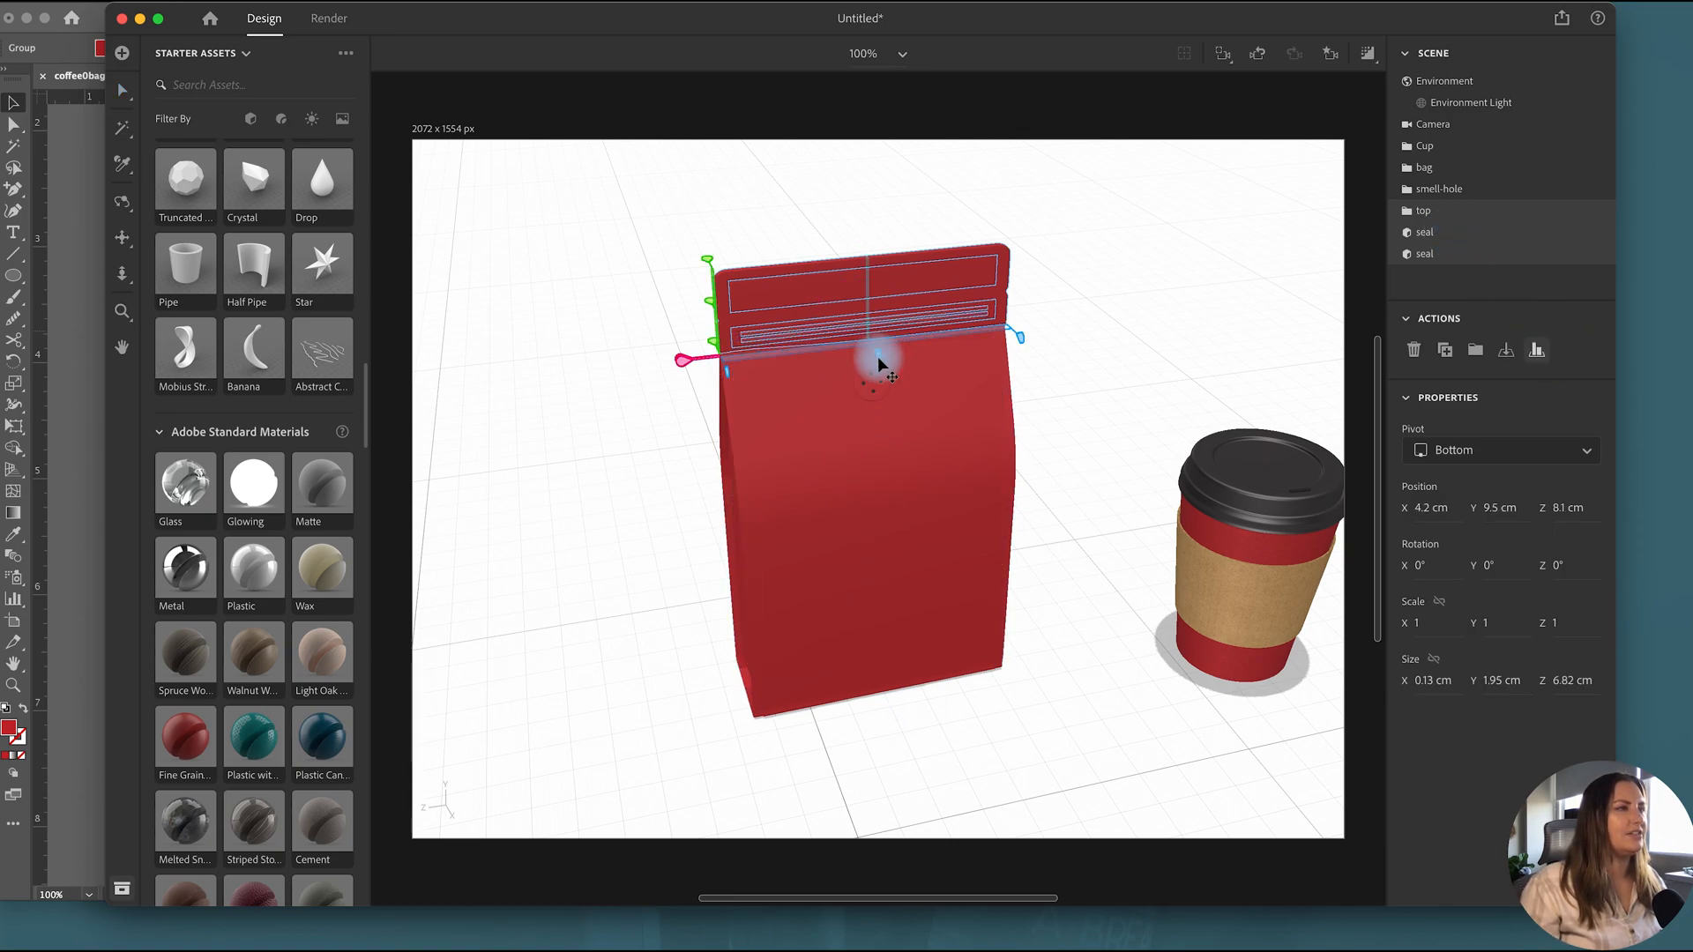
{"action": "left_click", "coordinate": [1424, 254]}
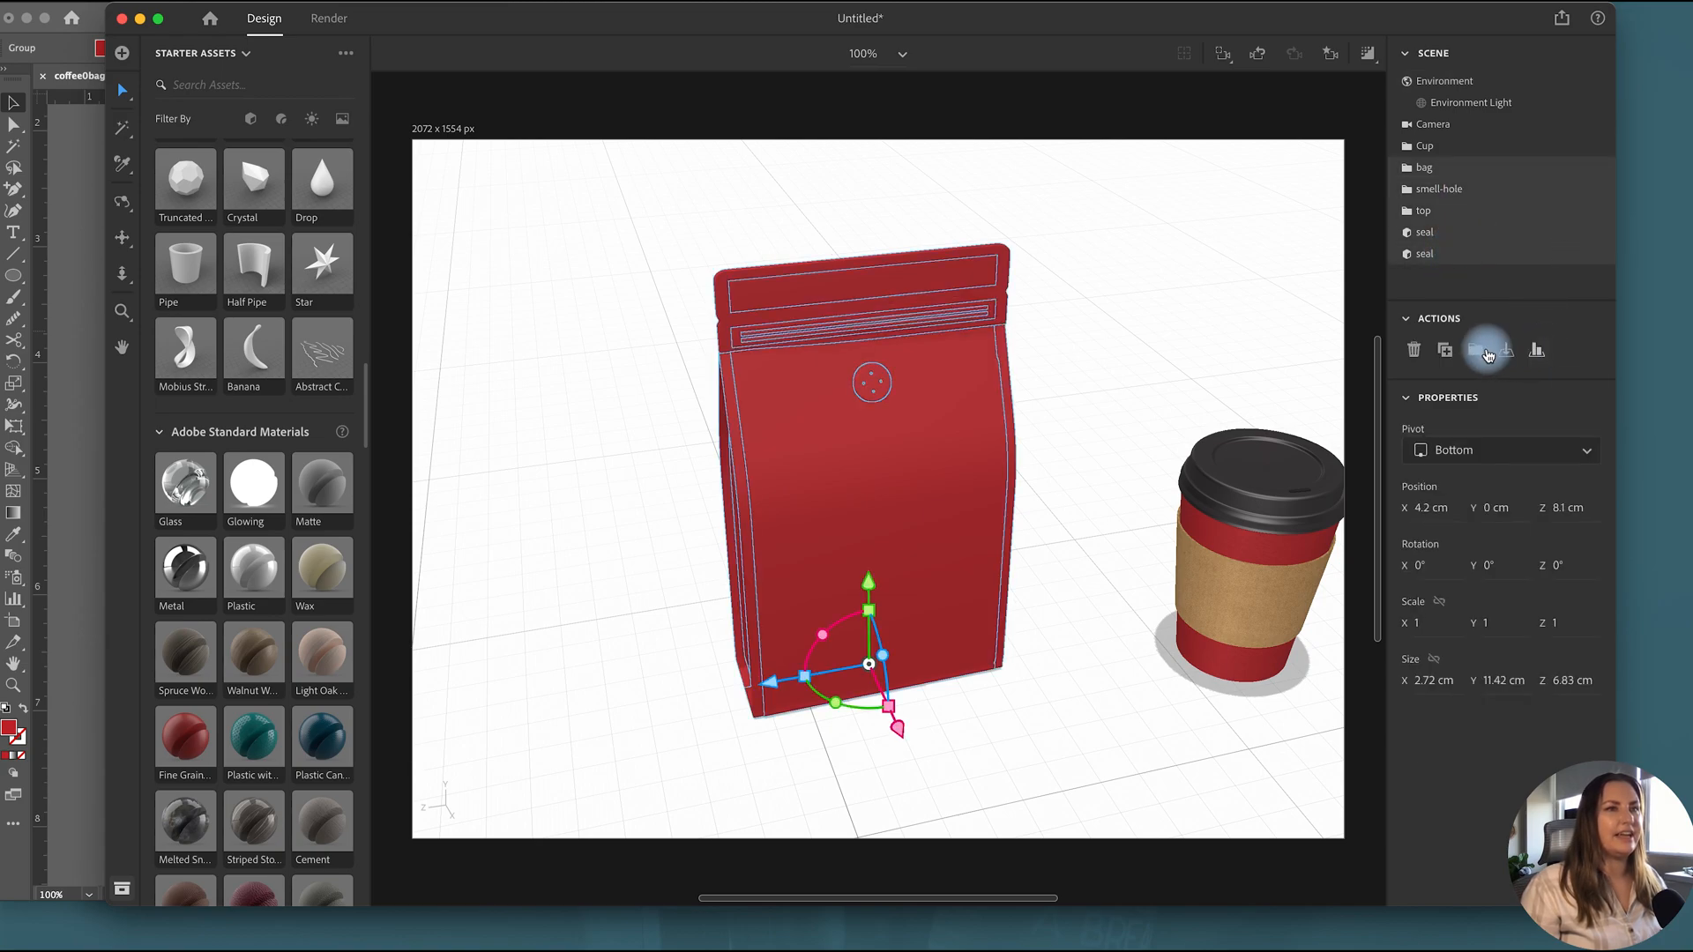
{"action": "left_click", "coordinate": [1475, 349]}
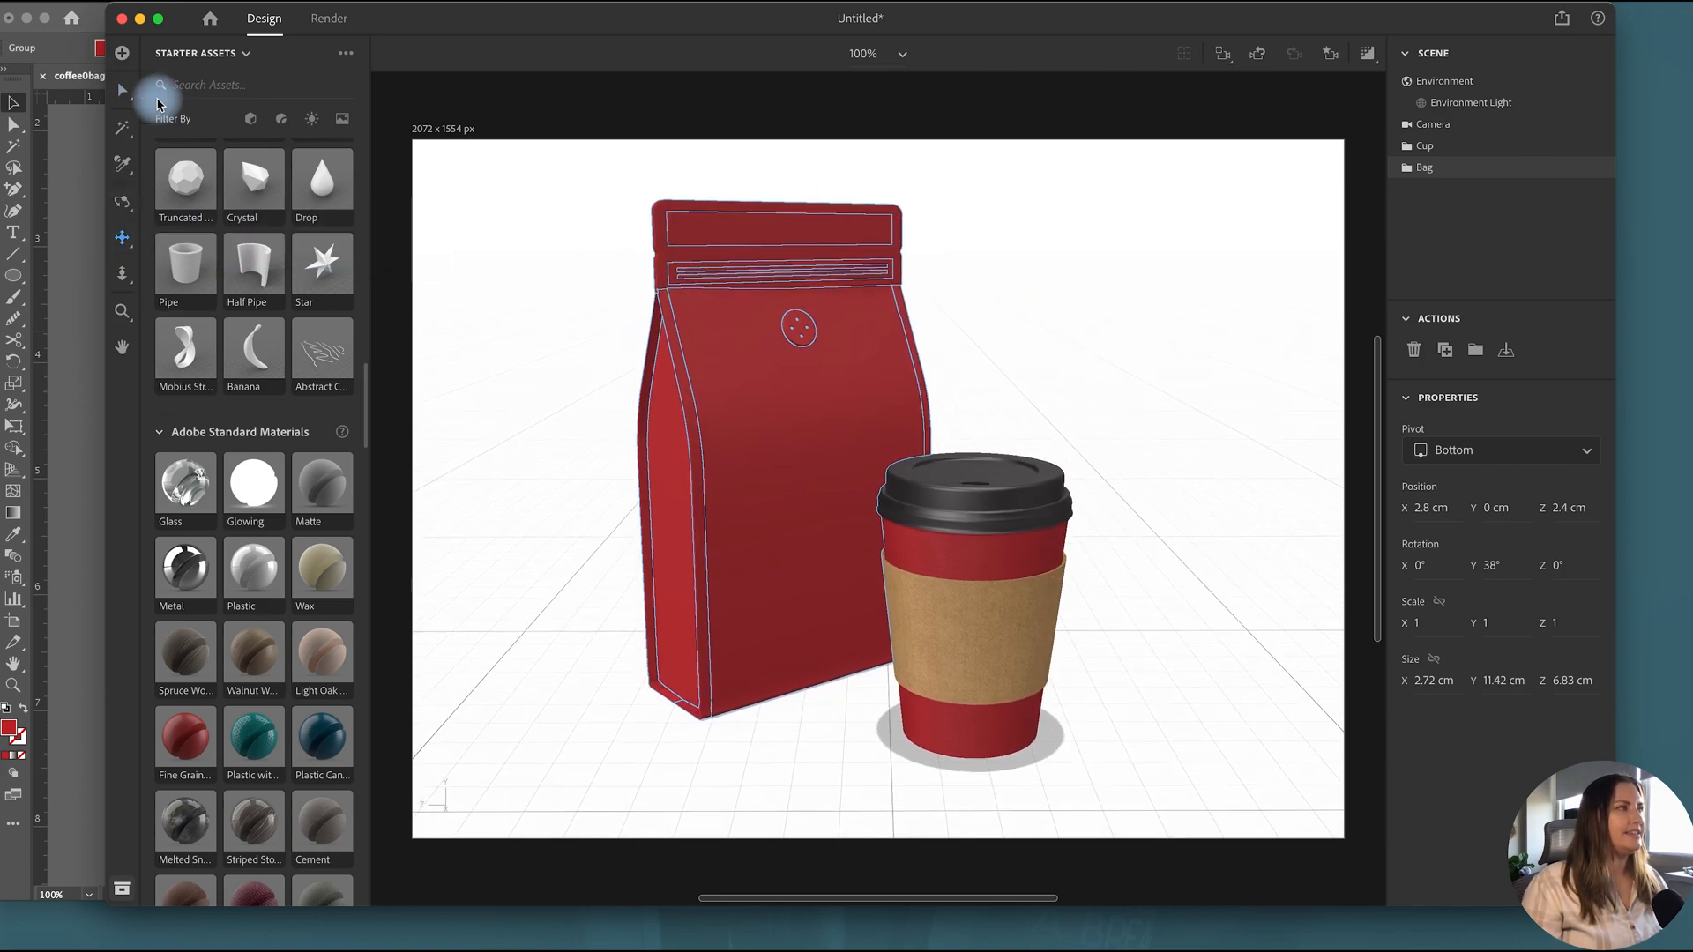
{"action": "left_click", "coordinate": [1443, 81]}
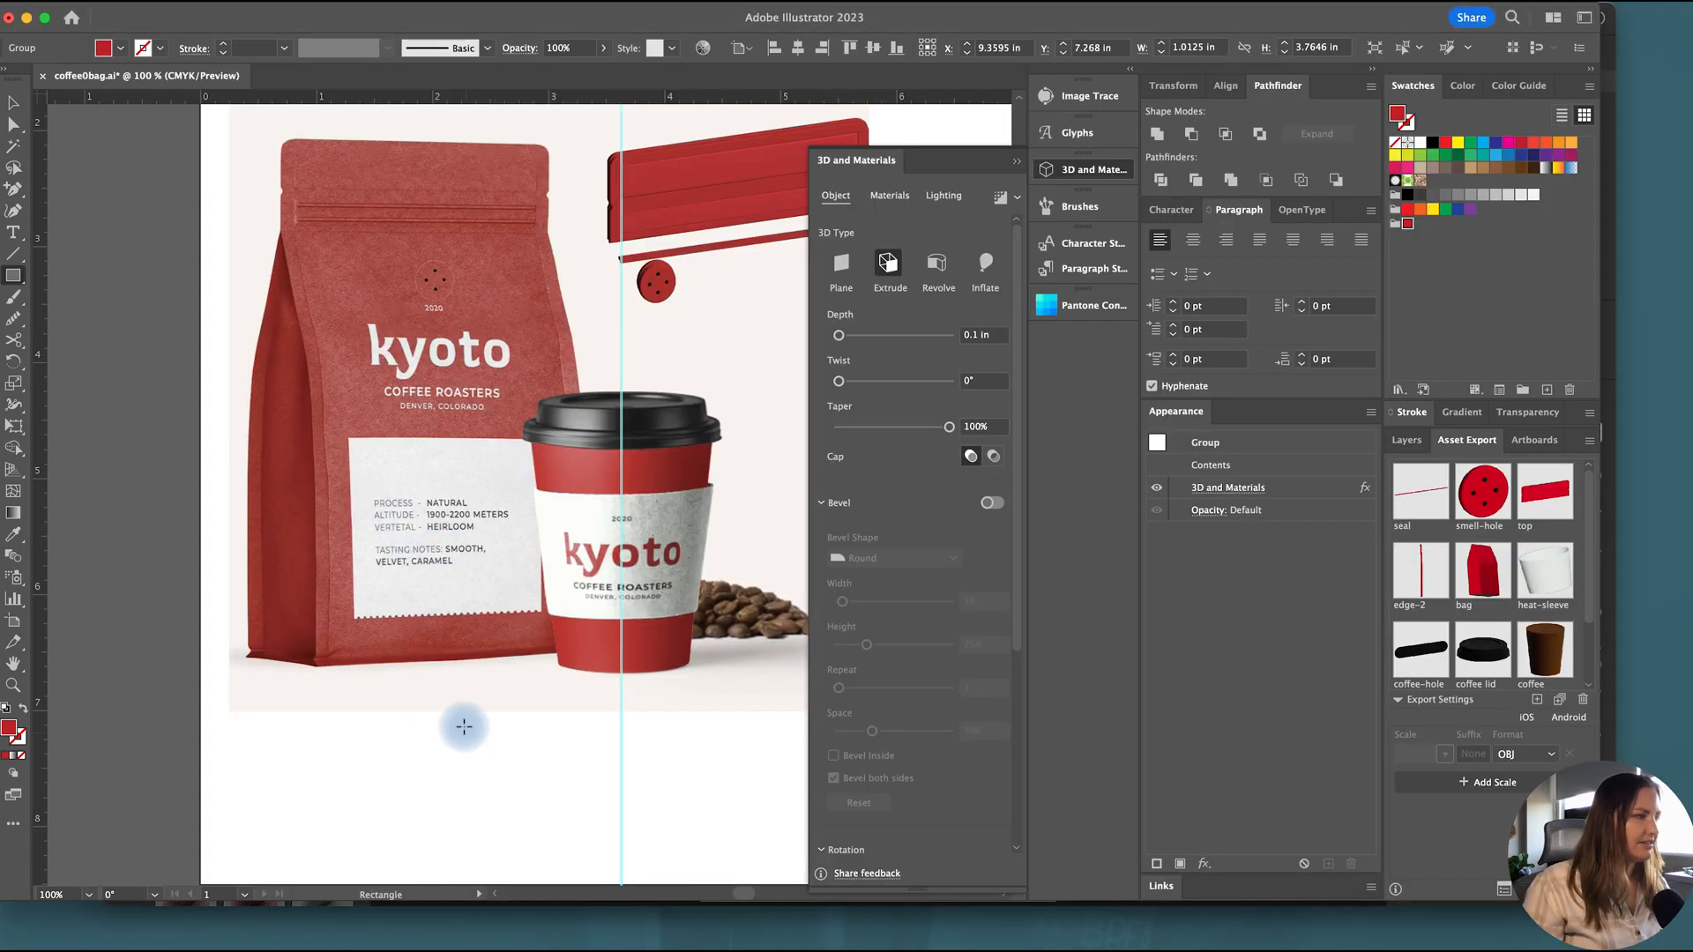
Step: Draw a text box with 'single-origin' notes, then export the Silver Moon Coffee logo
{"action": "left_click_drag", "start_coordinate": [337, 642], "coordinate": [562, 748]}
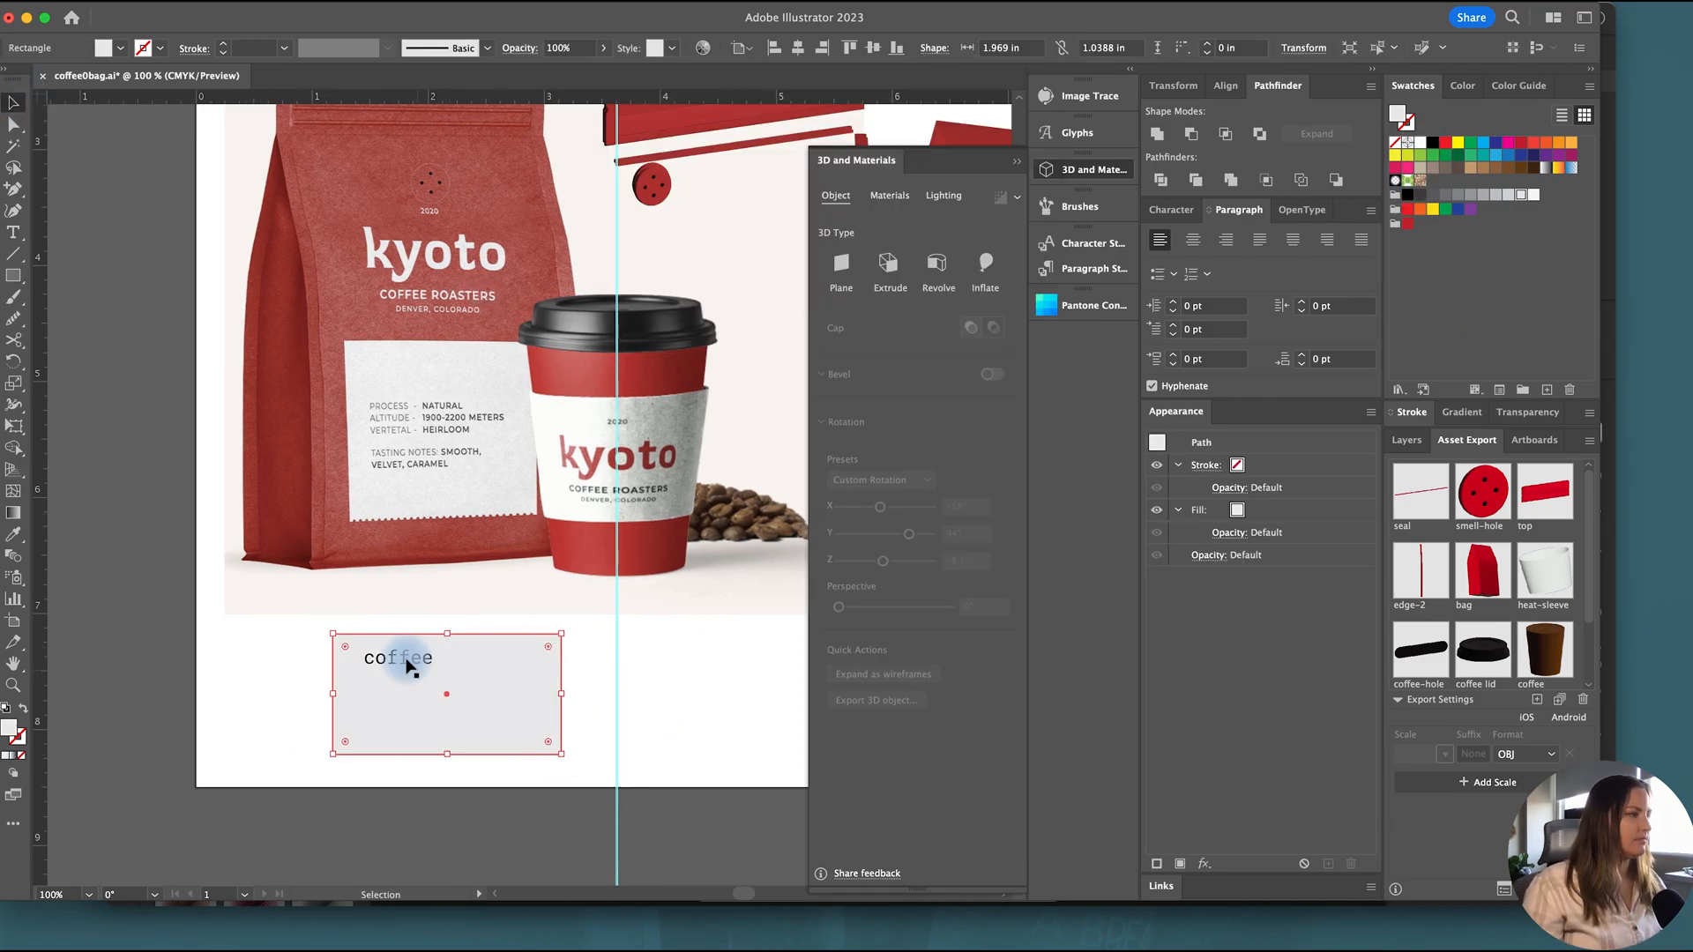
{"action": "type", "text": "single-origin"}
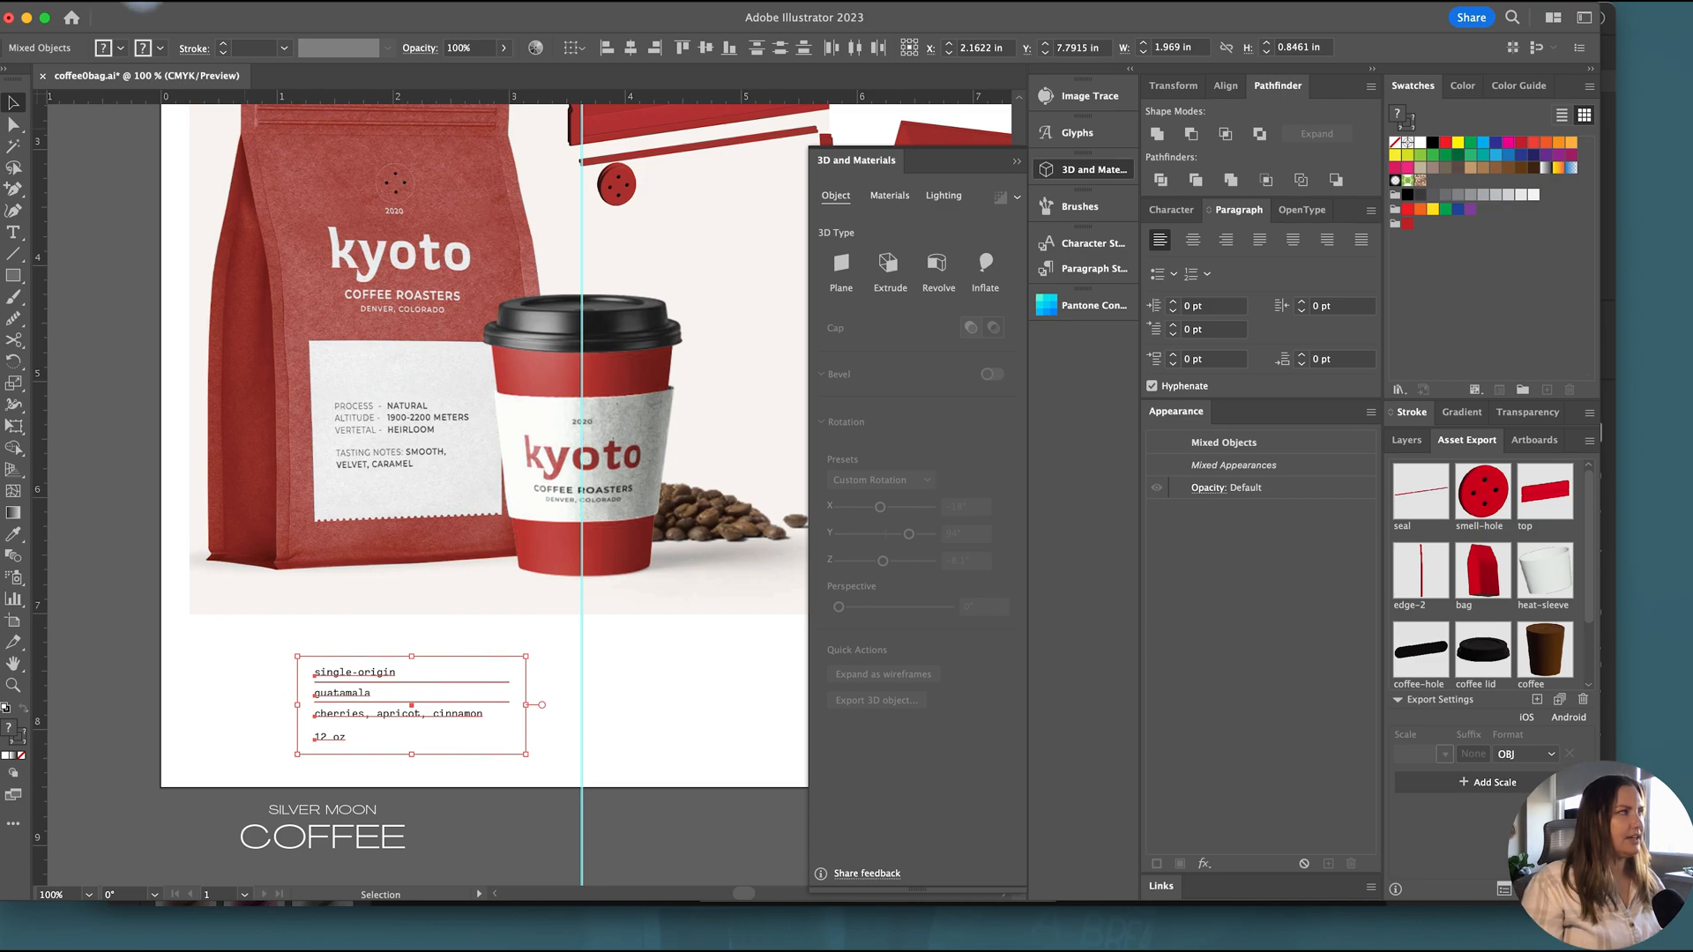
{"action": "left_click", "coordinate": [33, 16]}
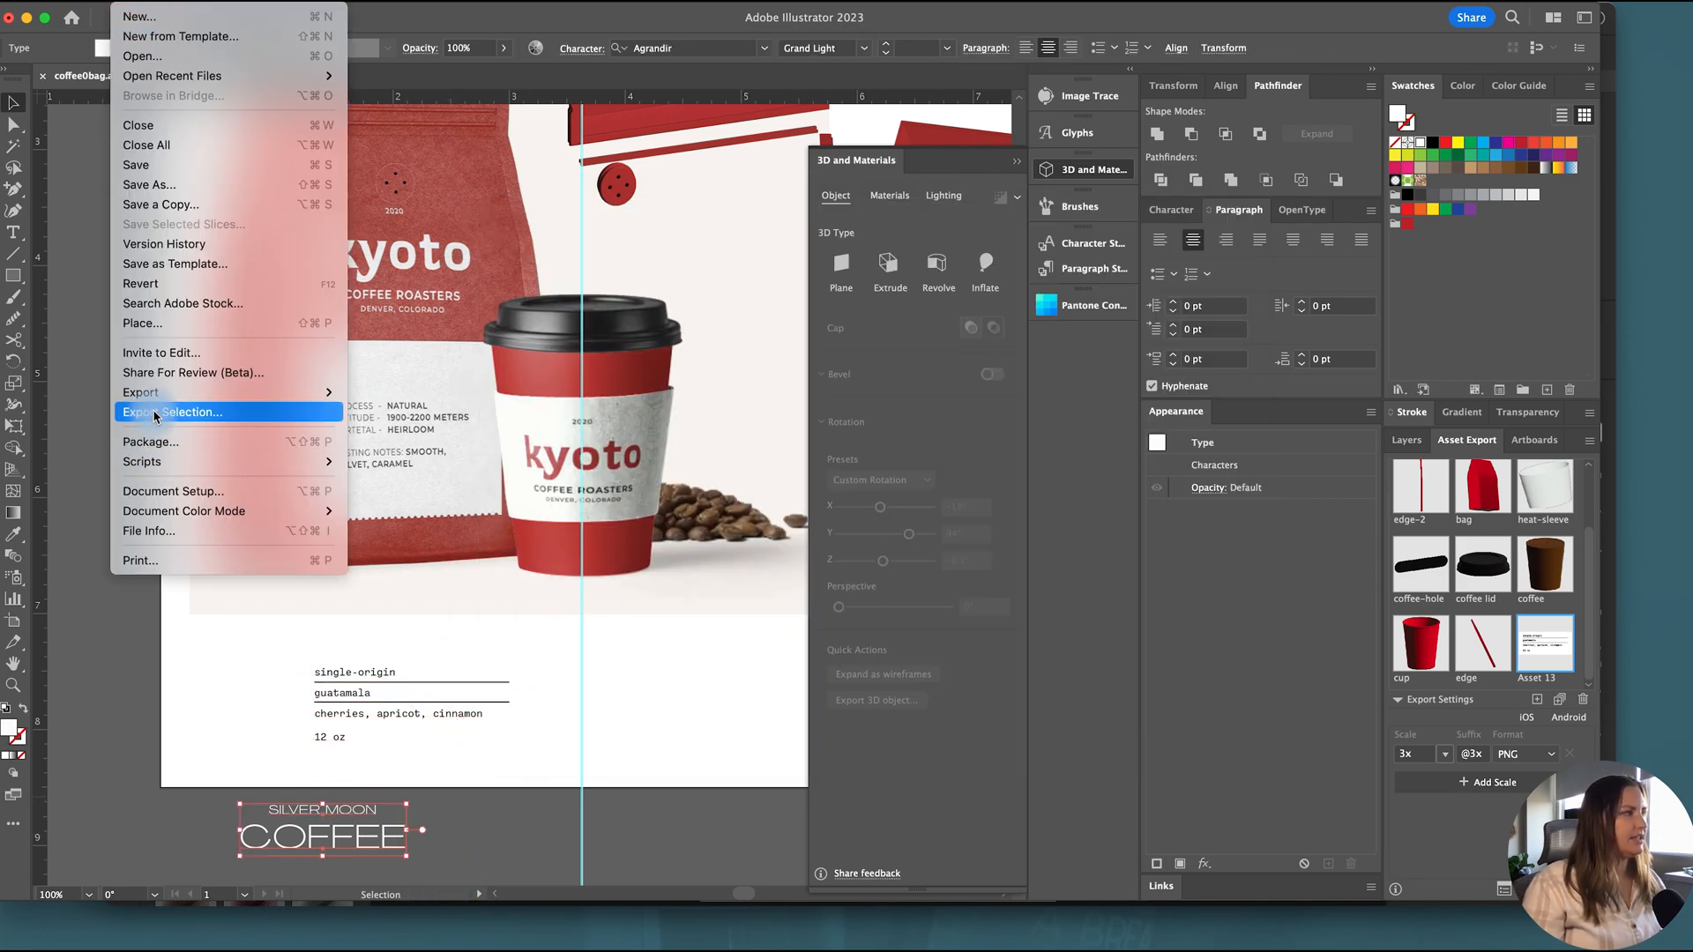
{"action": "left_click", "coordinate": [178, 411]}
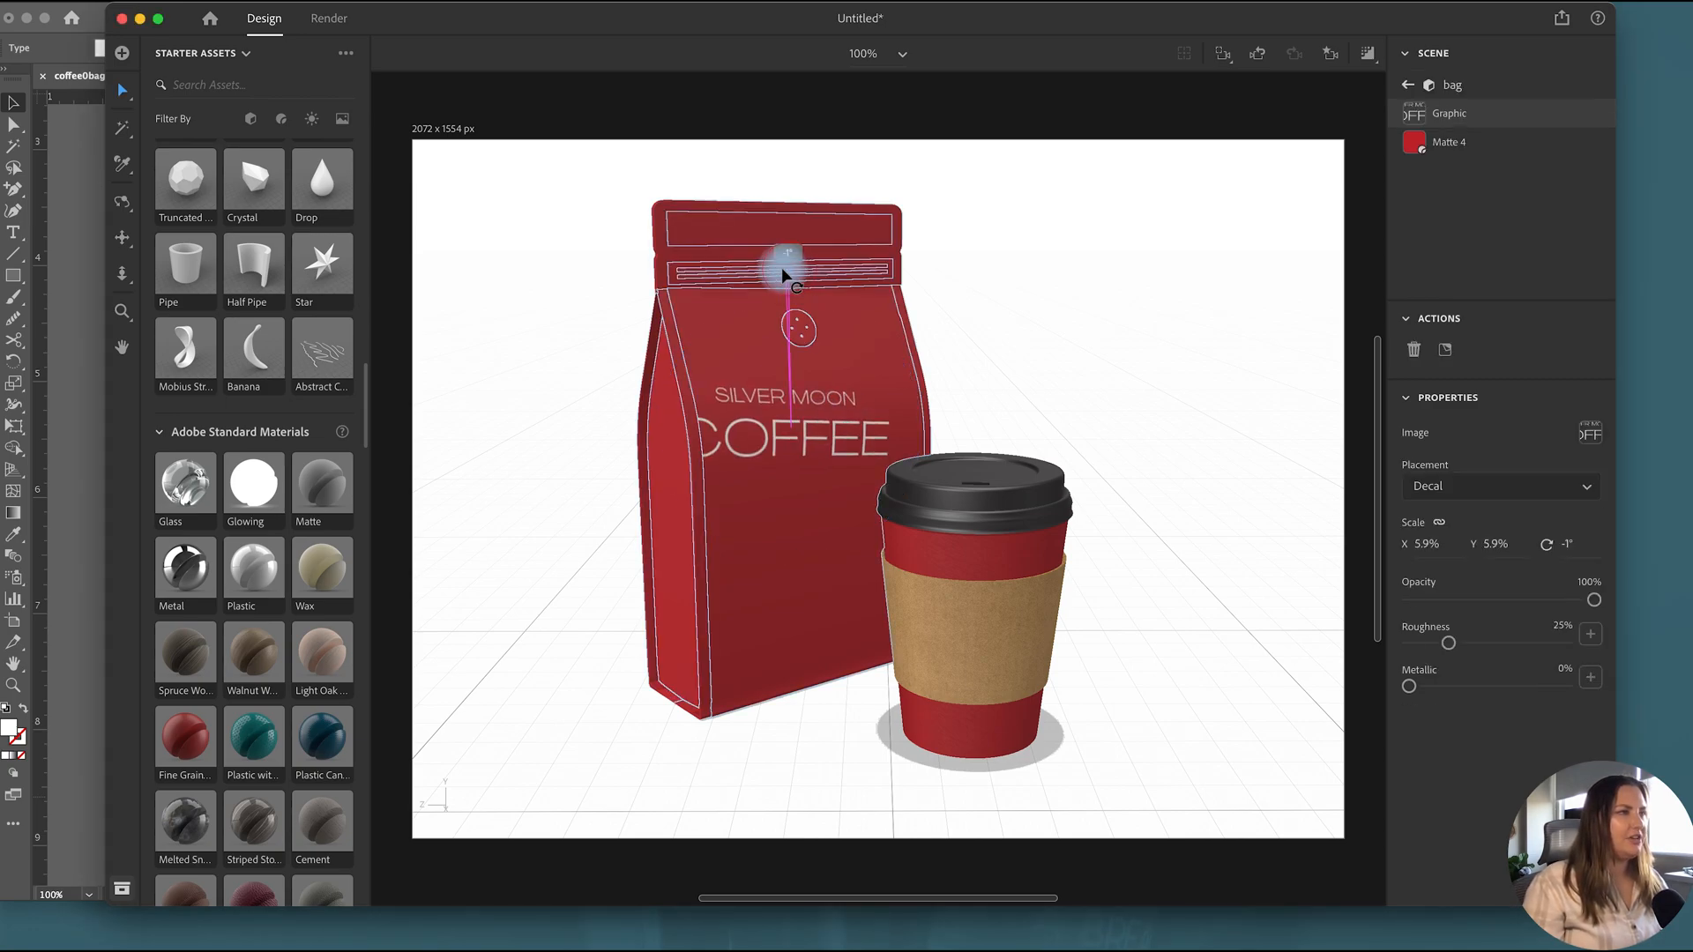
Step: Place the logo decal on the bag front and apply the blue colour to the top piece
{"action": "left_click_drag", "start_coordinate": [782, 255], "coordinate": [821, 432]}
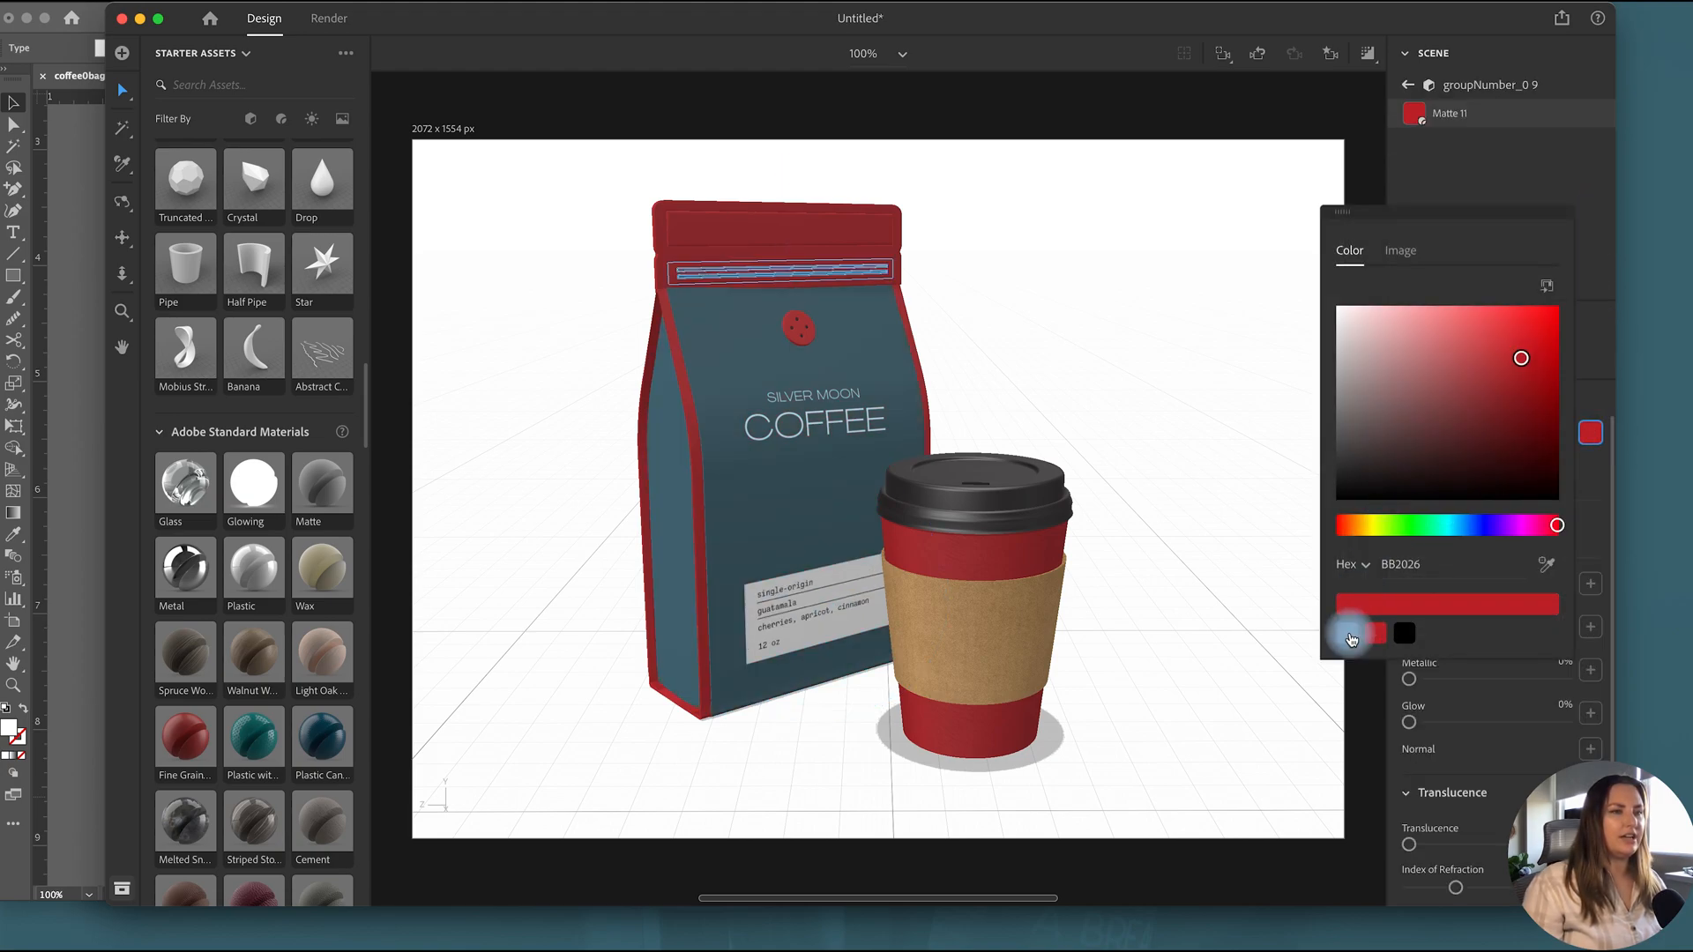
{"action": "left_click", "coordinate": [1449, 112]}
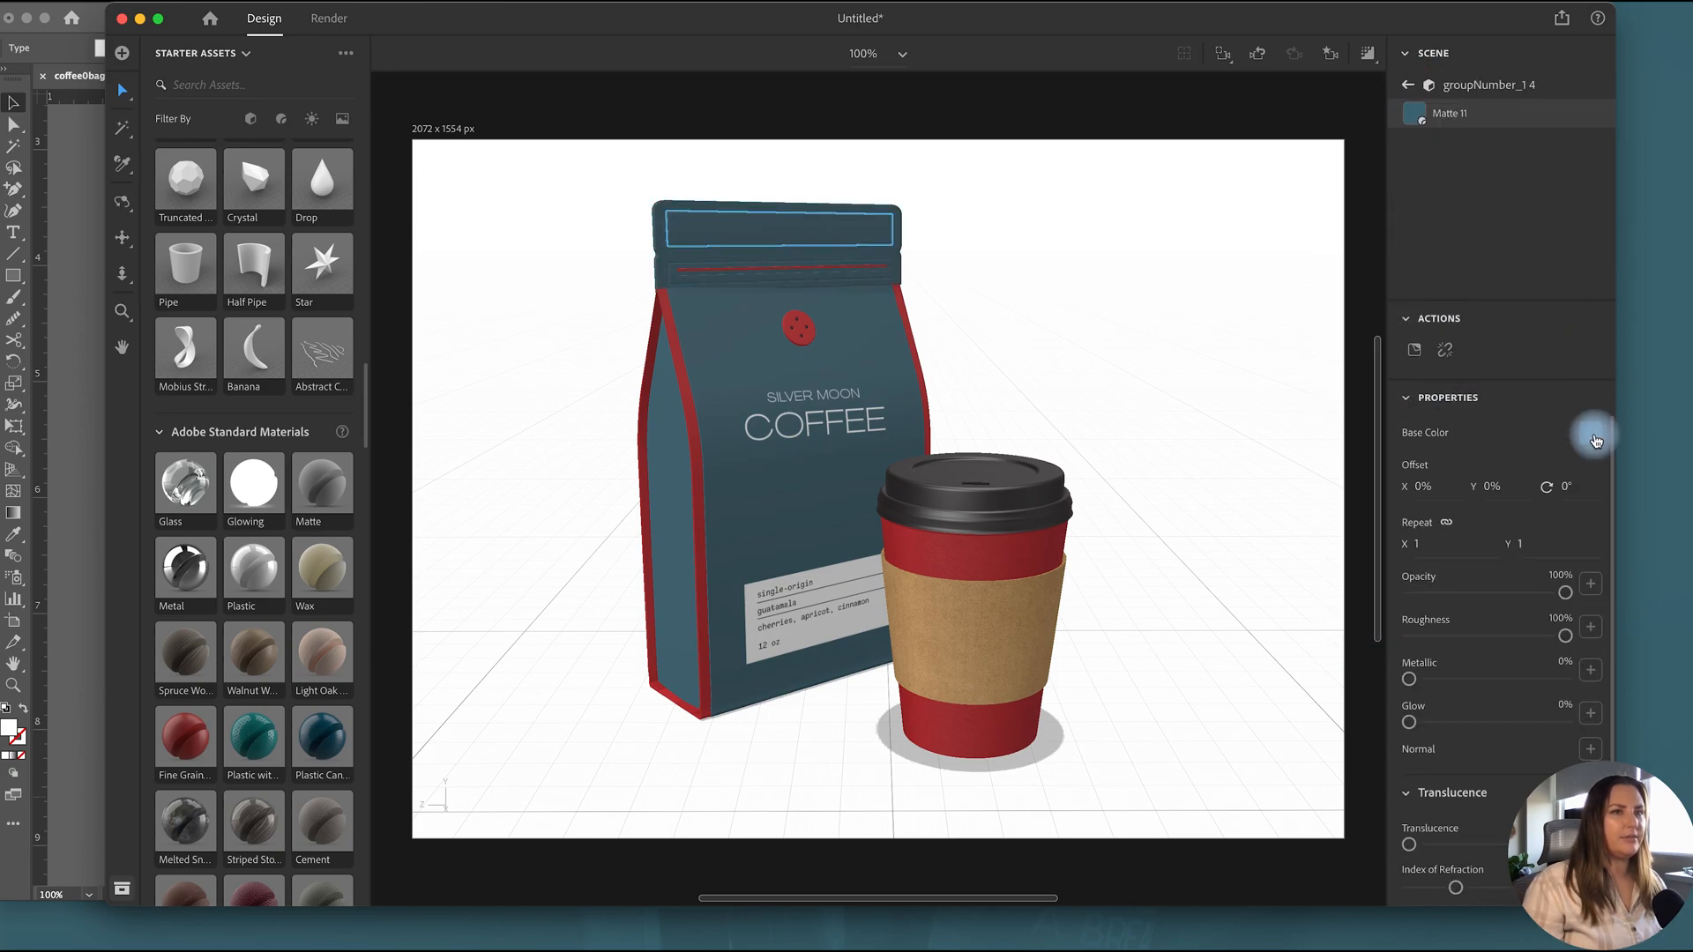
{"action": "left_click", "coordinate": [1409, 85]}
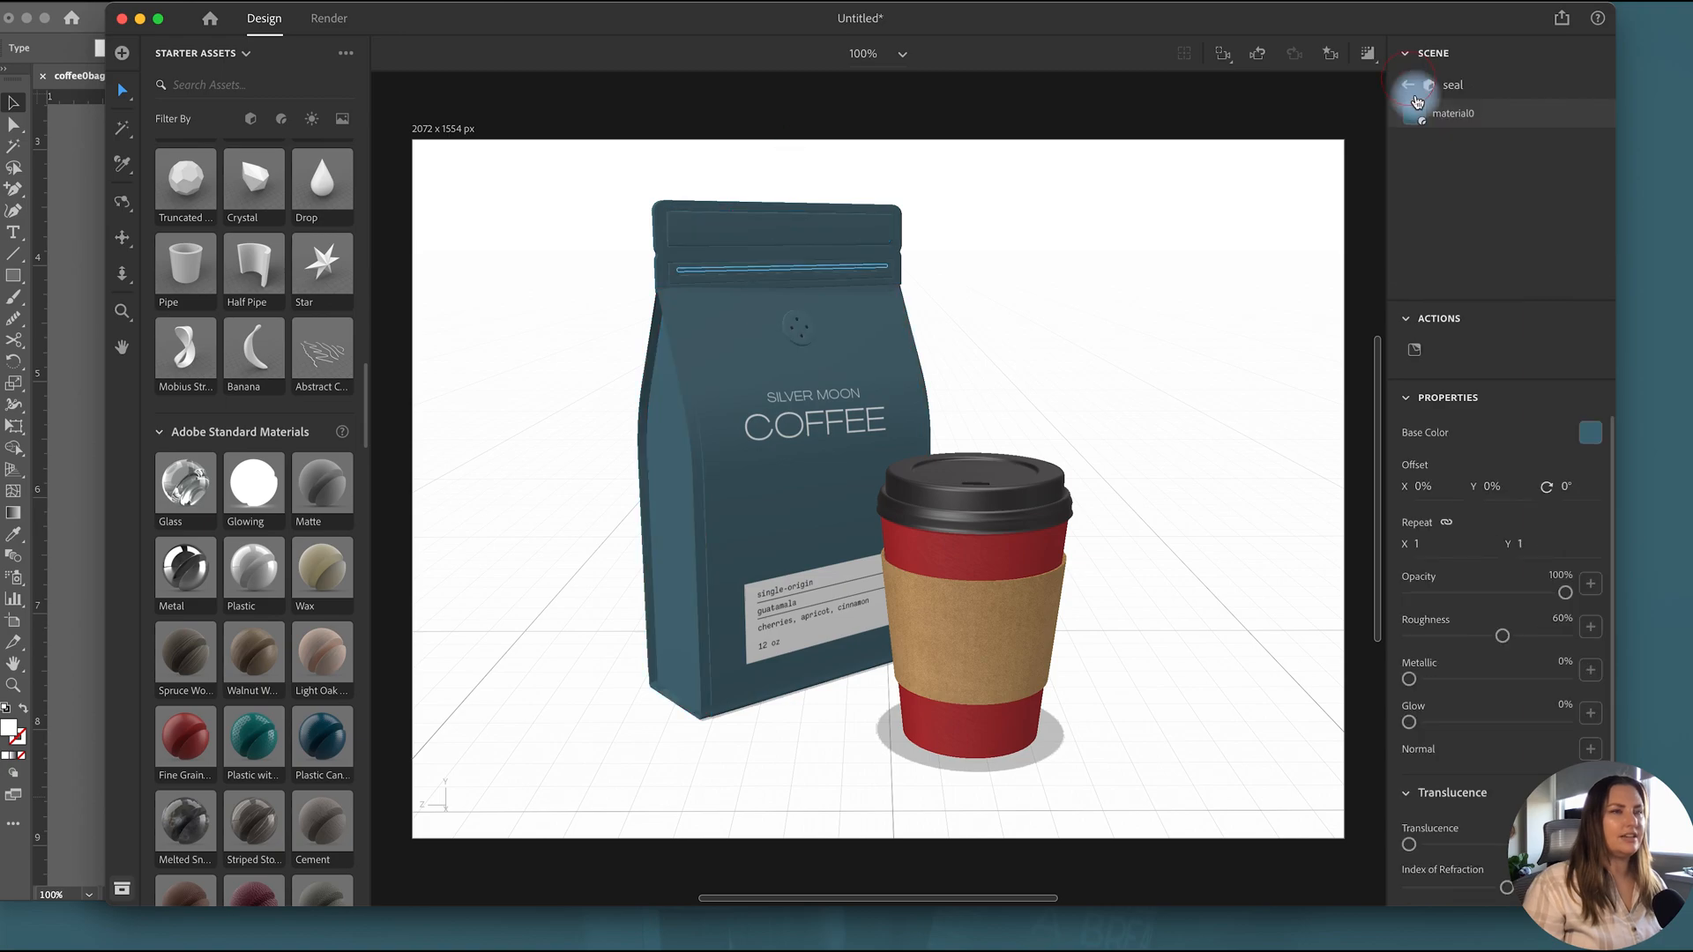
Step: Set the sleeve's cardboard colour to the dark blue swatch and select the cup body
{"action": "left_click", "coordinate": [1414, 84]}
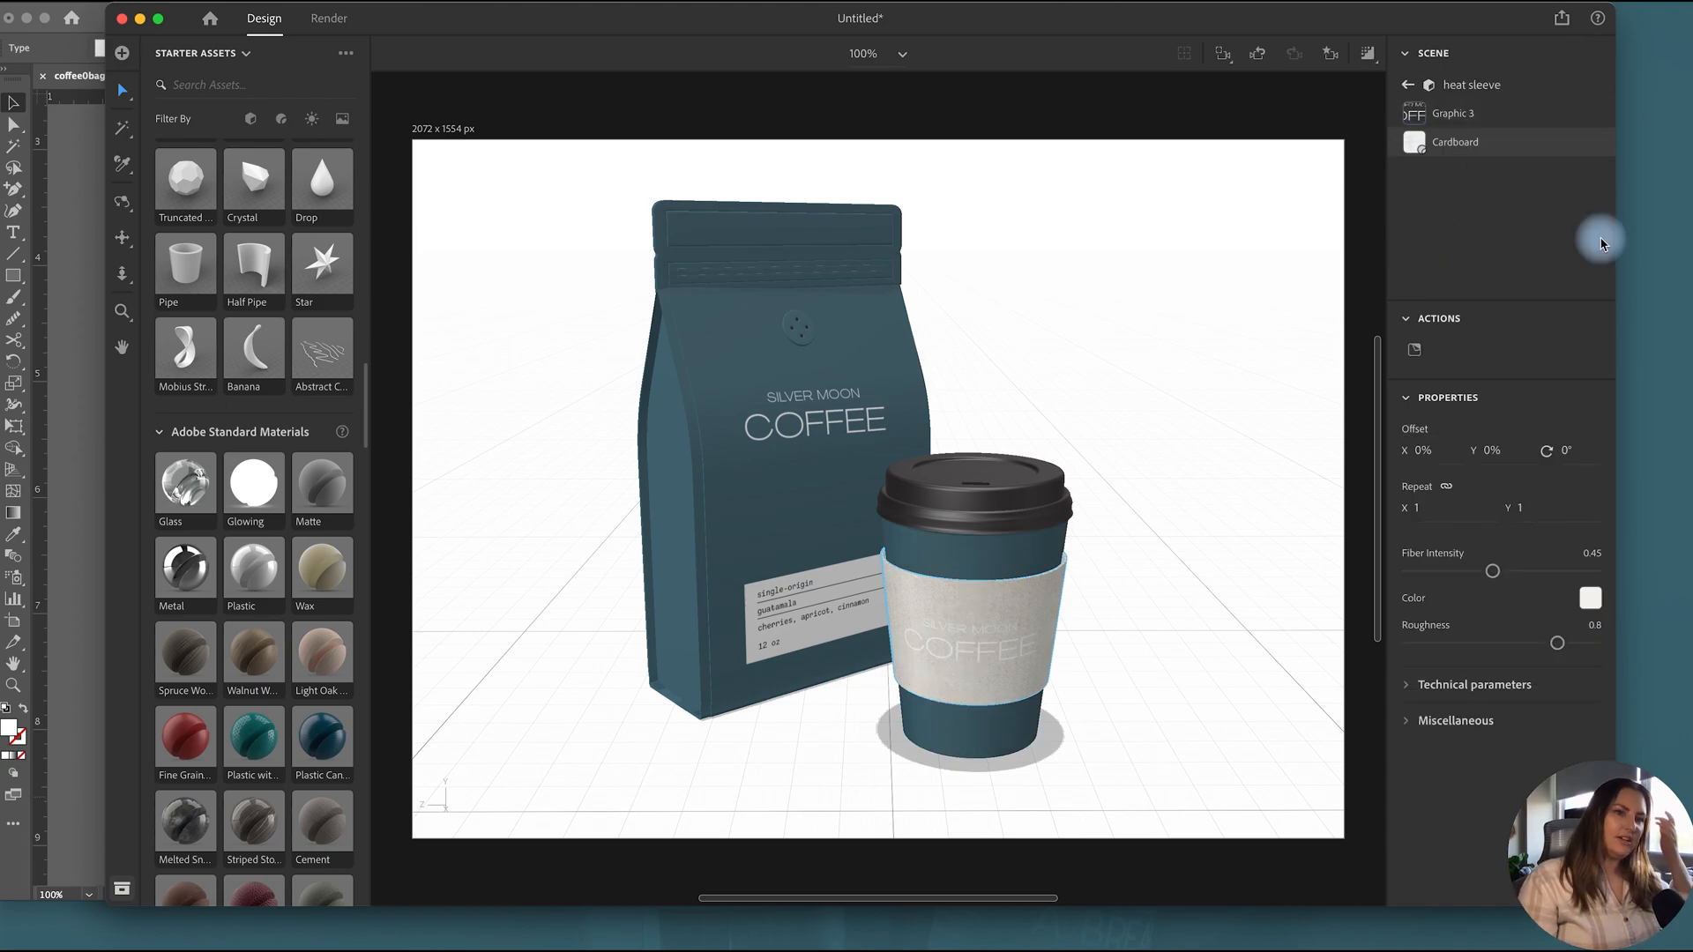
{"action": "left_click", "coordinate": [1588, 598]}
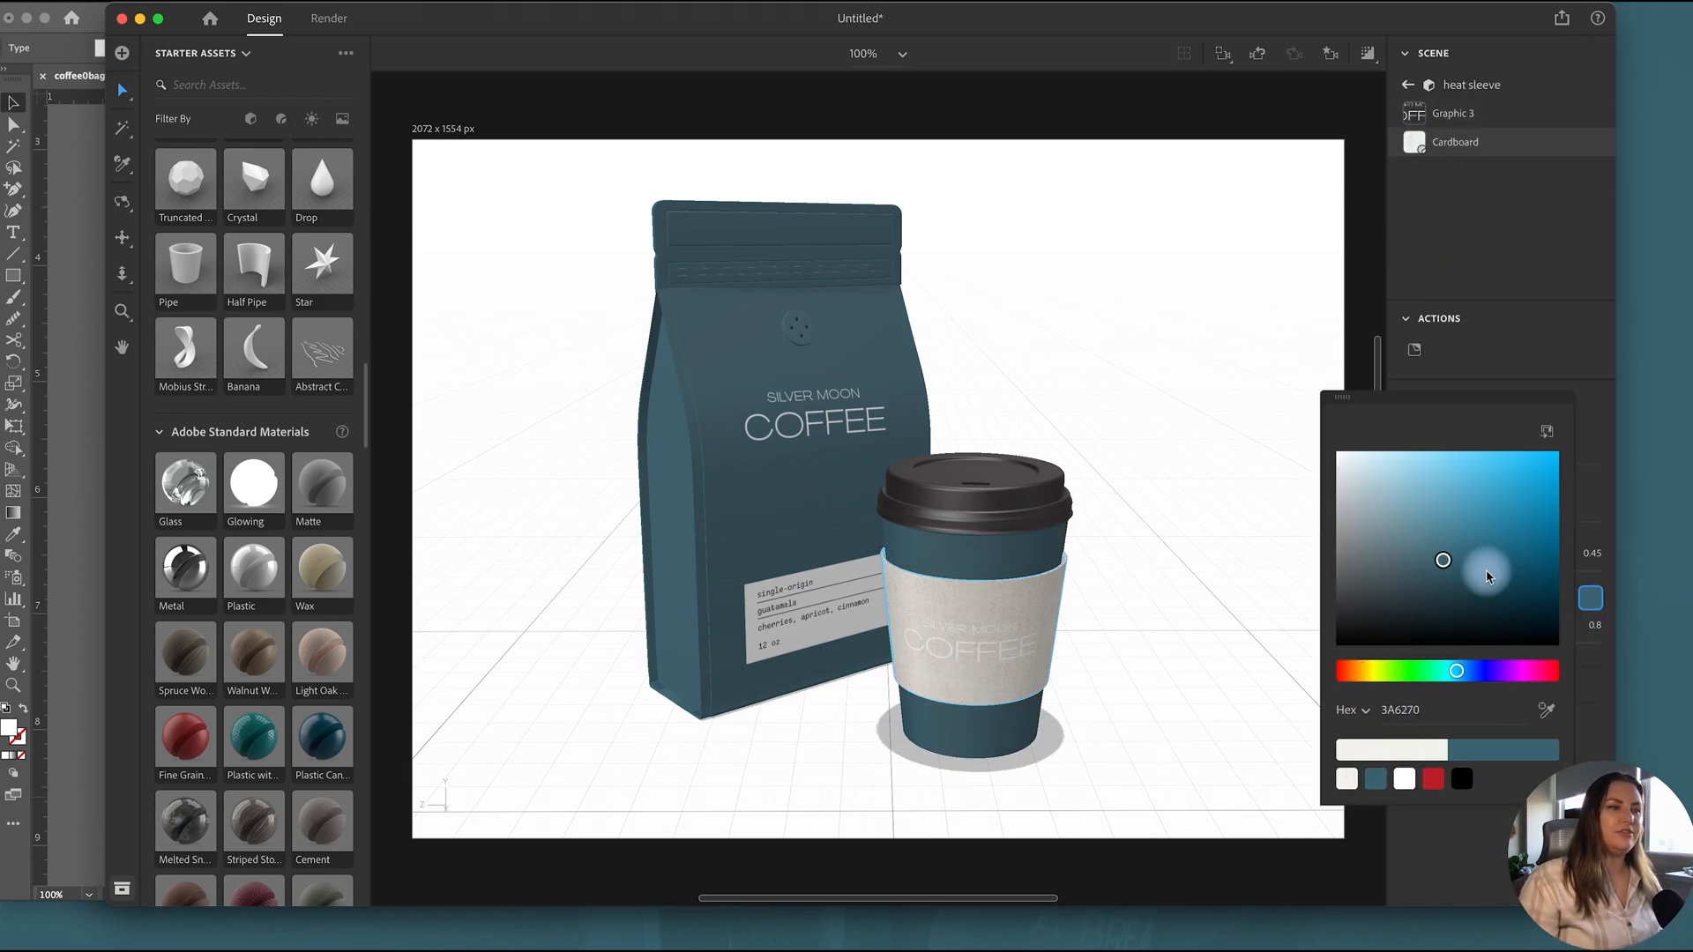
{"action": "left_click", "coordinate": [1439, 210]}
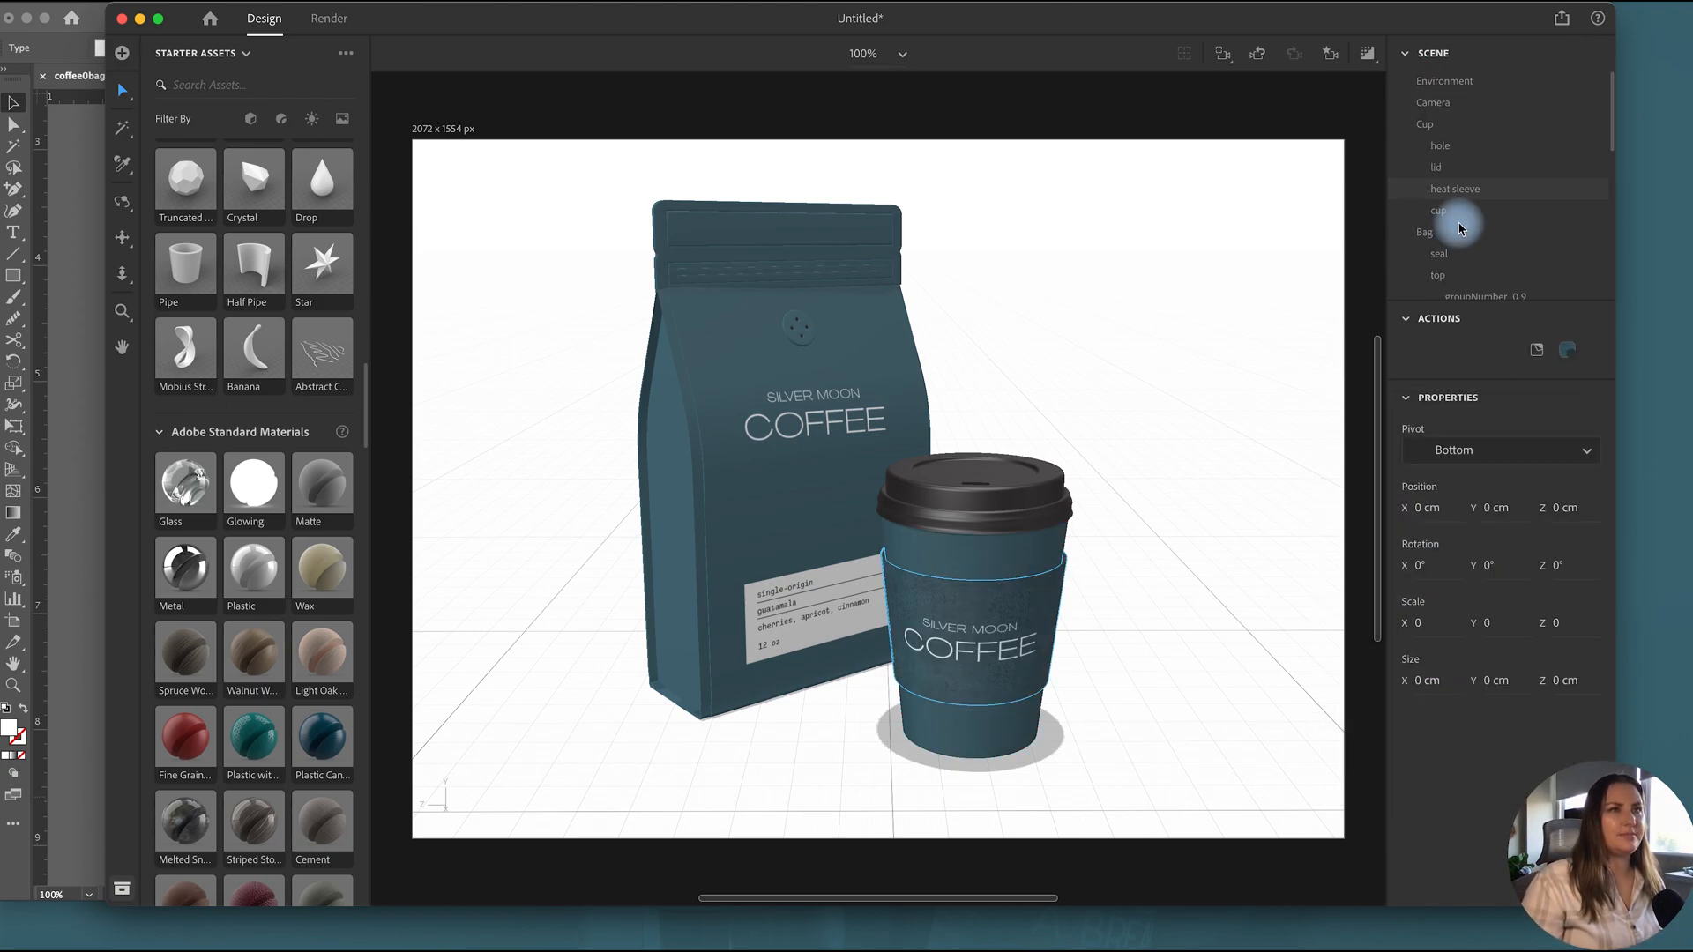
{"action": "left_click", "coordinate": [1439, 210]}
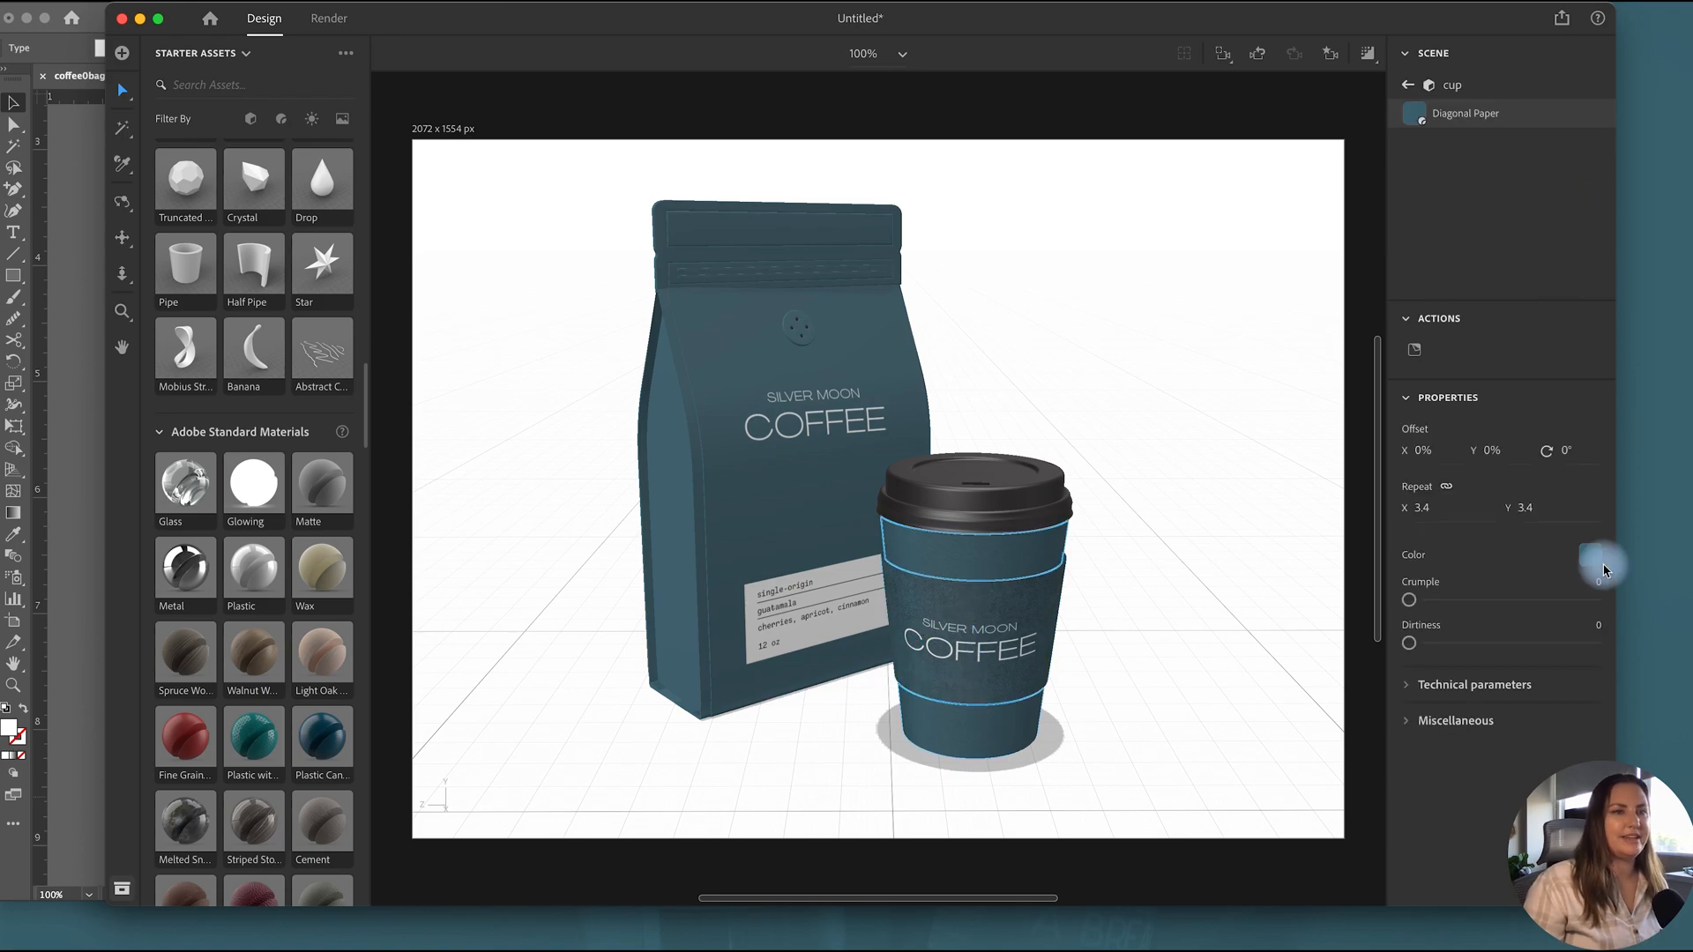